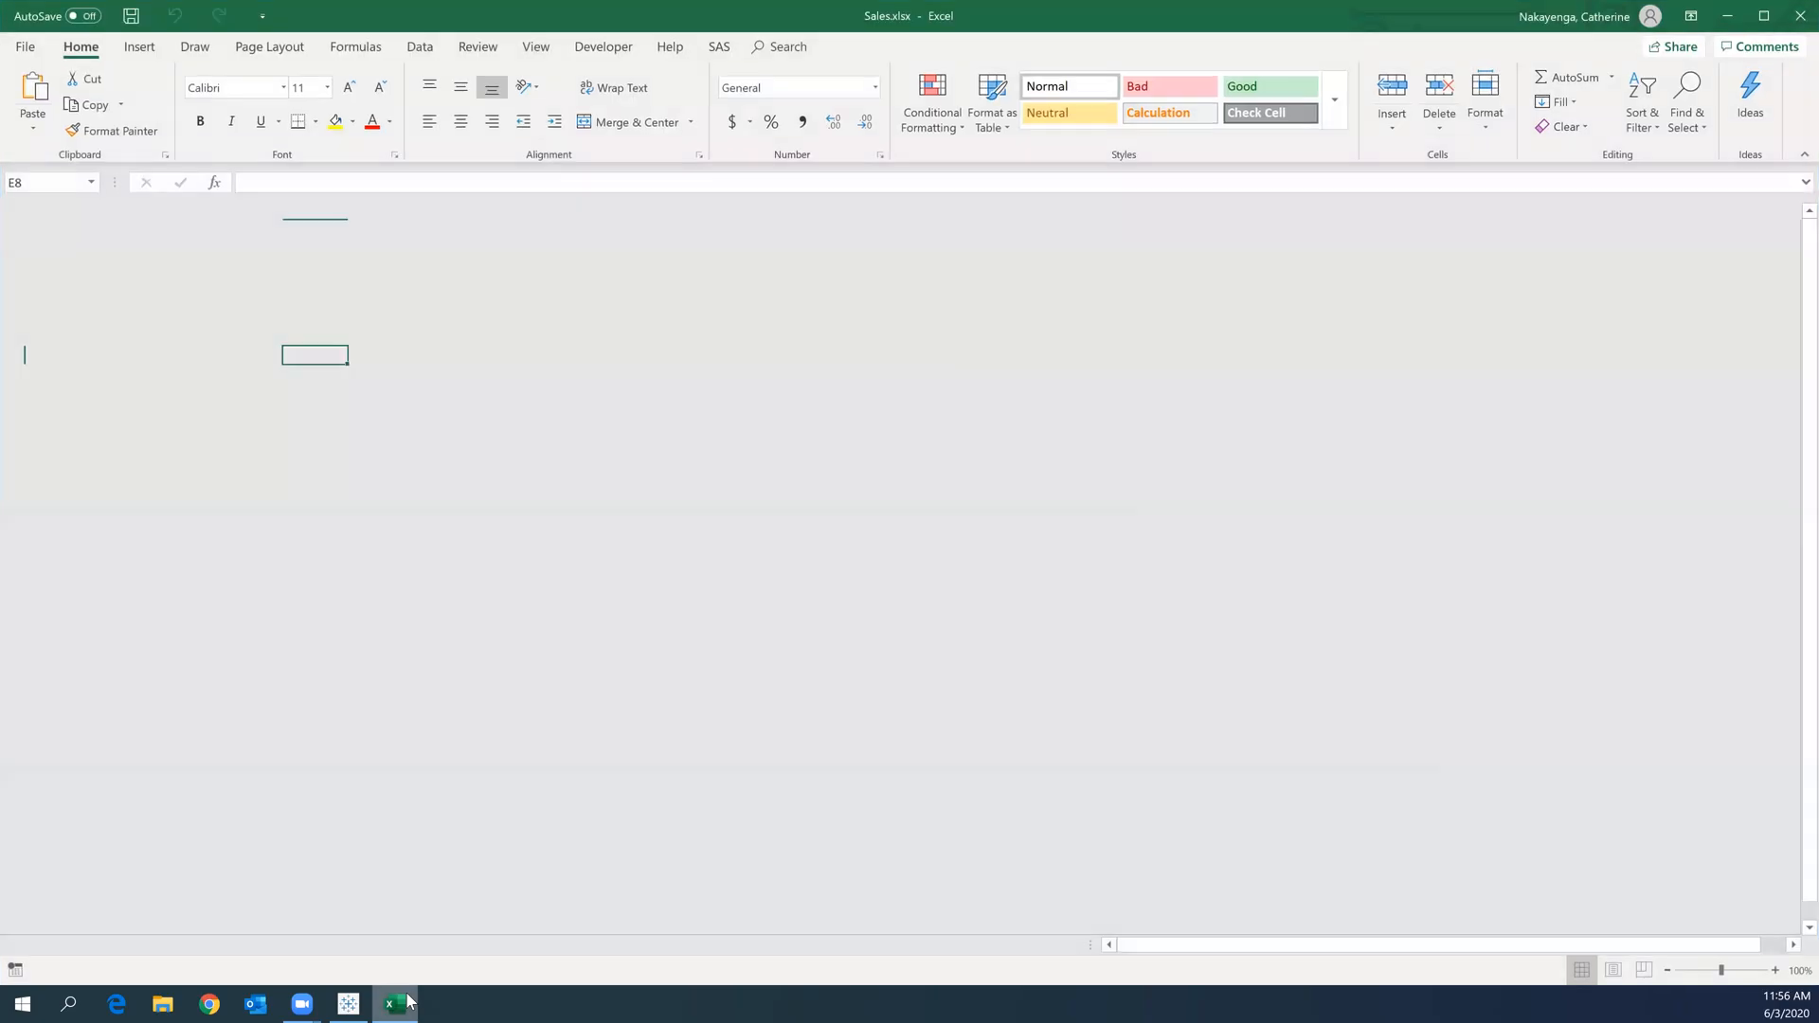
- Show Sales.xlsx in Excel and highlight the 2019 and 2020 Year and Month rows
{"action": "left_click", "coordinate": [394, 1003]}
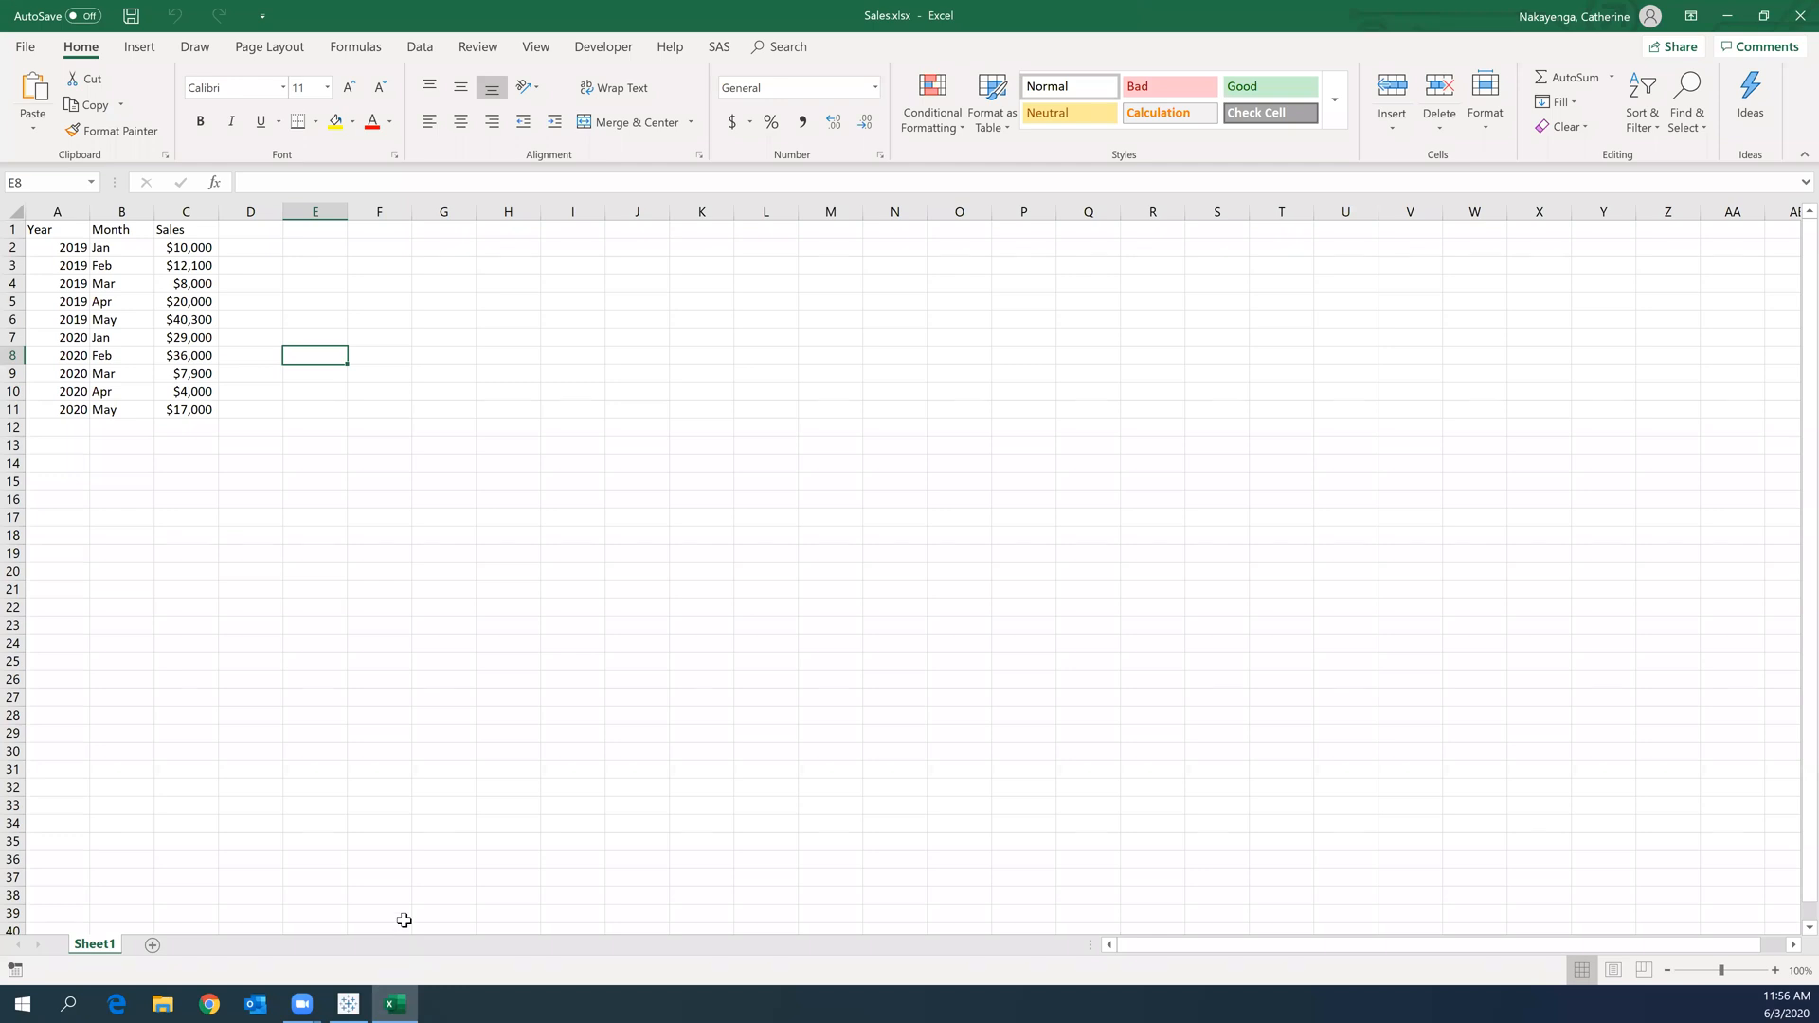
{"action": "mouse_move", "coordinate": [189, 275]}
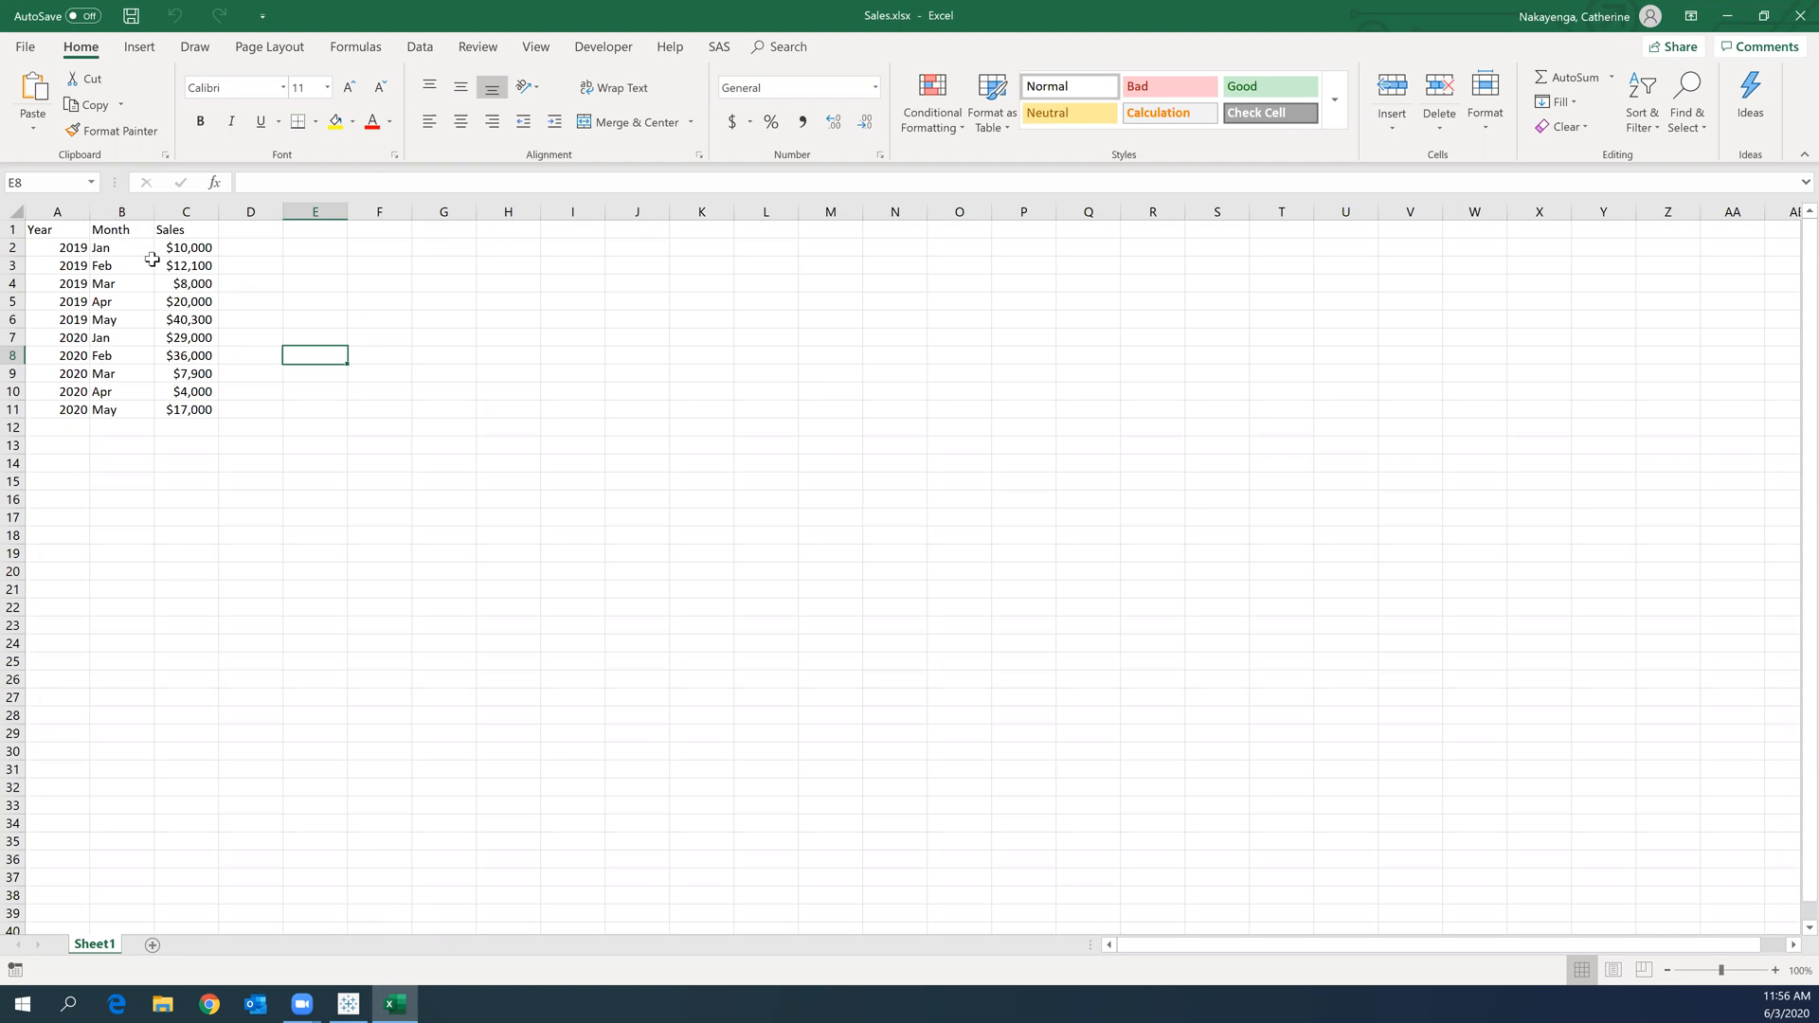
{"action": "mouse_move", "coordinate": [46, 244]}
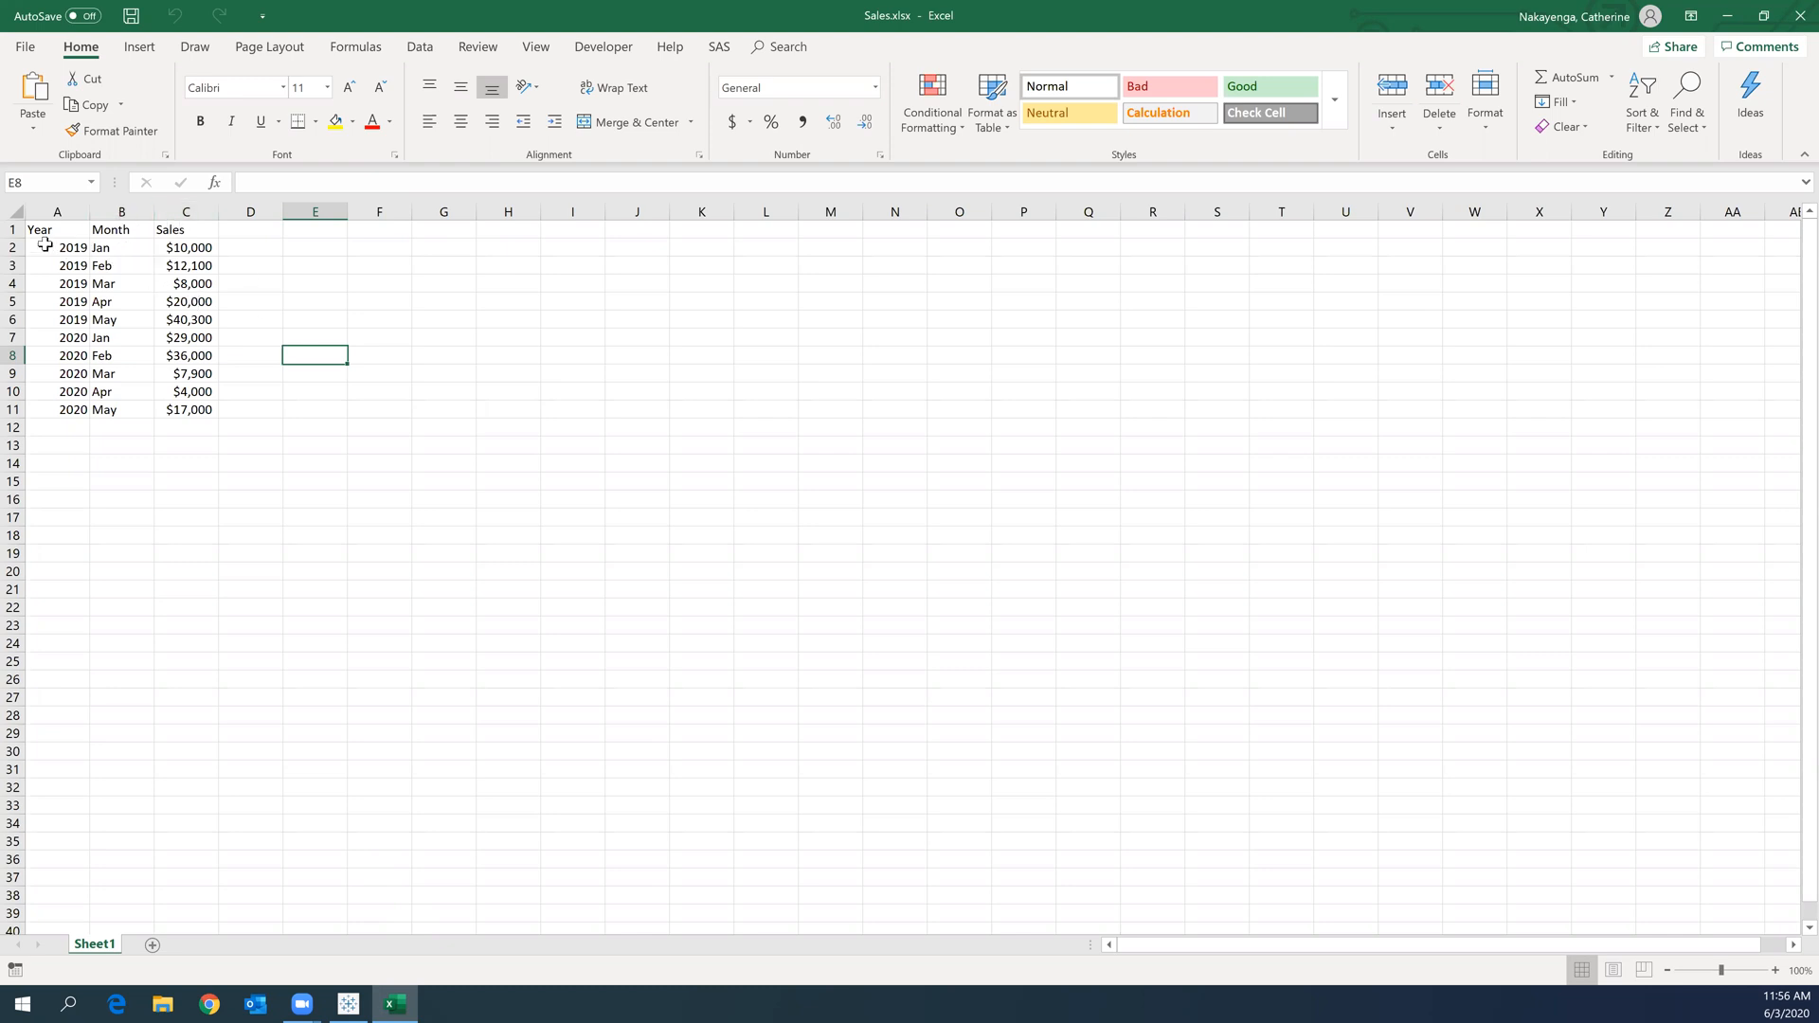
{"action": "left_click", "coordinate": [56, 211]}
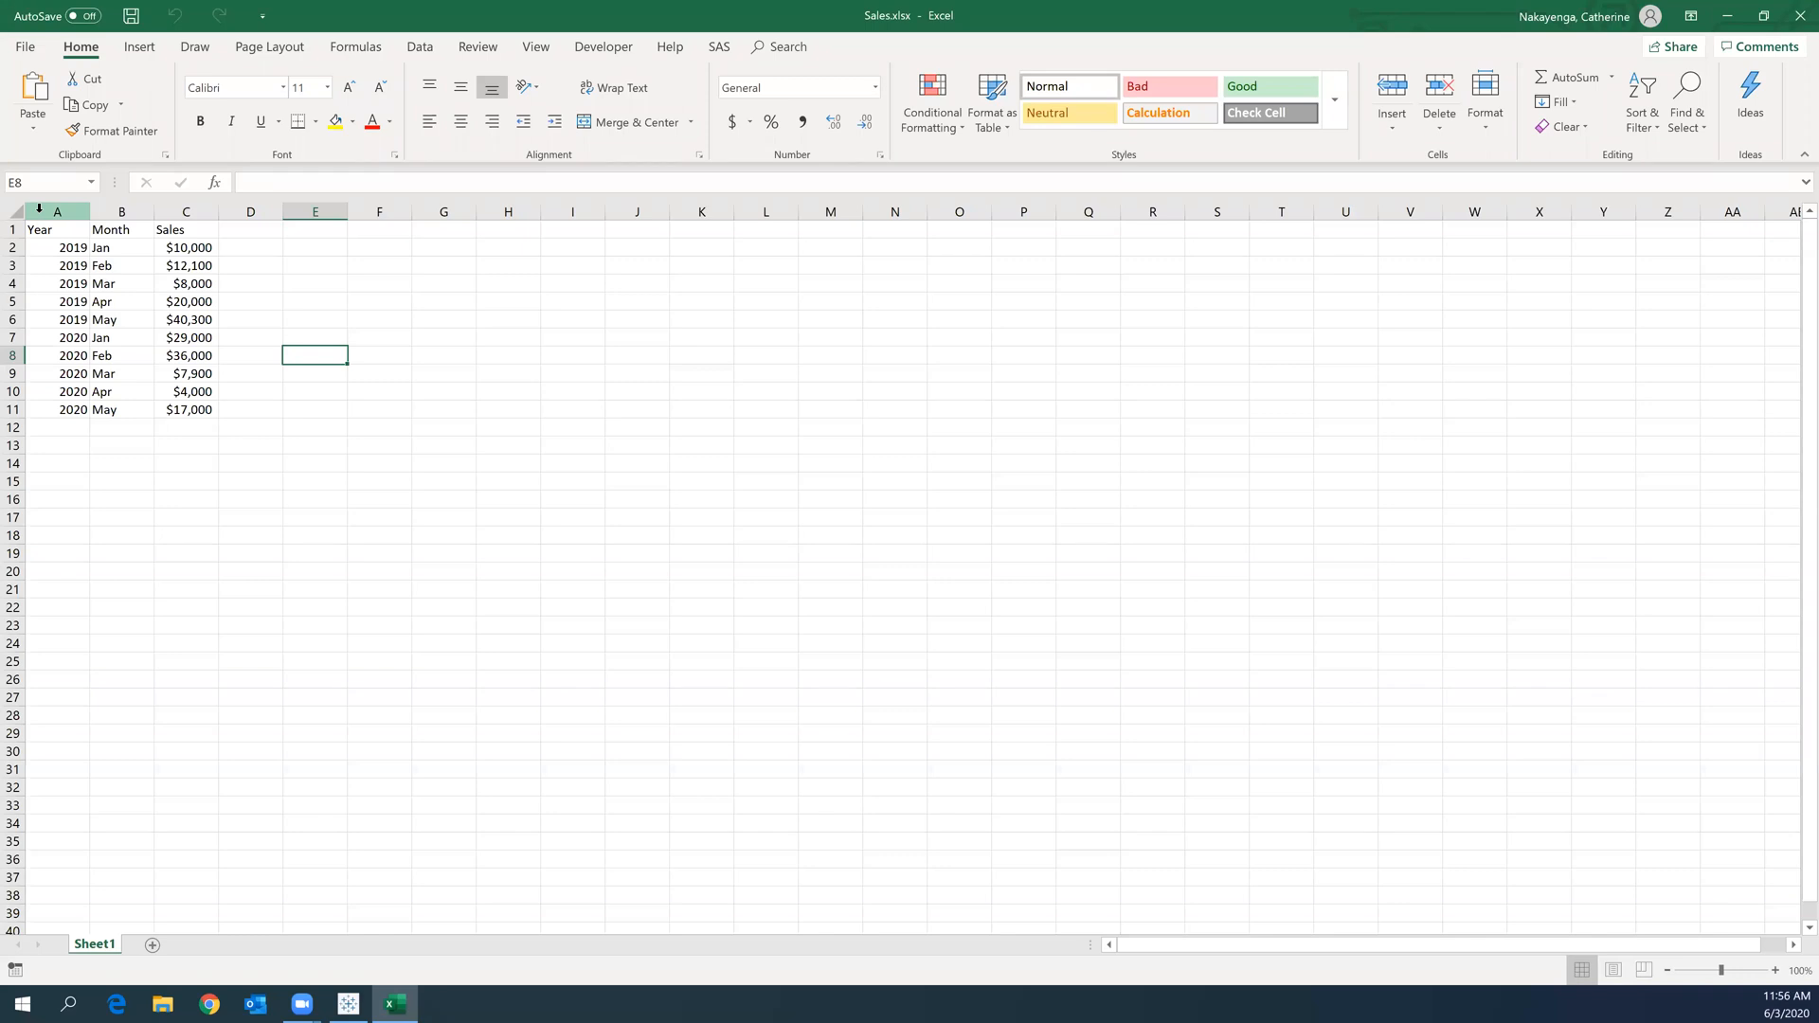
{"action": "left_click", "coordinate": [314, 265]}
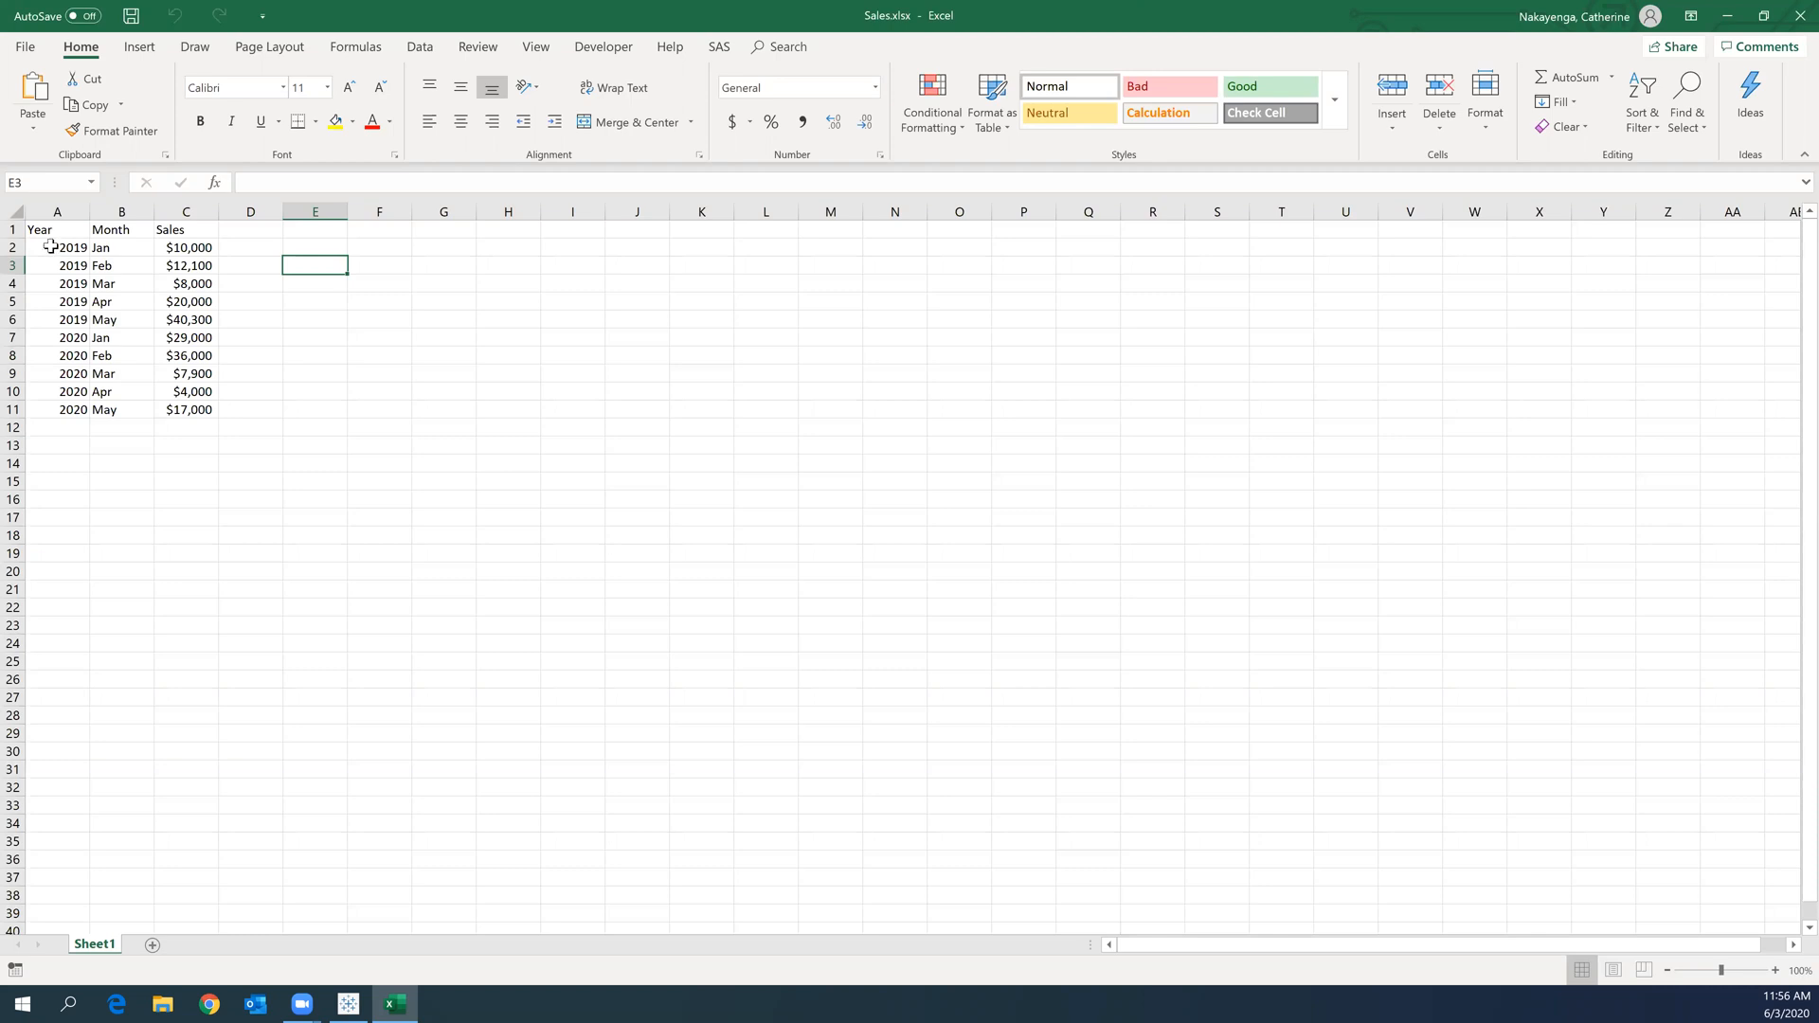
{"action": "left_click_drag", "start_coordinate": [56, 248], "coordinate": [56, 320]}
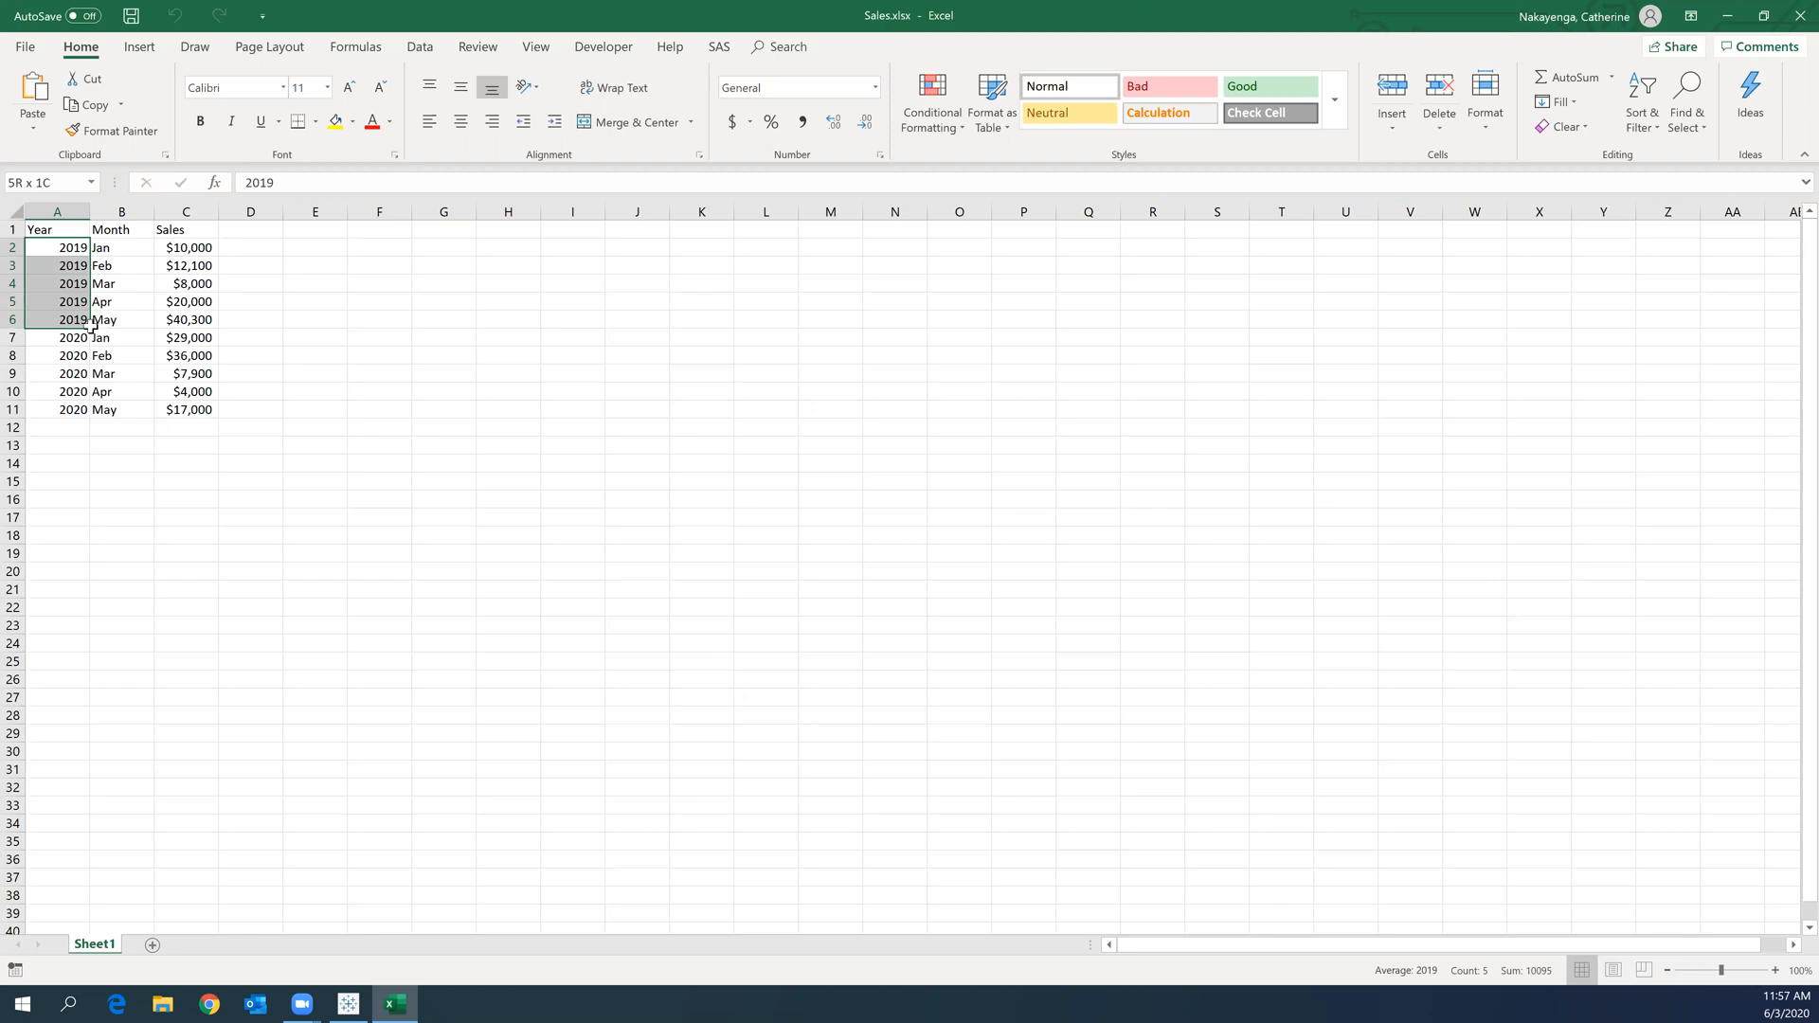
{"action": "left_click_drag", "start_coordinate": [69, 247], "coordinate": [110, 320]}
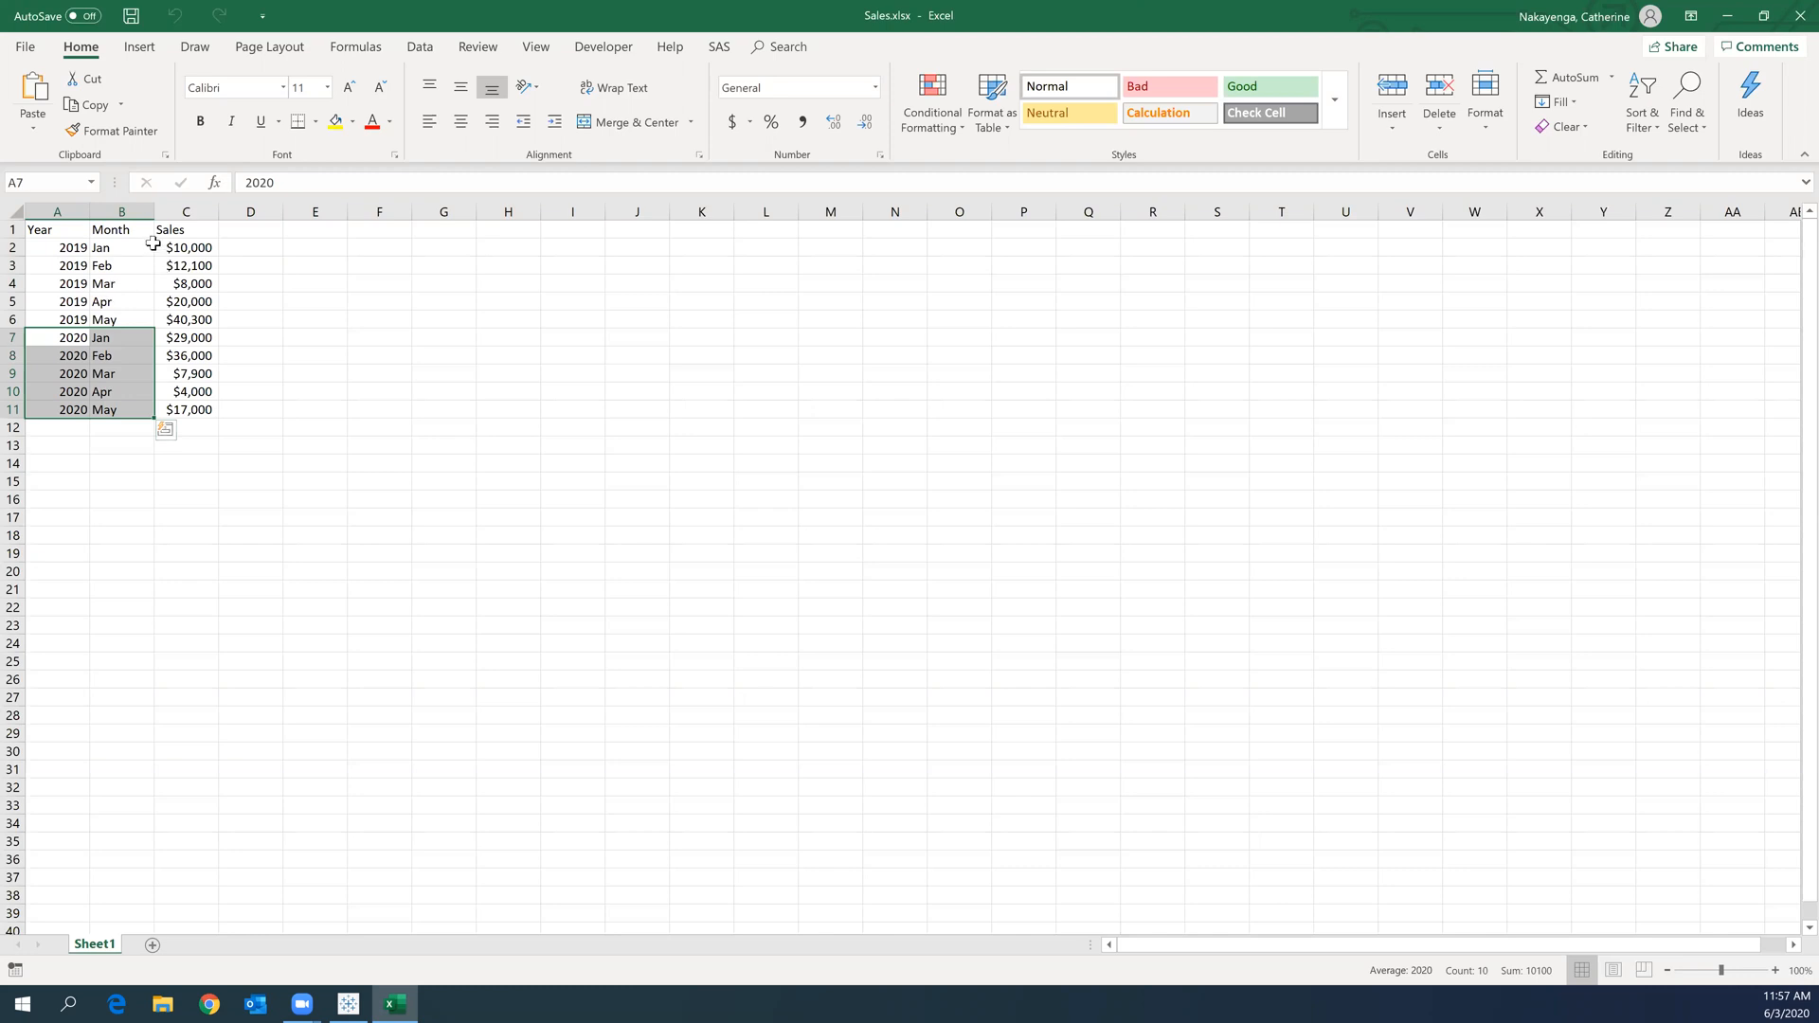
{"action": "mouse_move", "coordinate": [282, 343]}
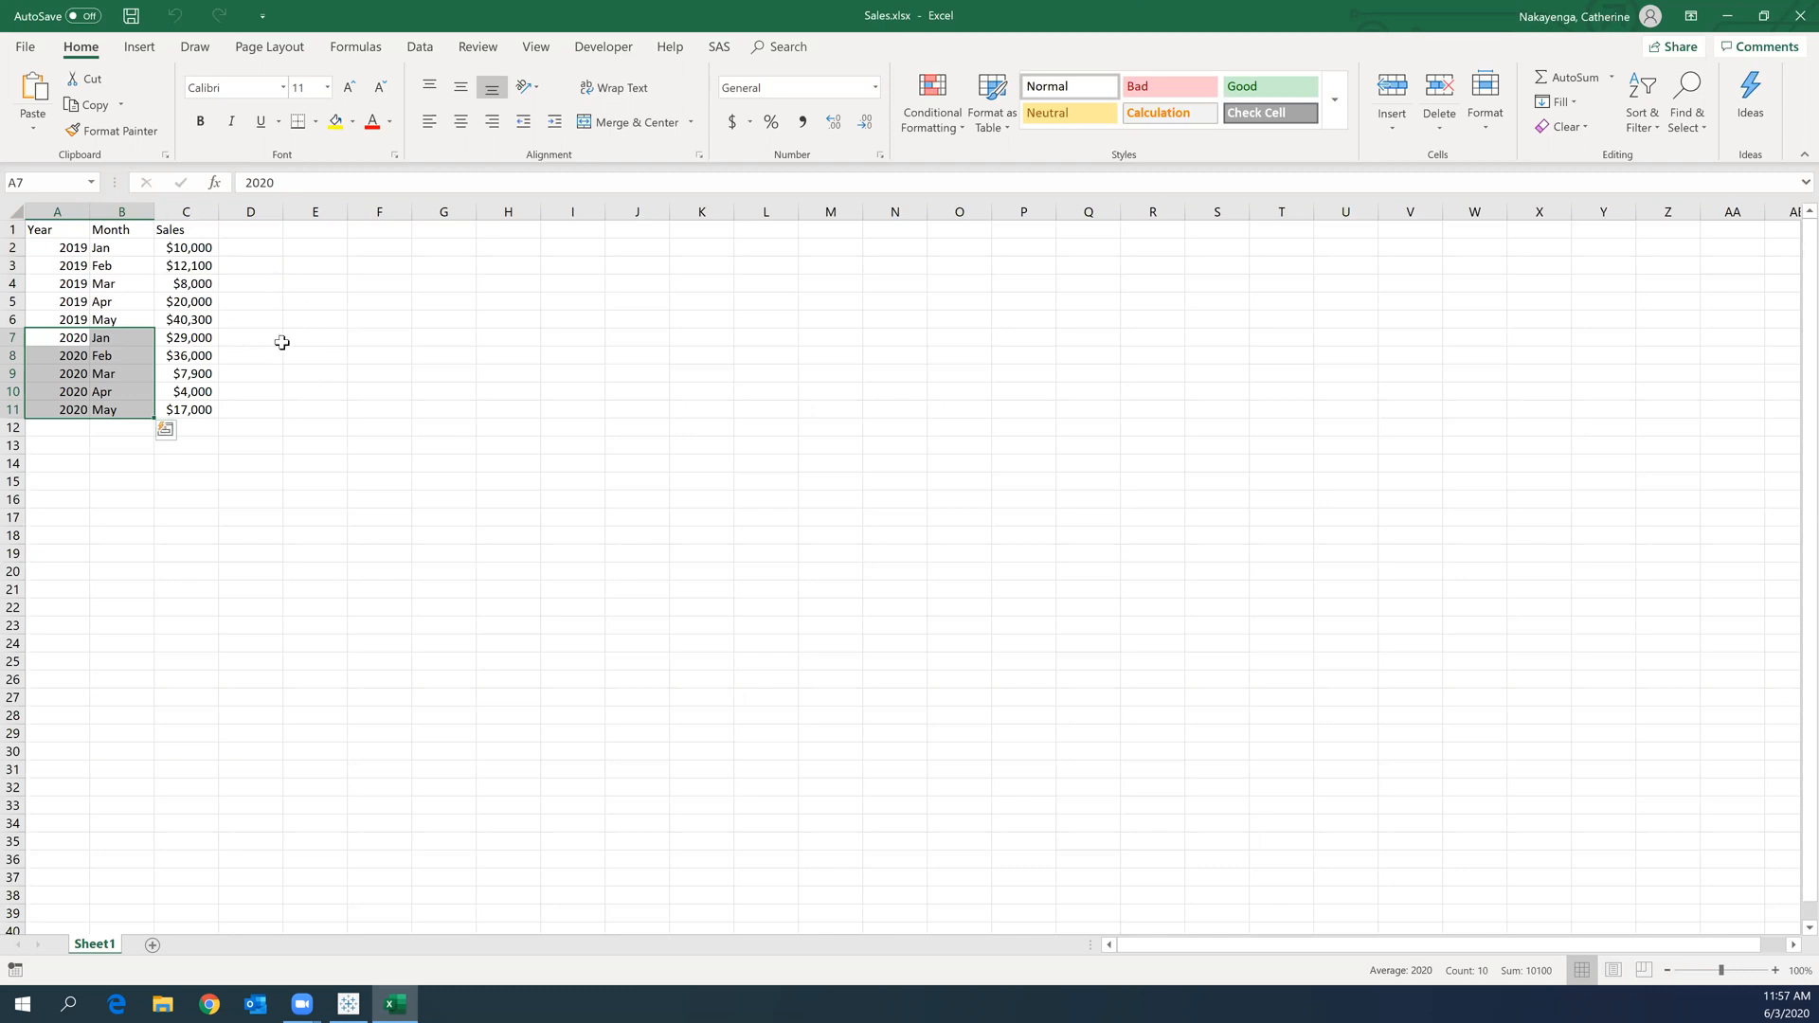
{"action": "mouse_move", "coordinate": [258, 534]}
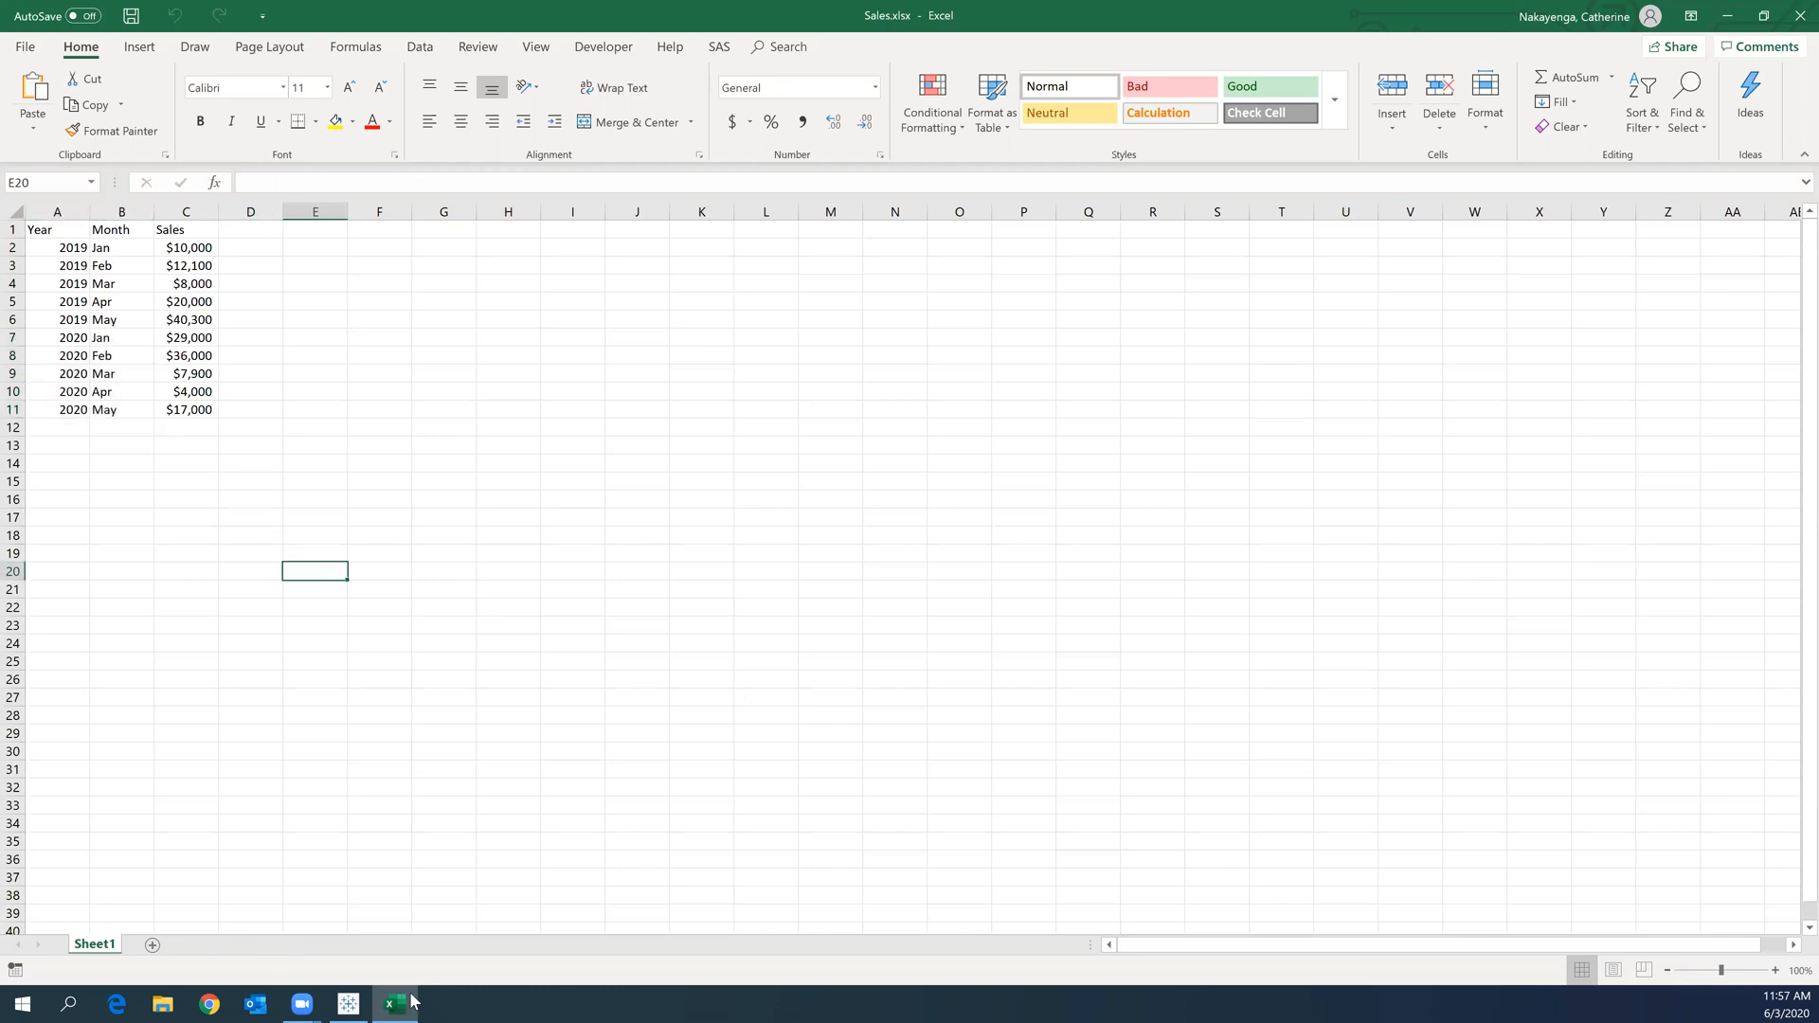
- Switch to Tableau's Data Source page previewing Sheet1's Year, Month and Sales columns
{"action": "left_click", "coordinate": [347, 1003]}
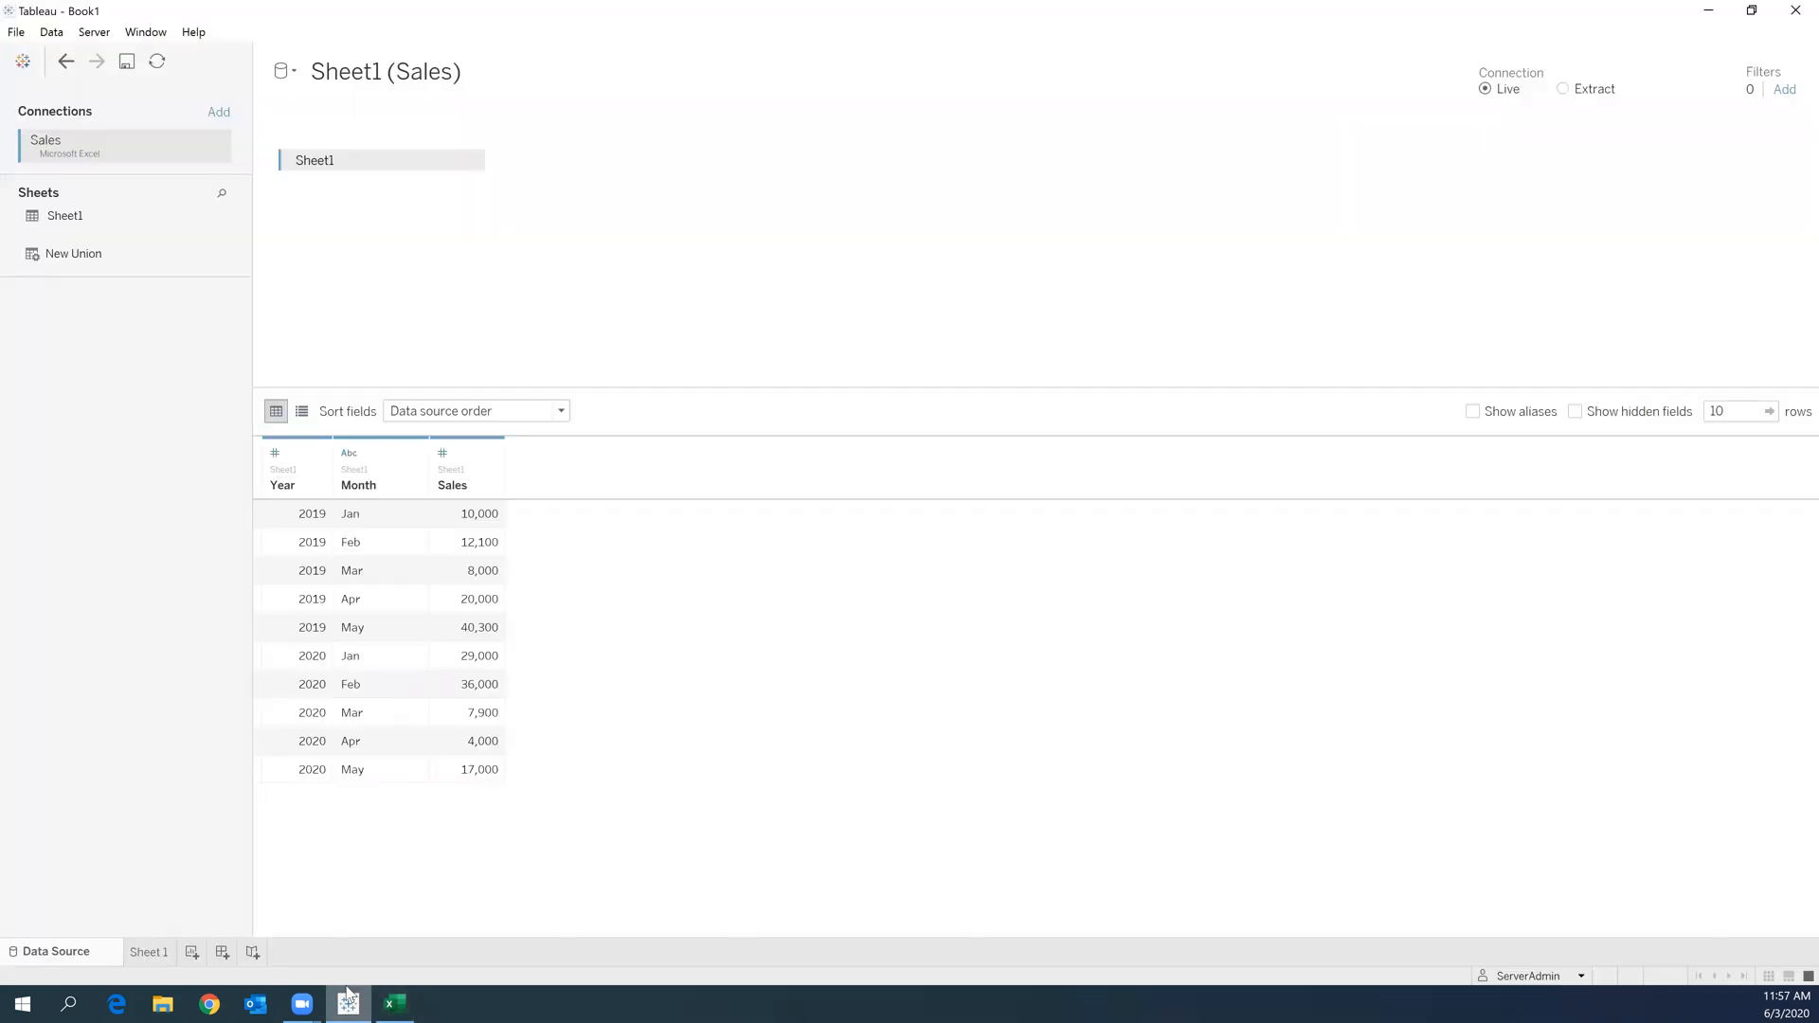
{"action": "mouse_move", "coordinate": [749, 262]}
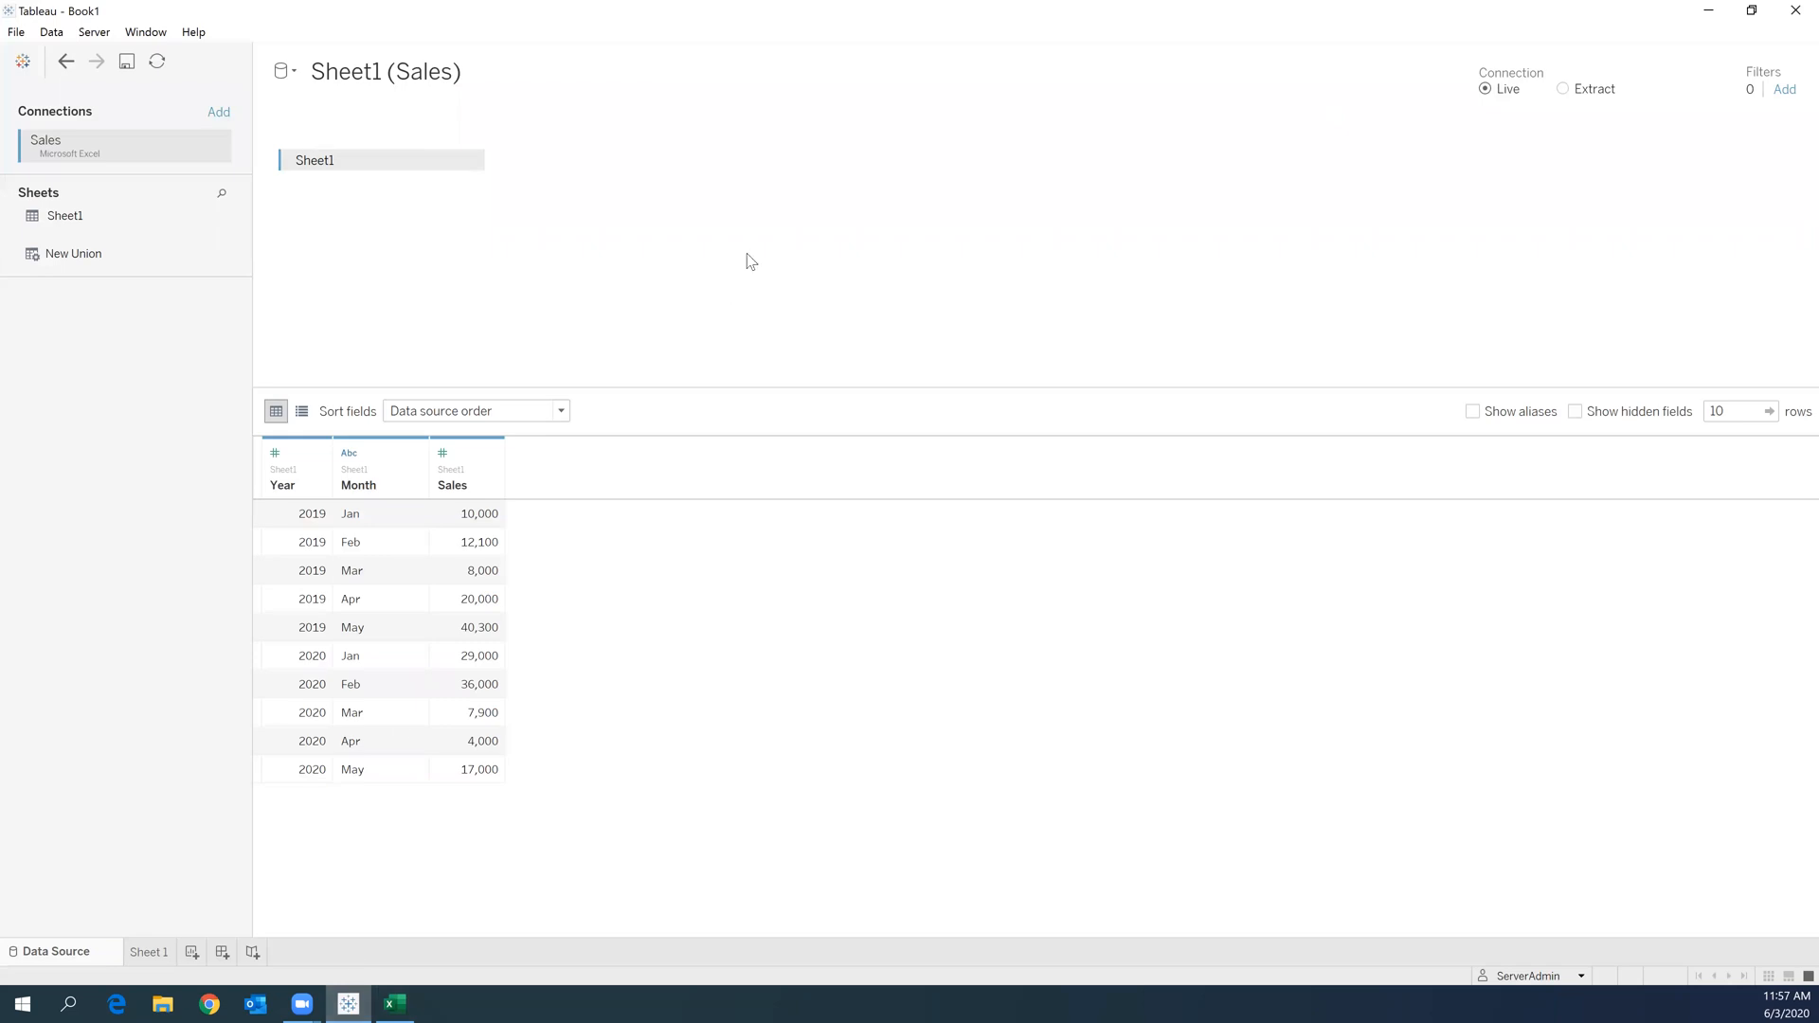
{"action": "mouse_move", "coordinate": [186, 109]}
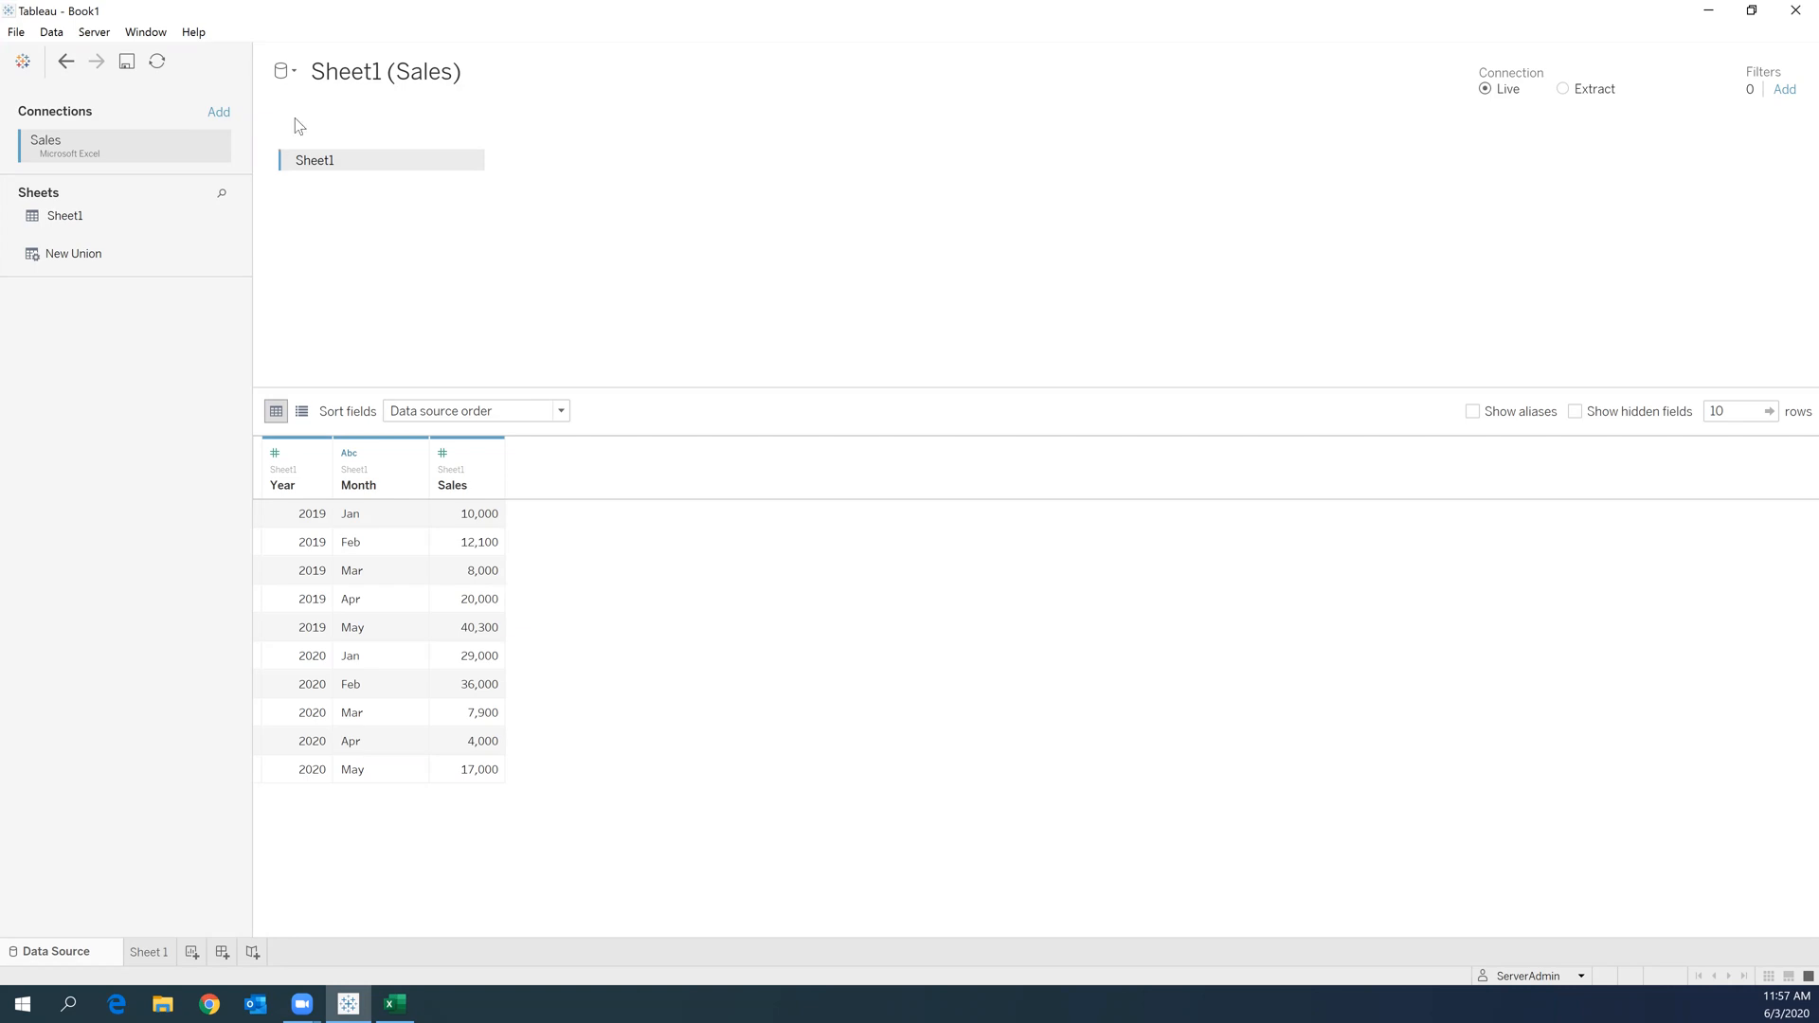
{"action": "mouse_move", "coordinate": [521, 646]}
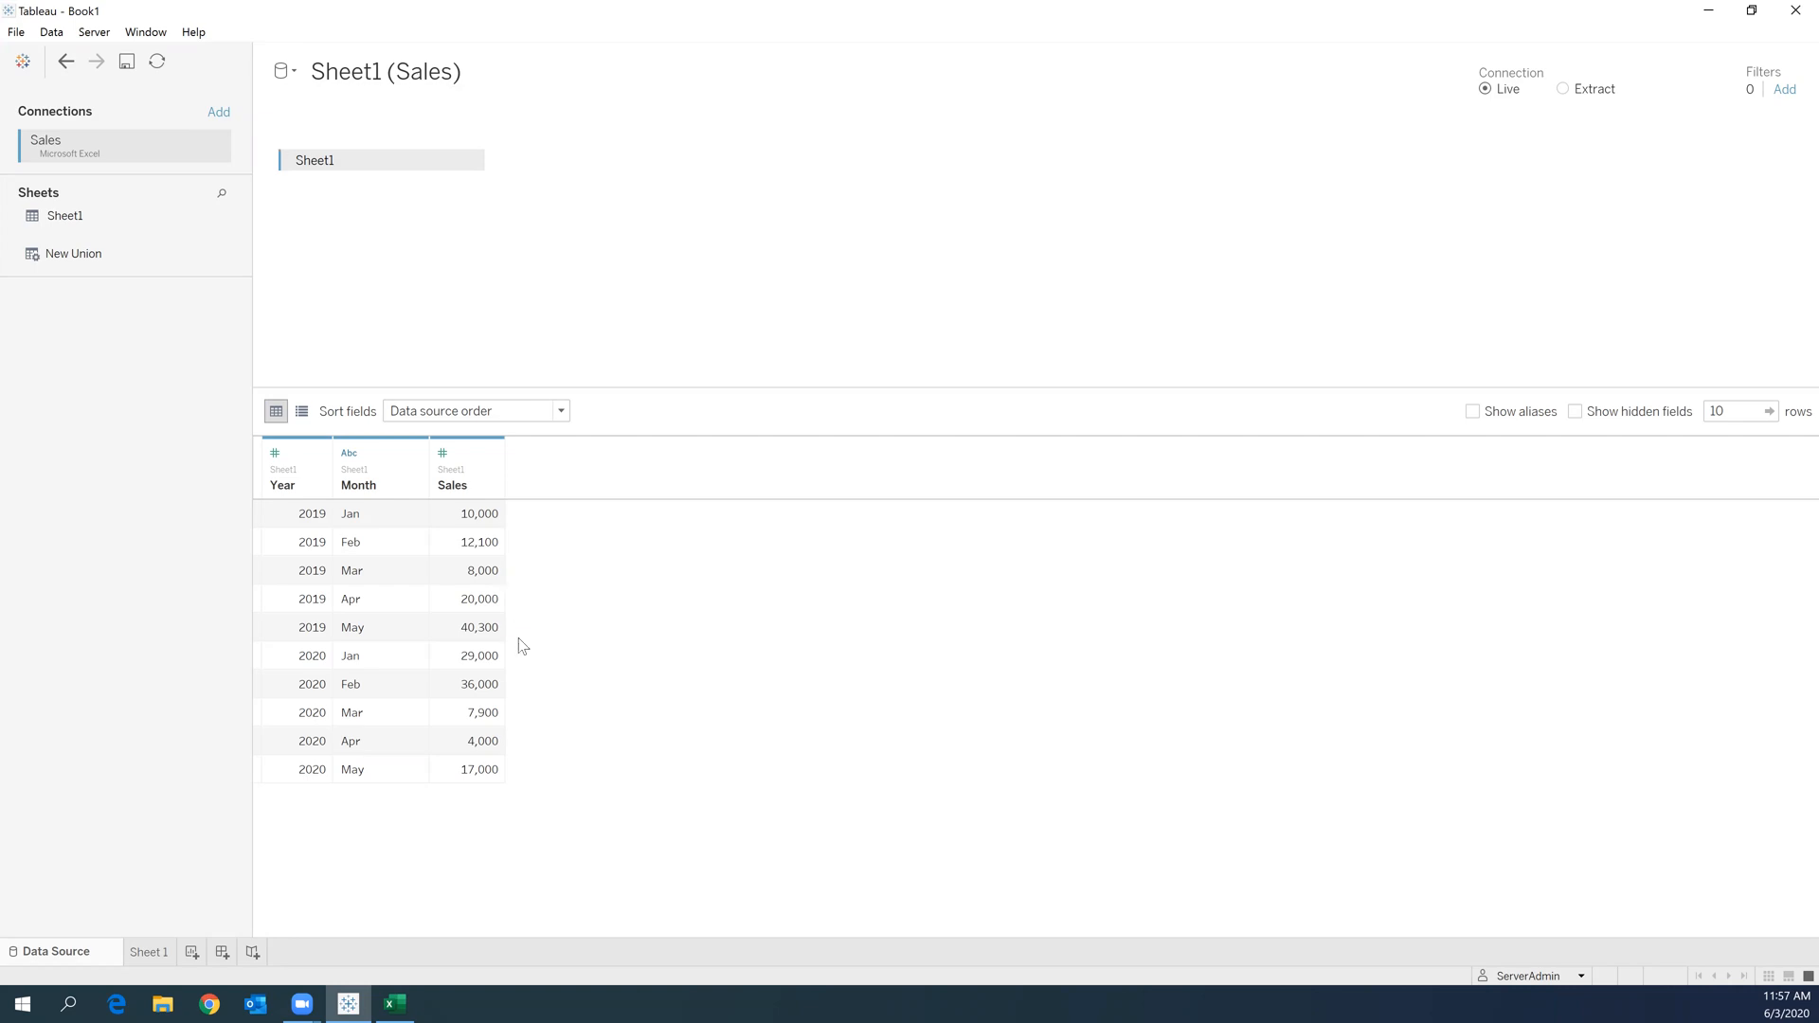
{"action": "mouse_move", "coordinate": [863, 346]}
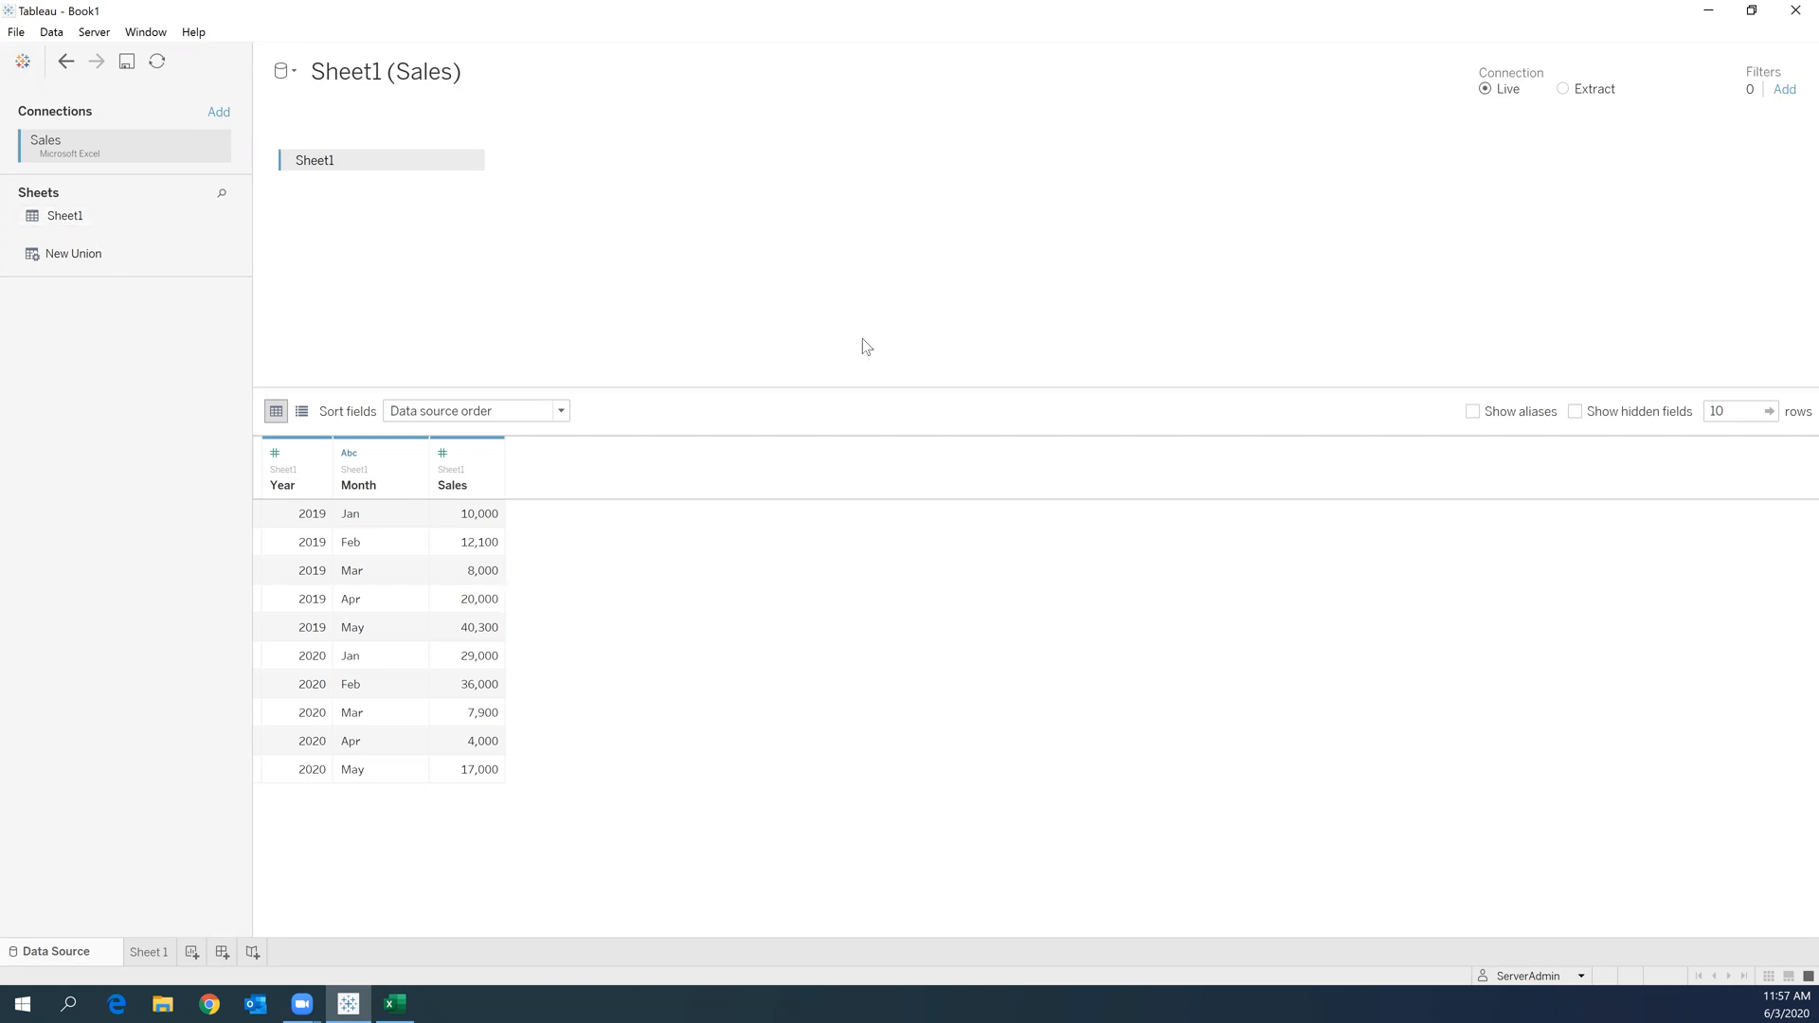
{"action": "mouse_move", "coordinate": [836, 432]}
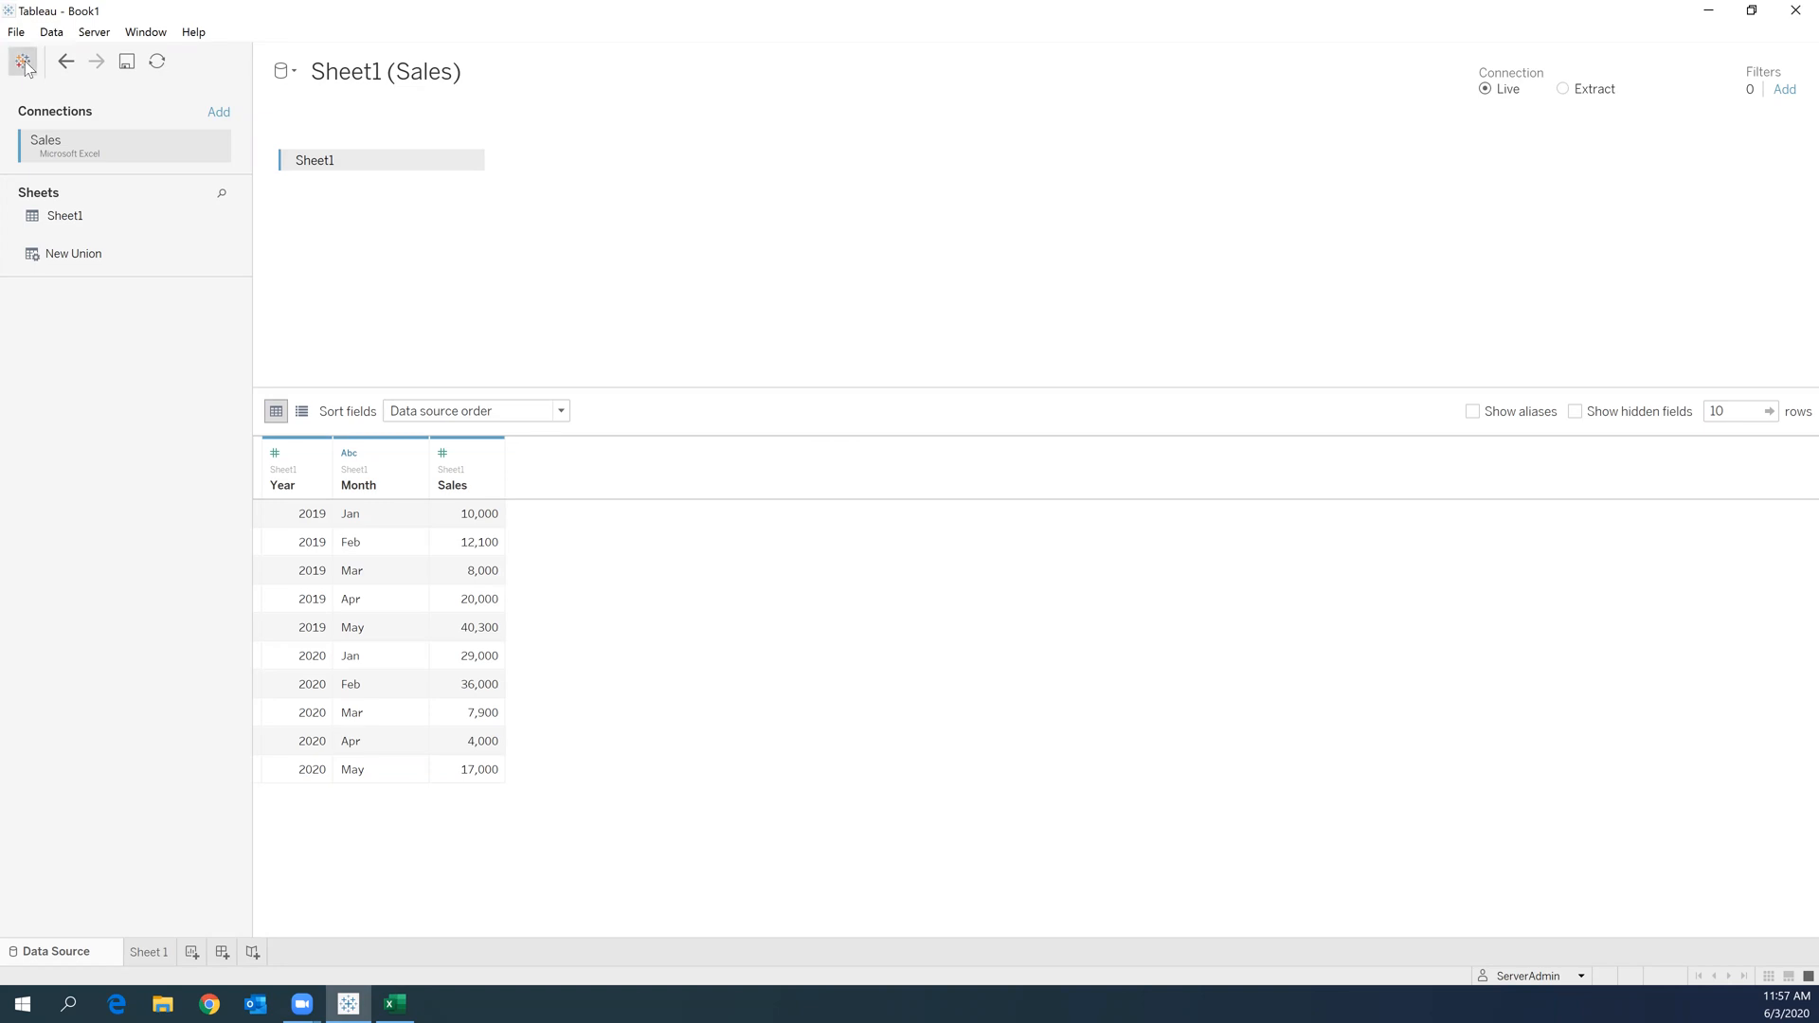
{"action": "left_click", "coordinate": [22, 61]}
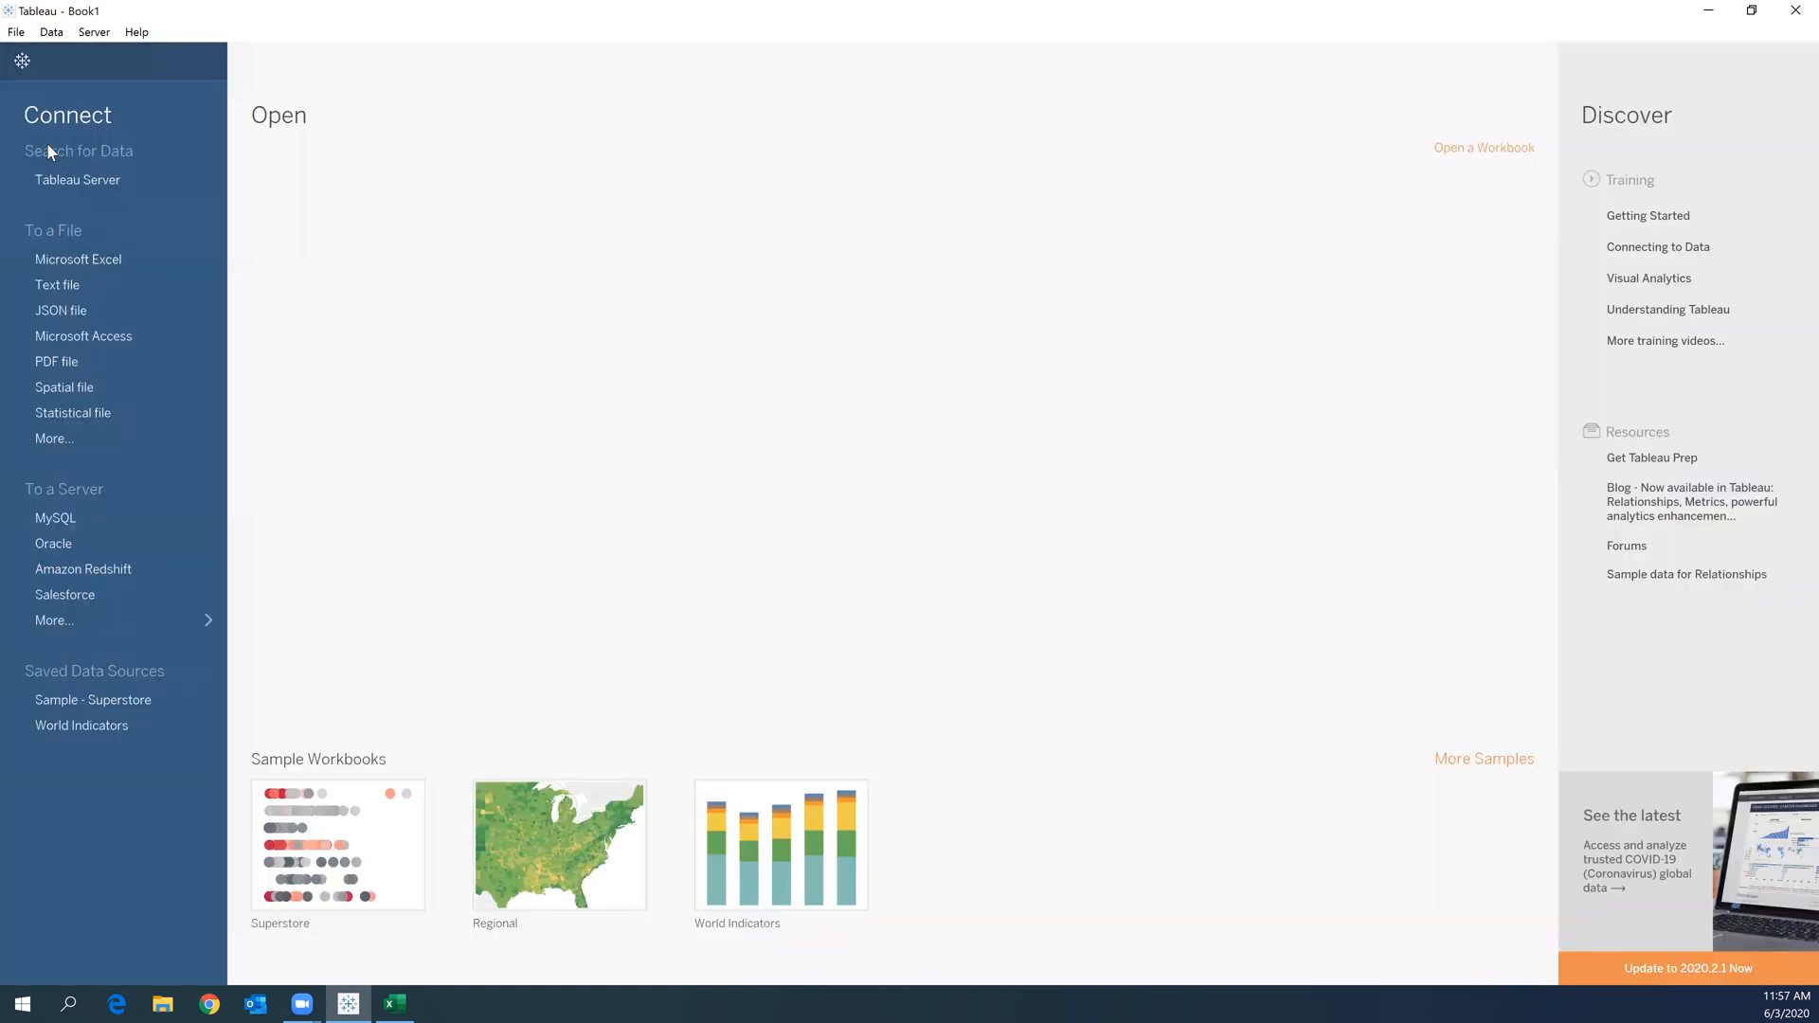
{"action": "mouse_move", "coordinate": [62, 128]}
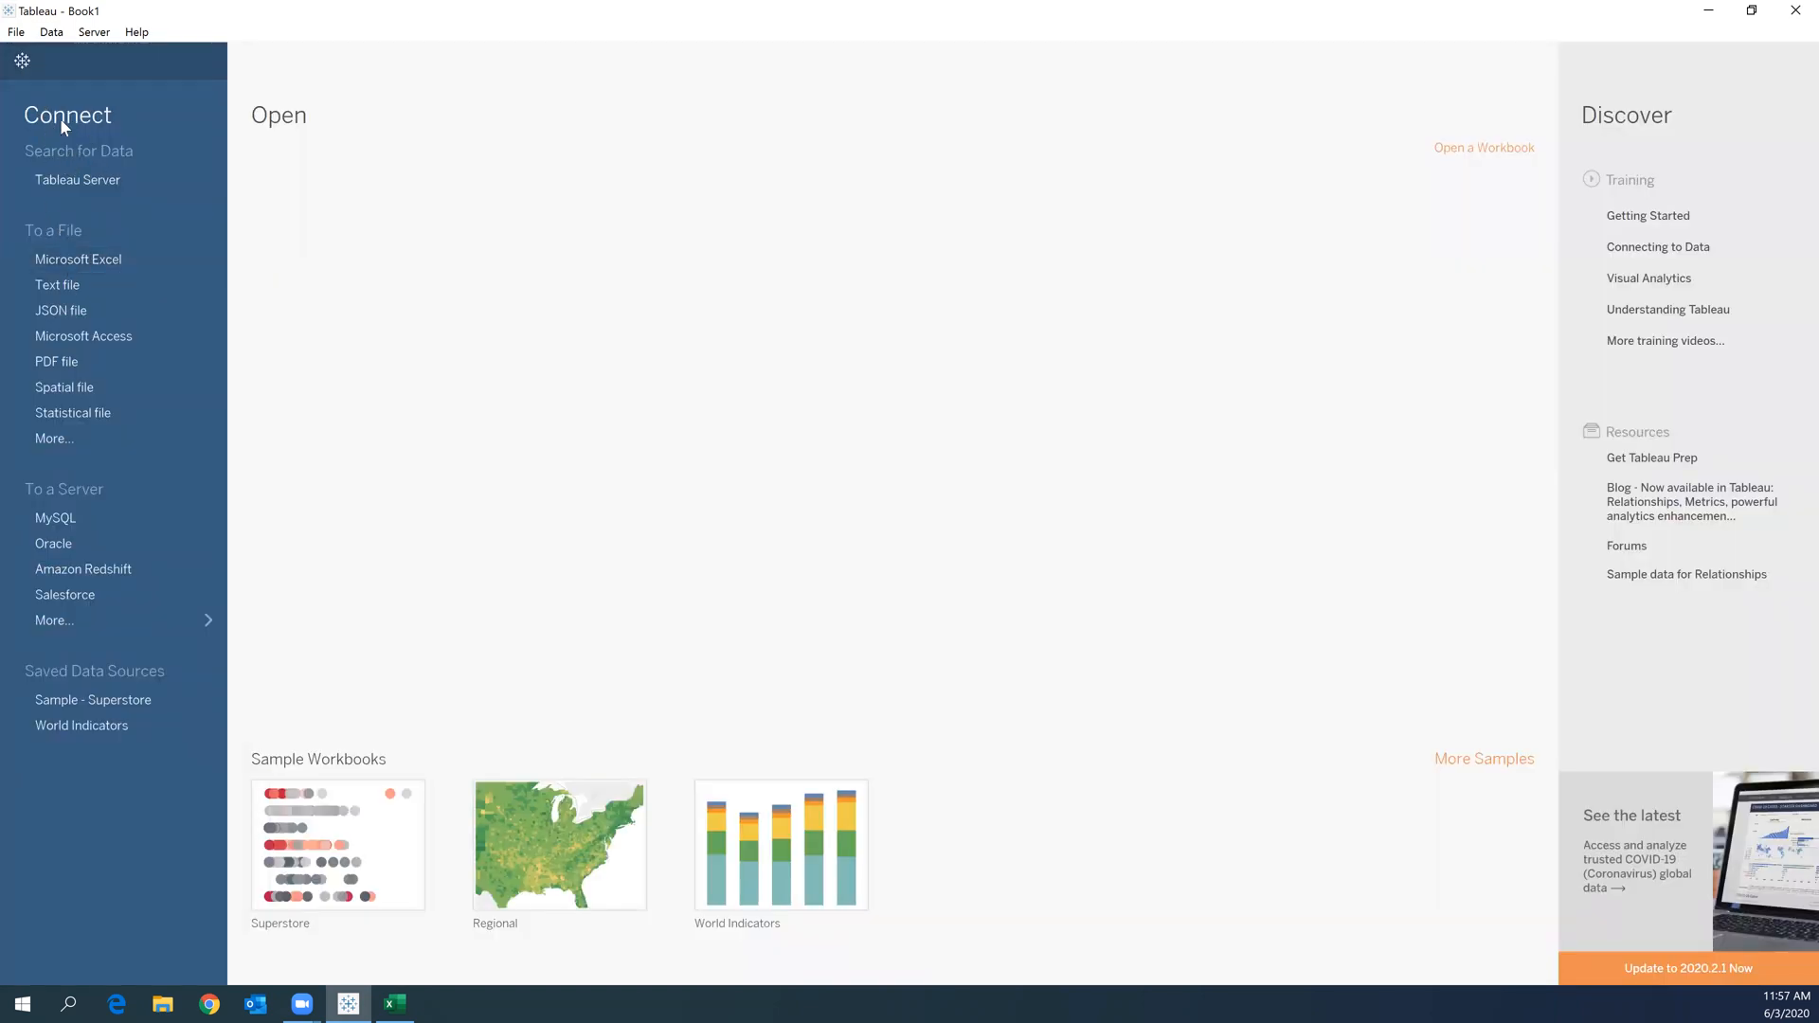
{"action": "mouse_move", "coordinate": [74, 237]}
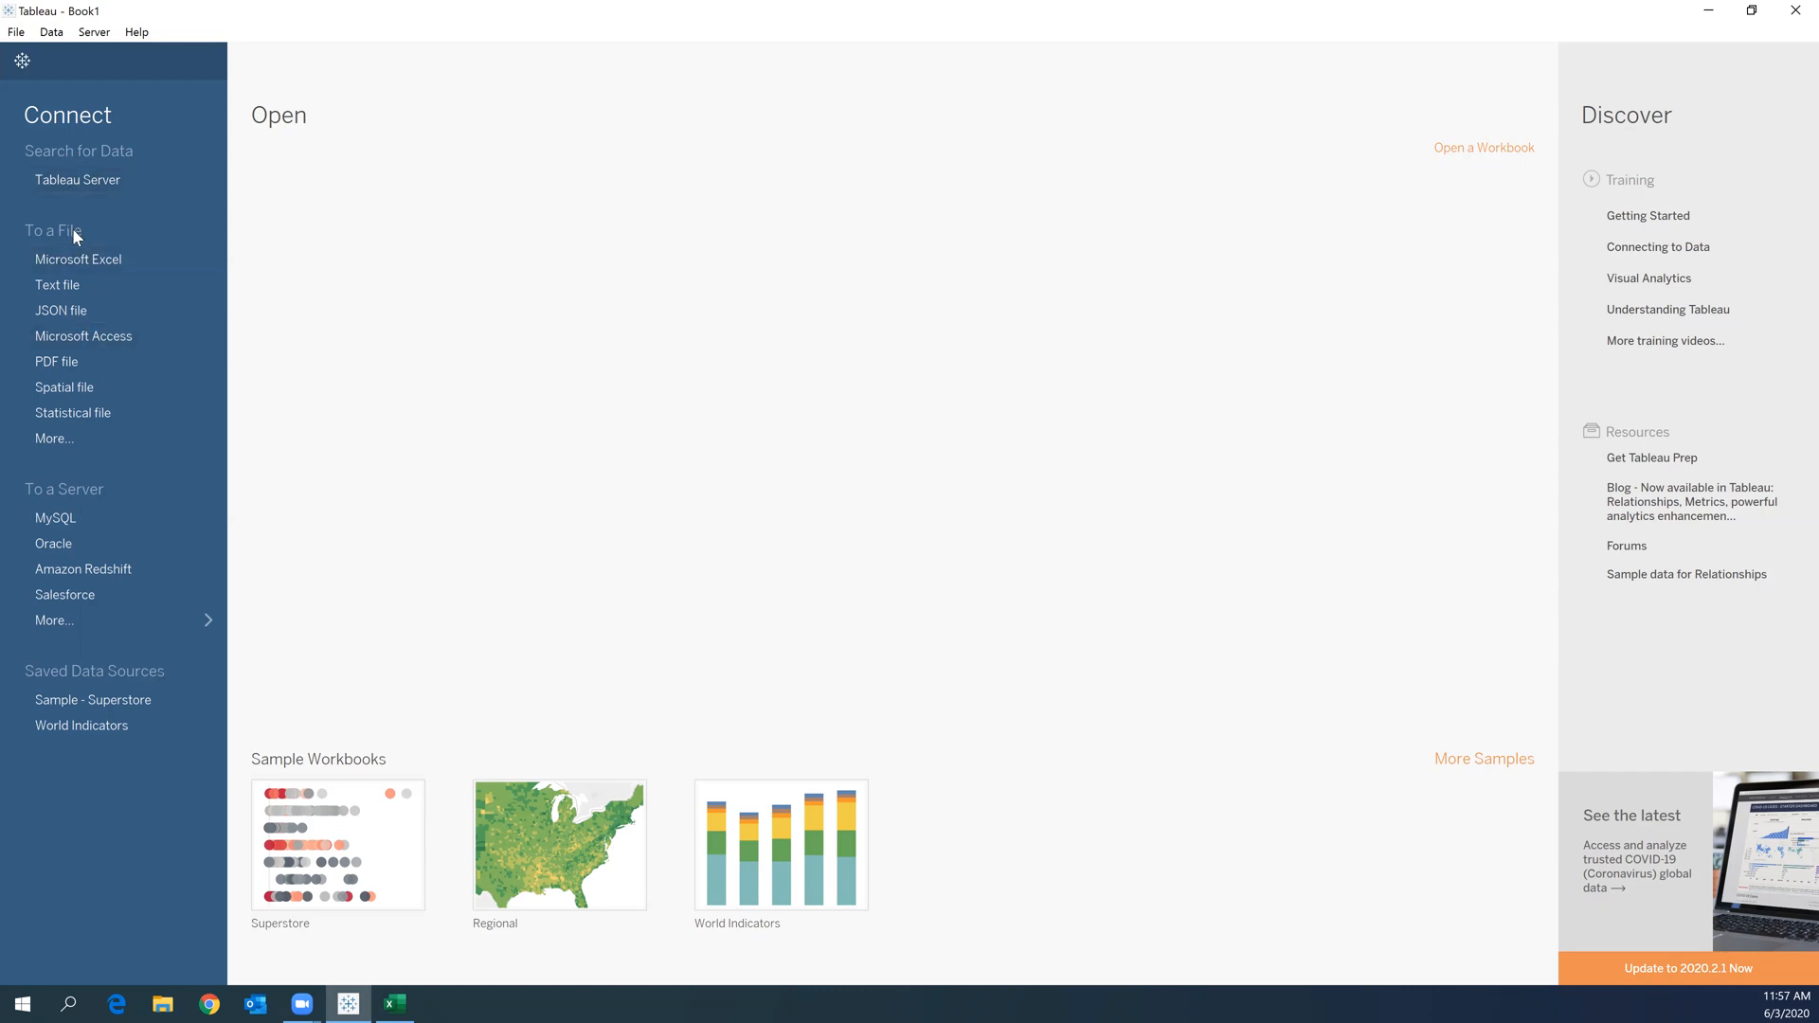
{"action": "mouse_move", "coordinate": [79, 254]}
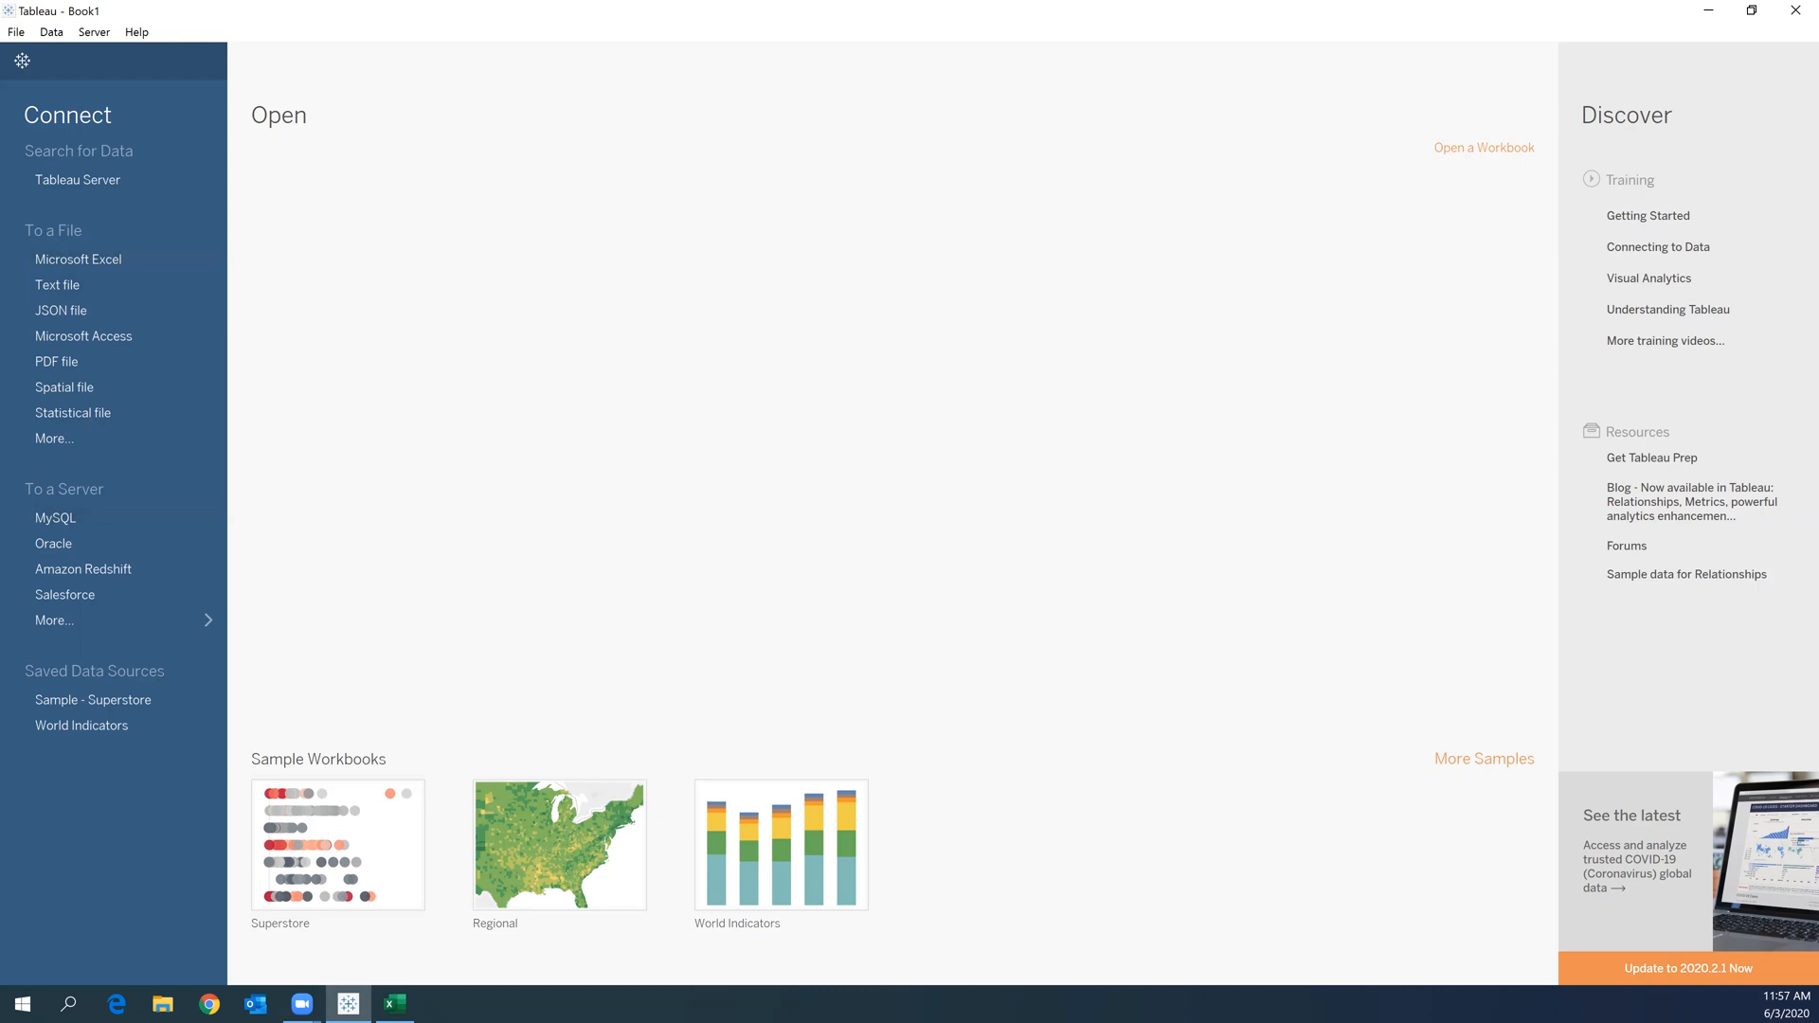
{"action": "mouse_move", "coordinate": [78, 258]}
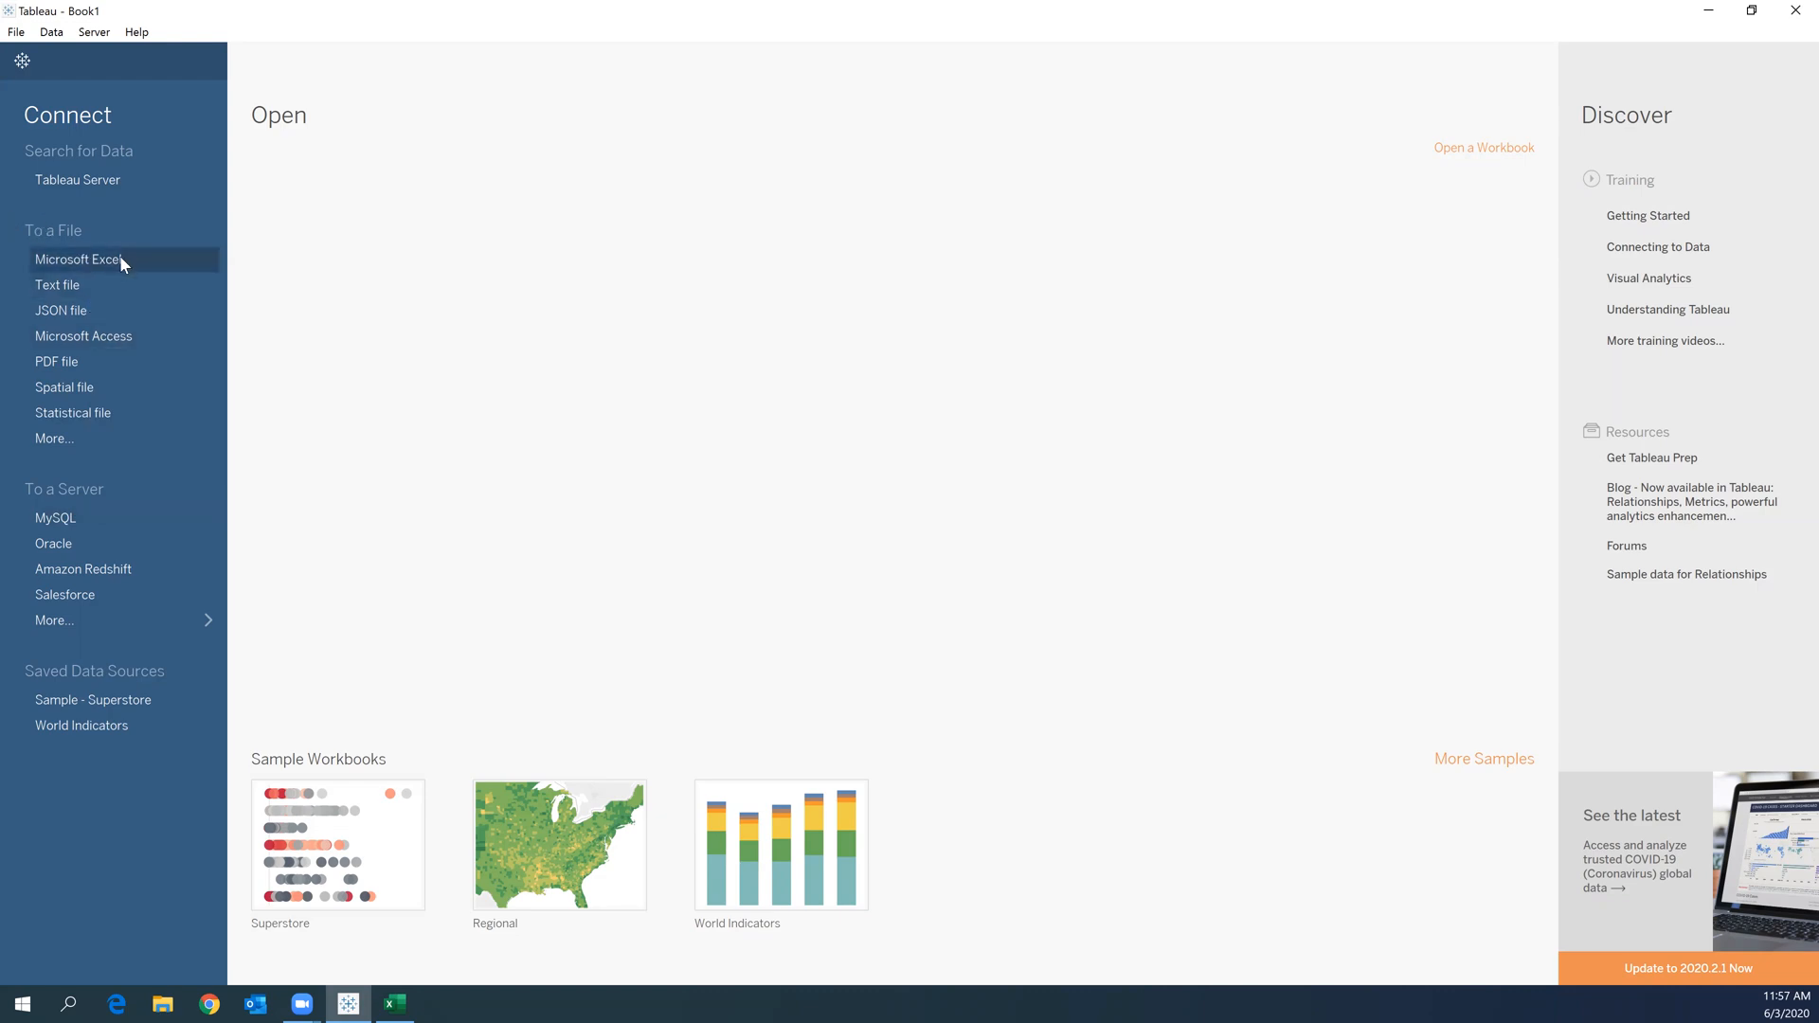
{"action": "left_click", "coordinate": [77, 259]}
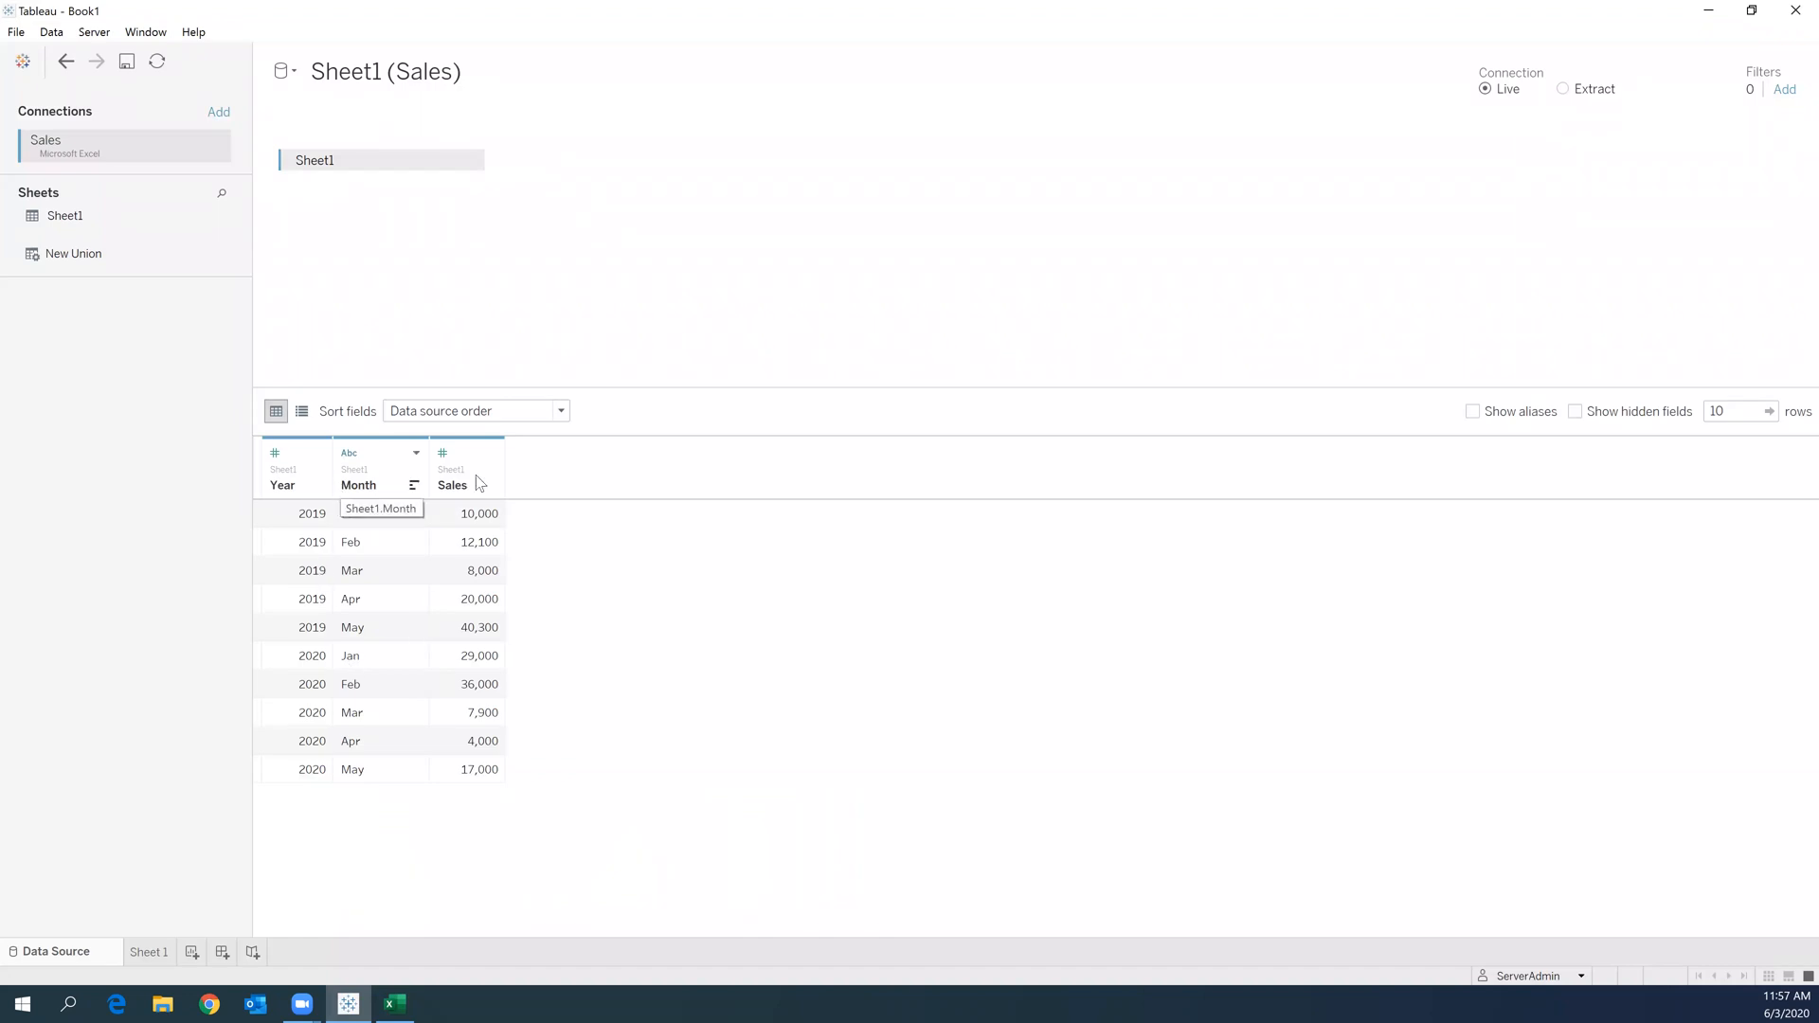
{"action": "mouse_move", "coordinate": [549, 666]}
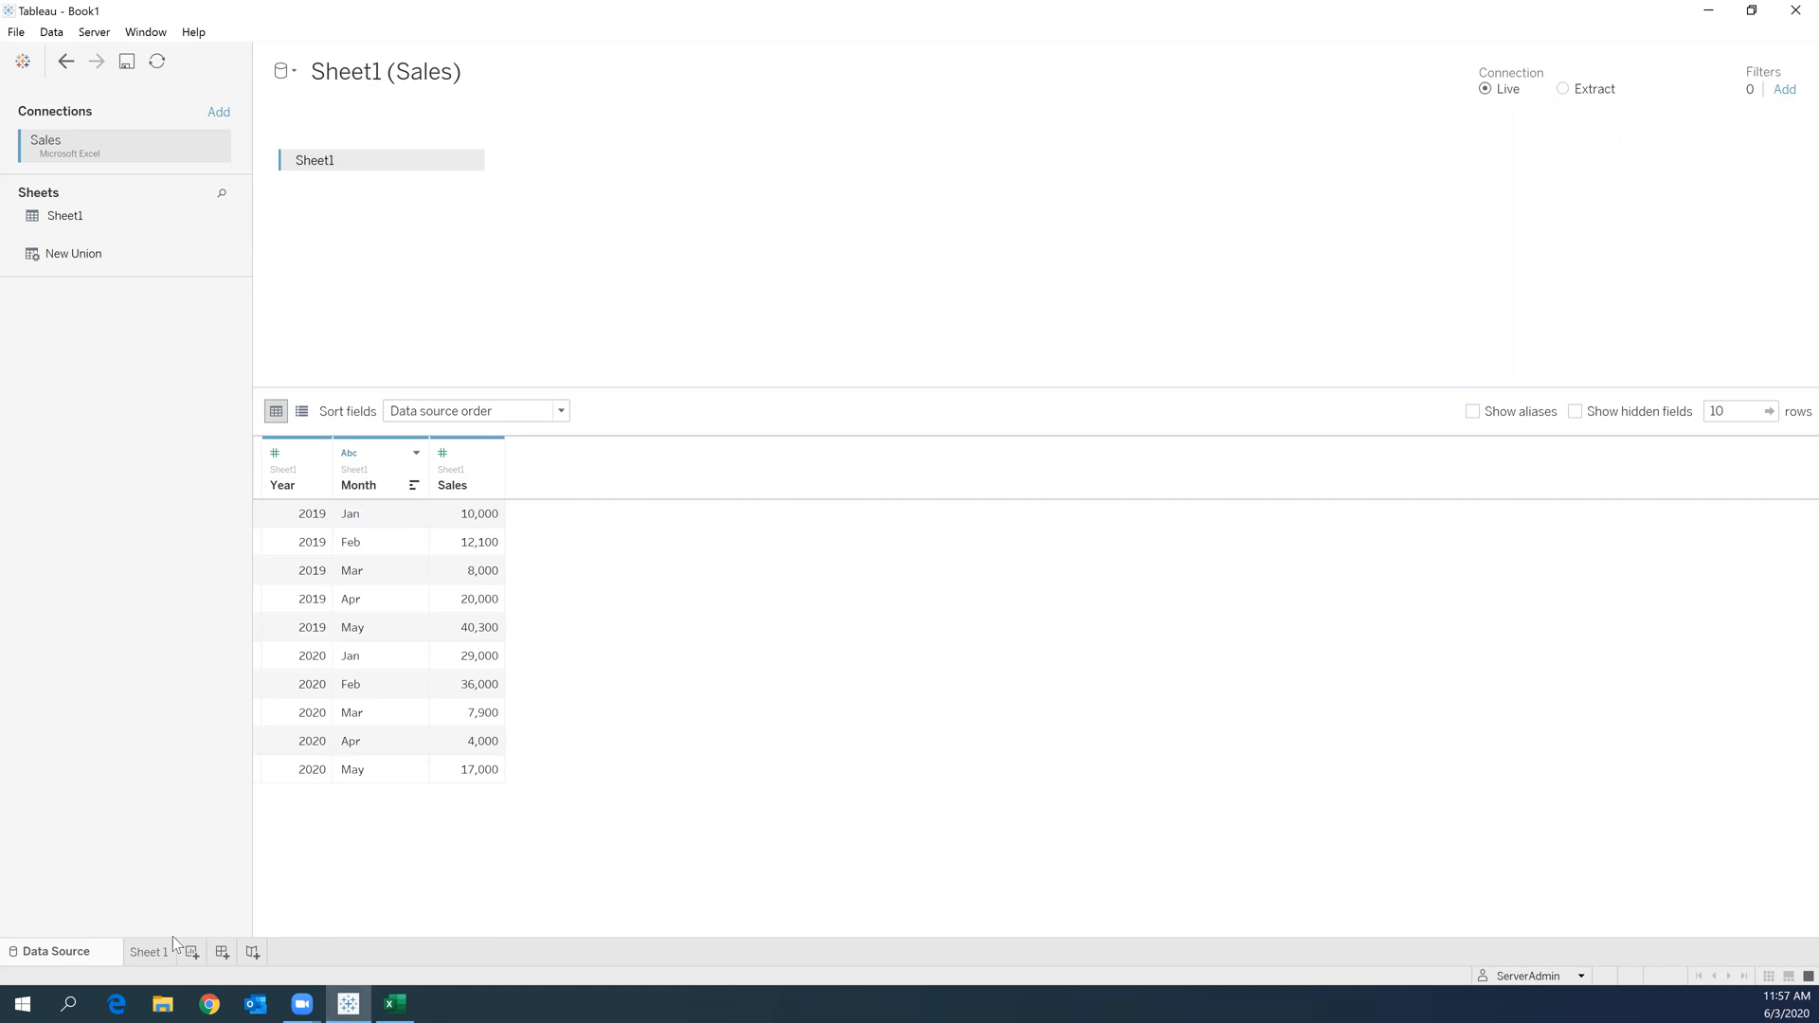
- On Sheet 1, place Month on the Columns shelf to show Jan–May headers
{"action": "left_click", "coordinate": [148, 951]}
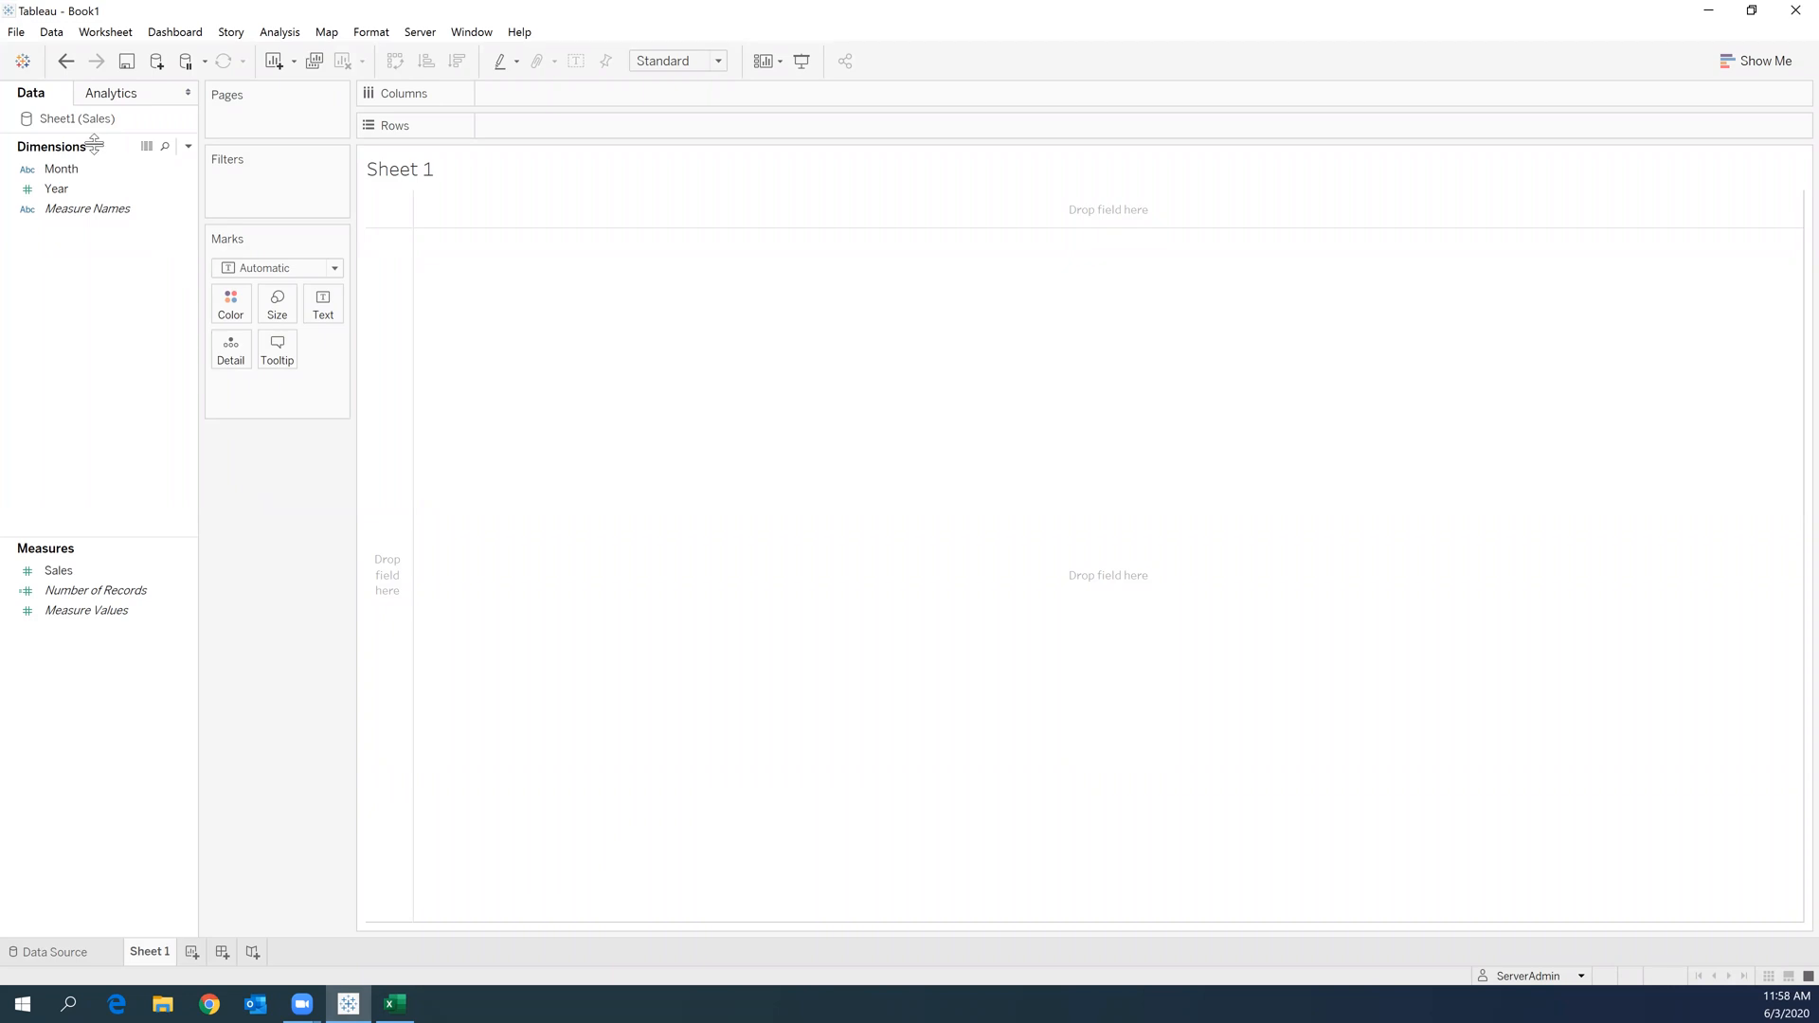
{"action": "left_click", "coordinate": [61, 169]}
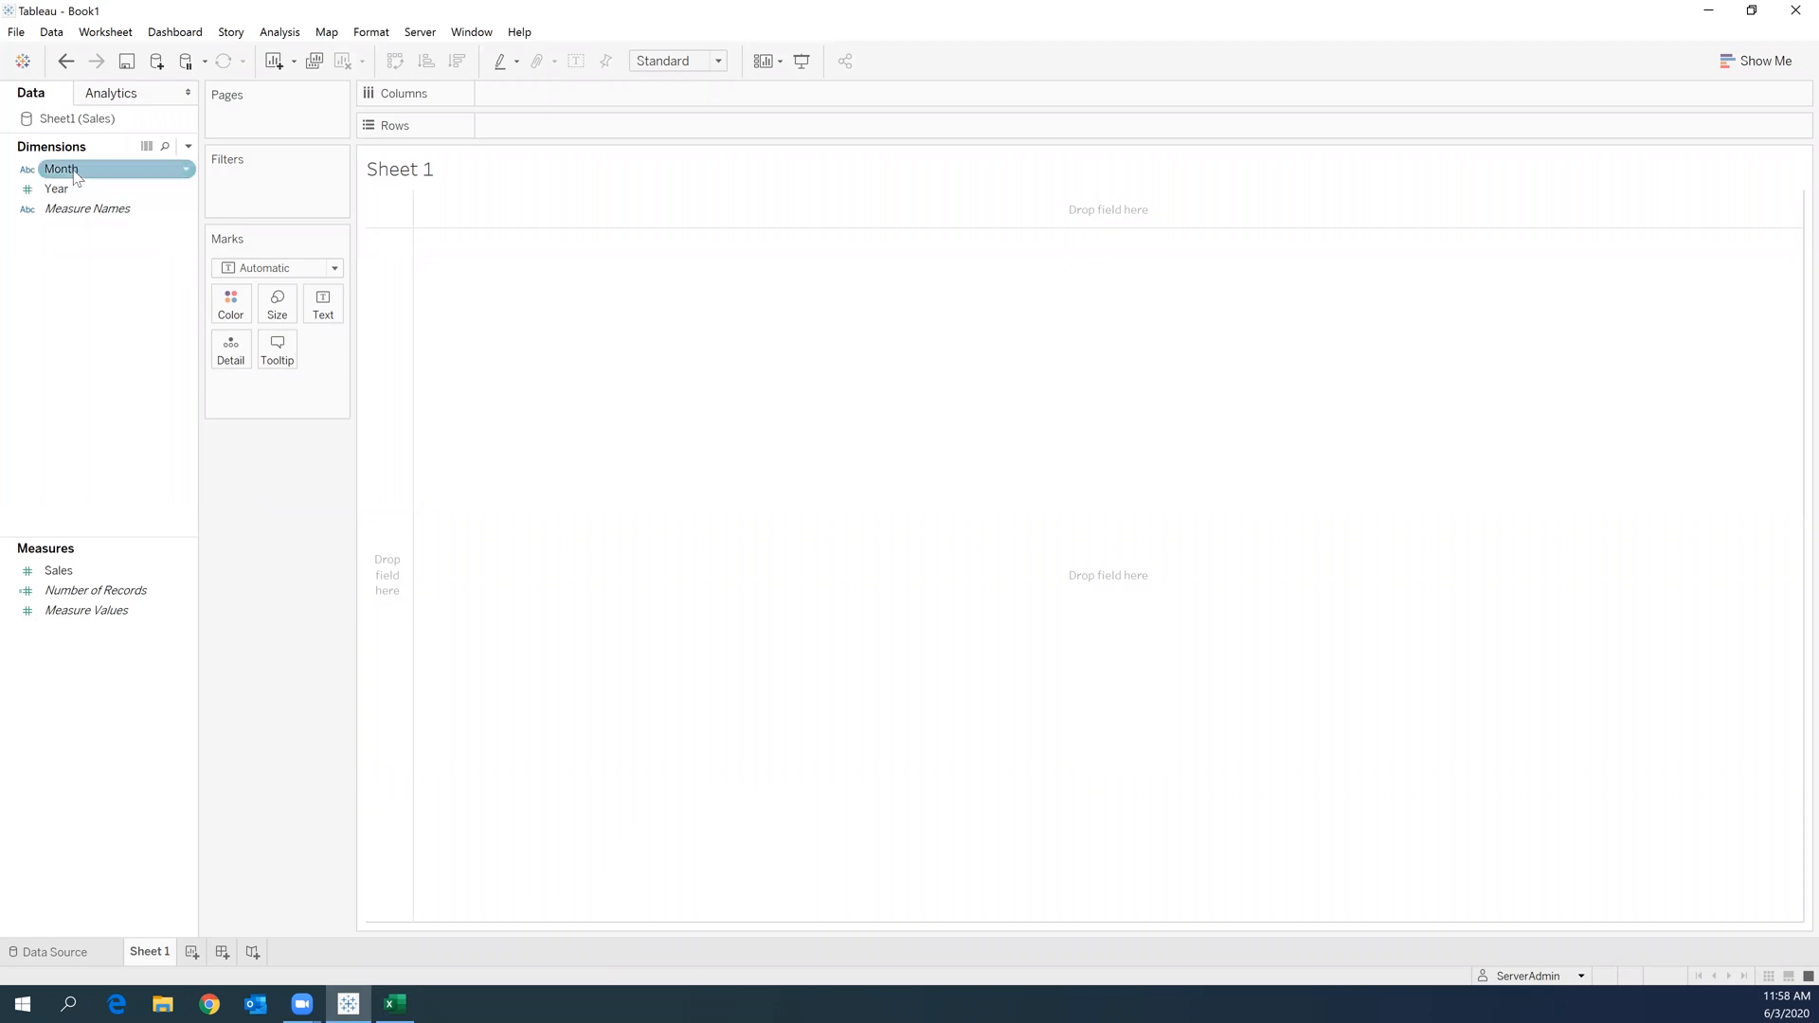
{"action": "left_click_drag", "start_coordinate": [59, 169], "coordinate": [518, 93]}
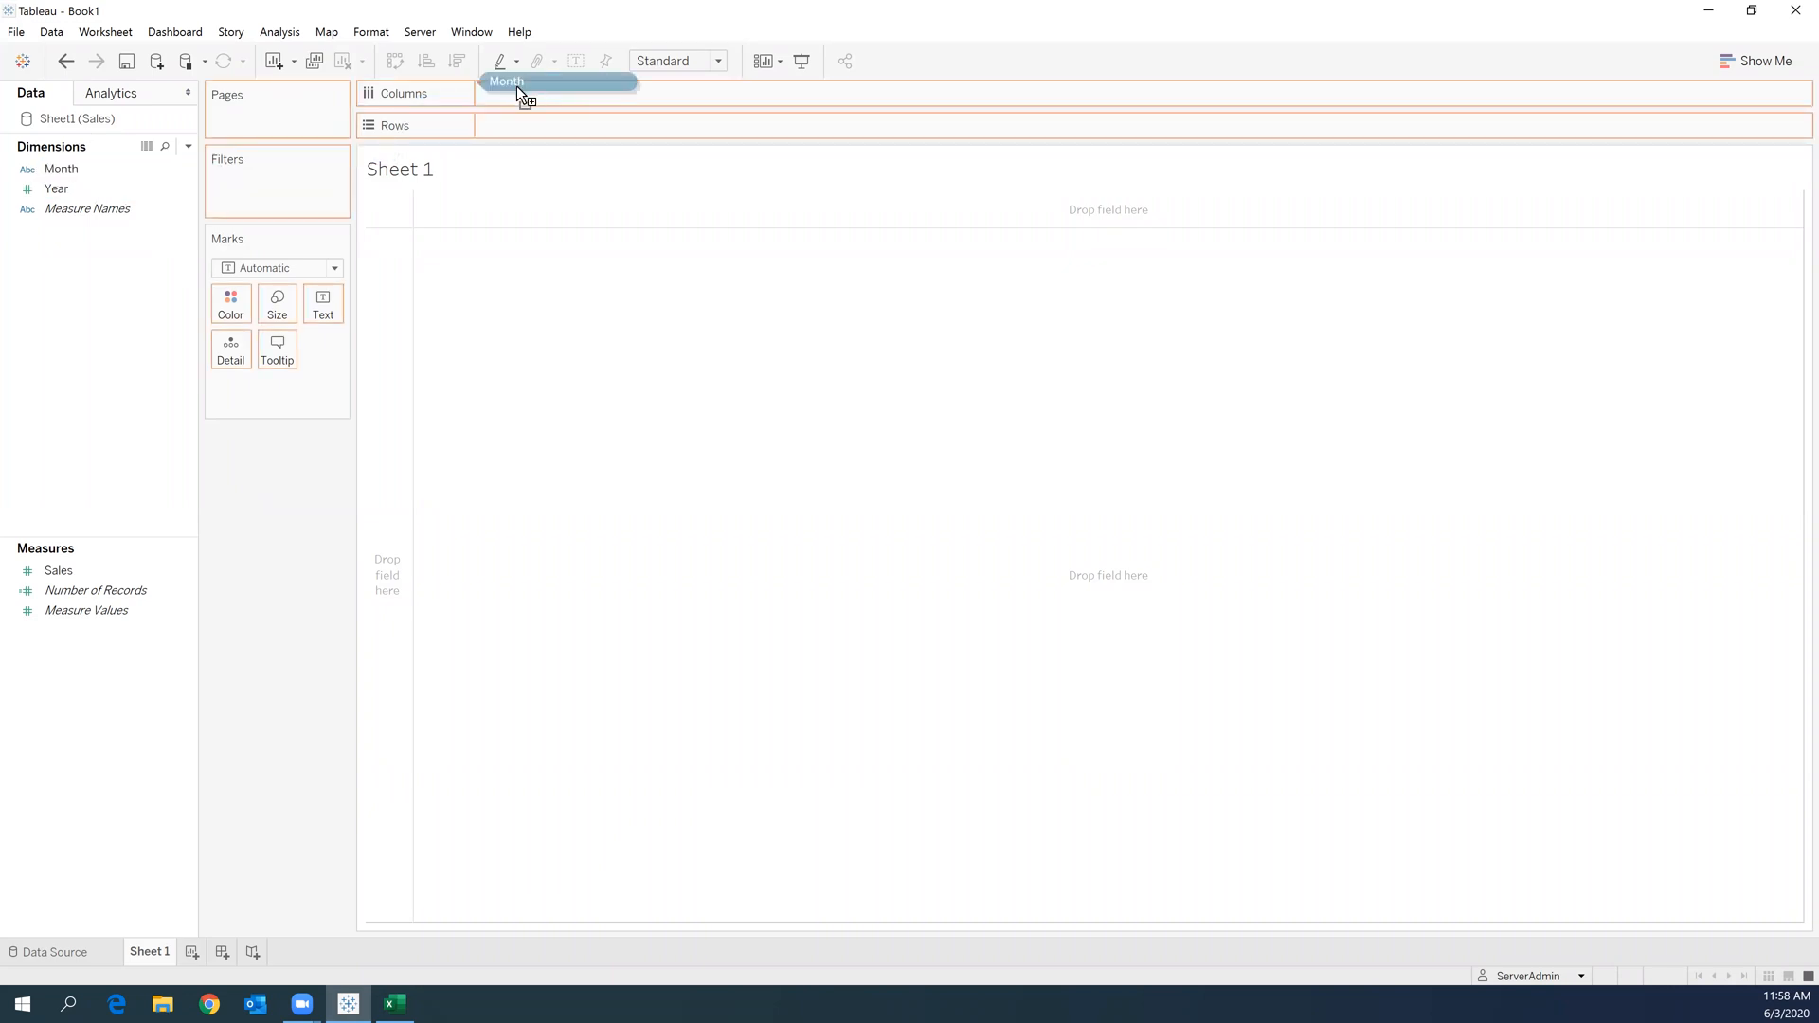
{"action": "left_click_drag", "start_coordinate": [61, 169], "coordinate": [546, 93]}
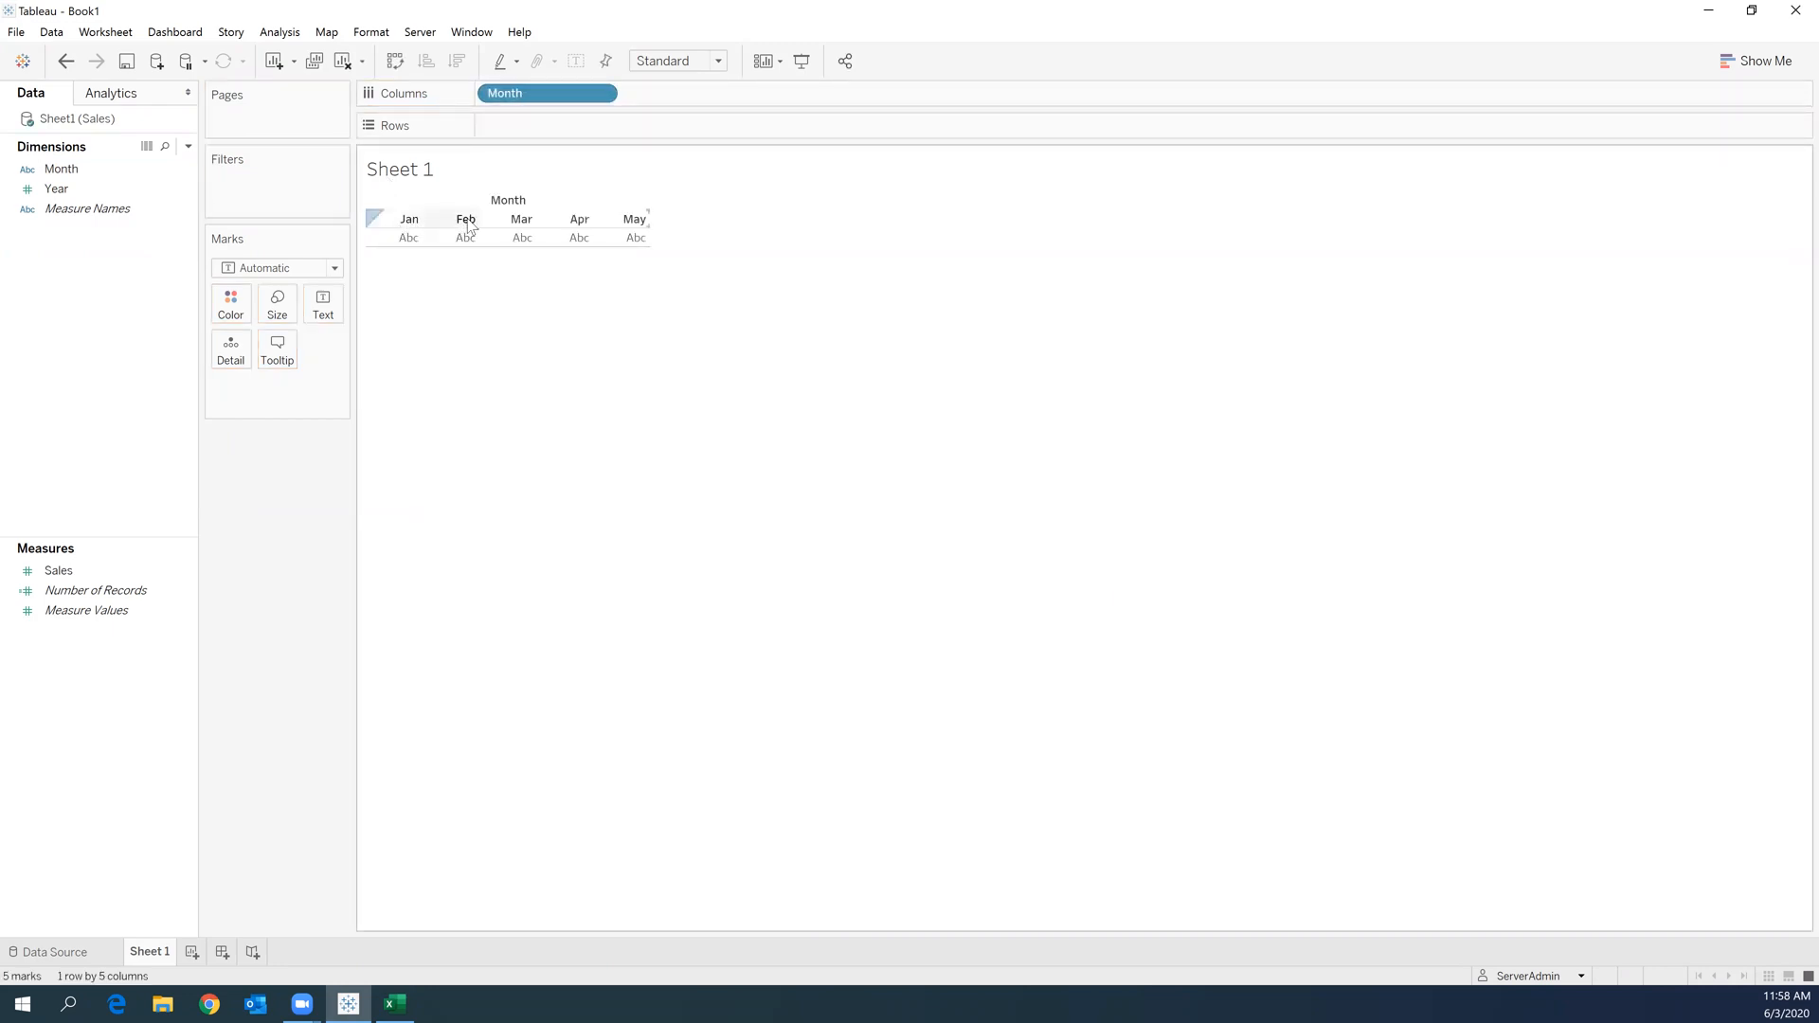
{"action": "mouse_move", "coordinate": [522, 228]}
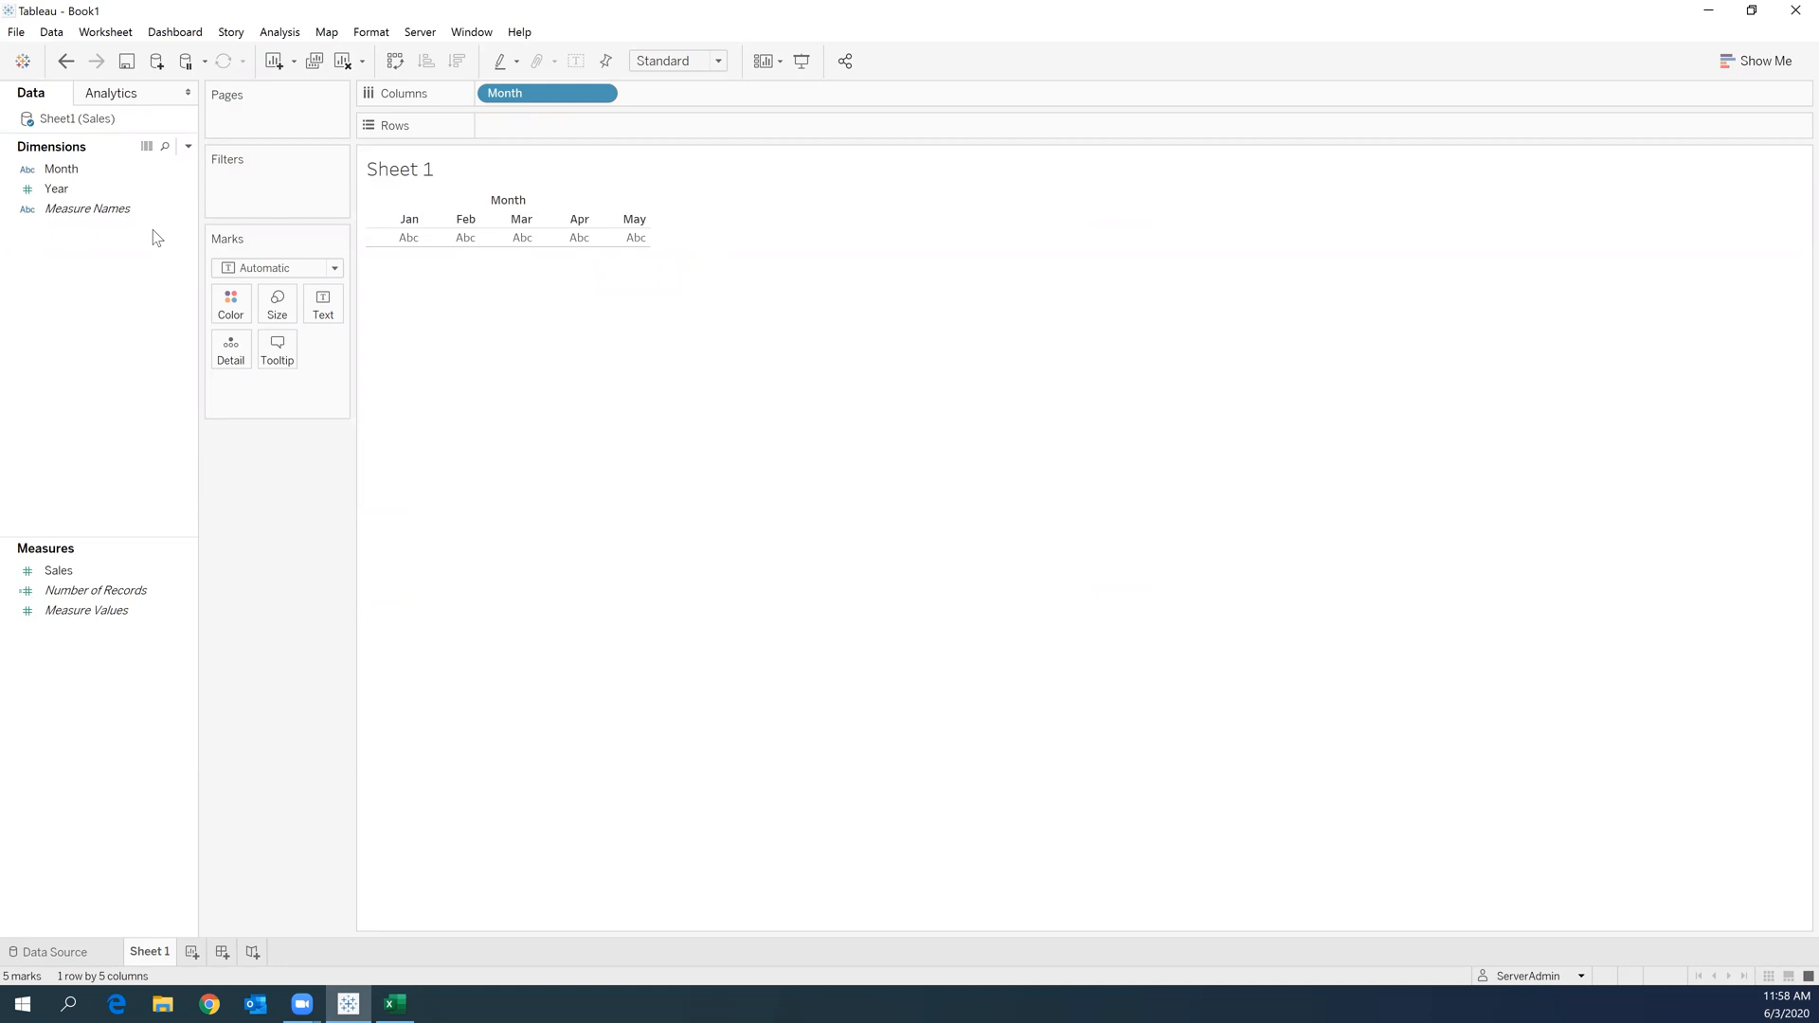
{"action": "left_click", "coordinate": [55, 189]}
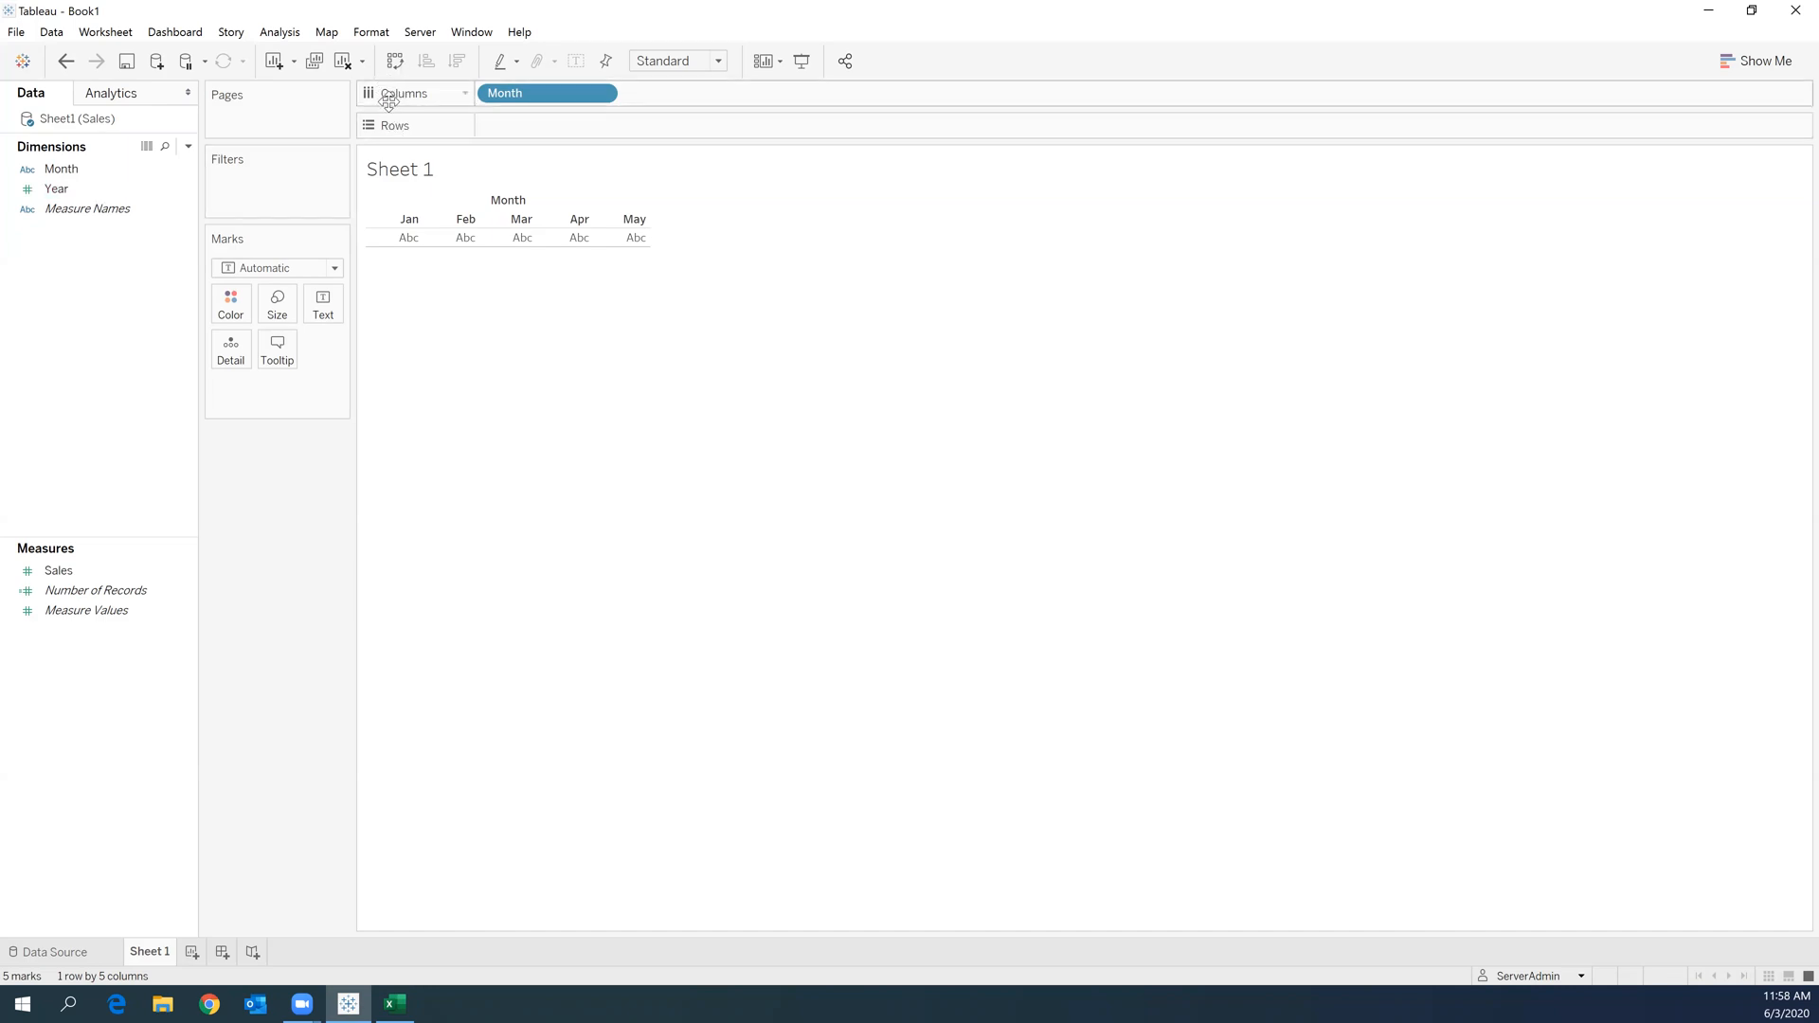
{"action": "left_click", "coordinate": [55, 188]}
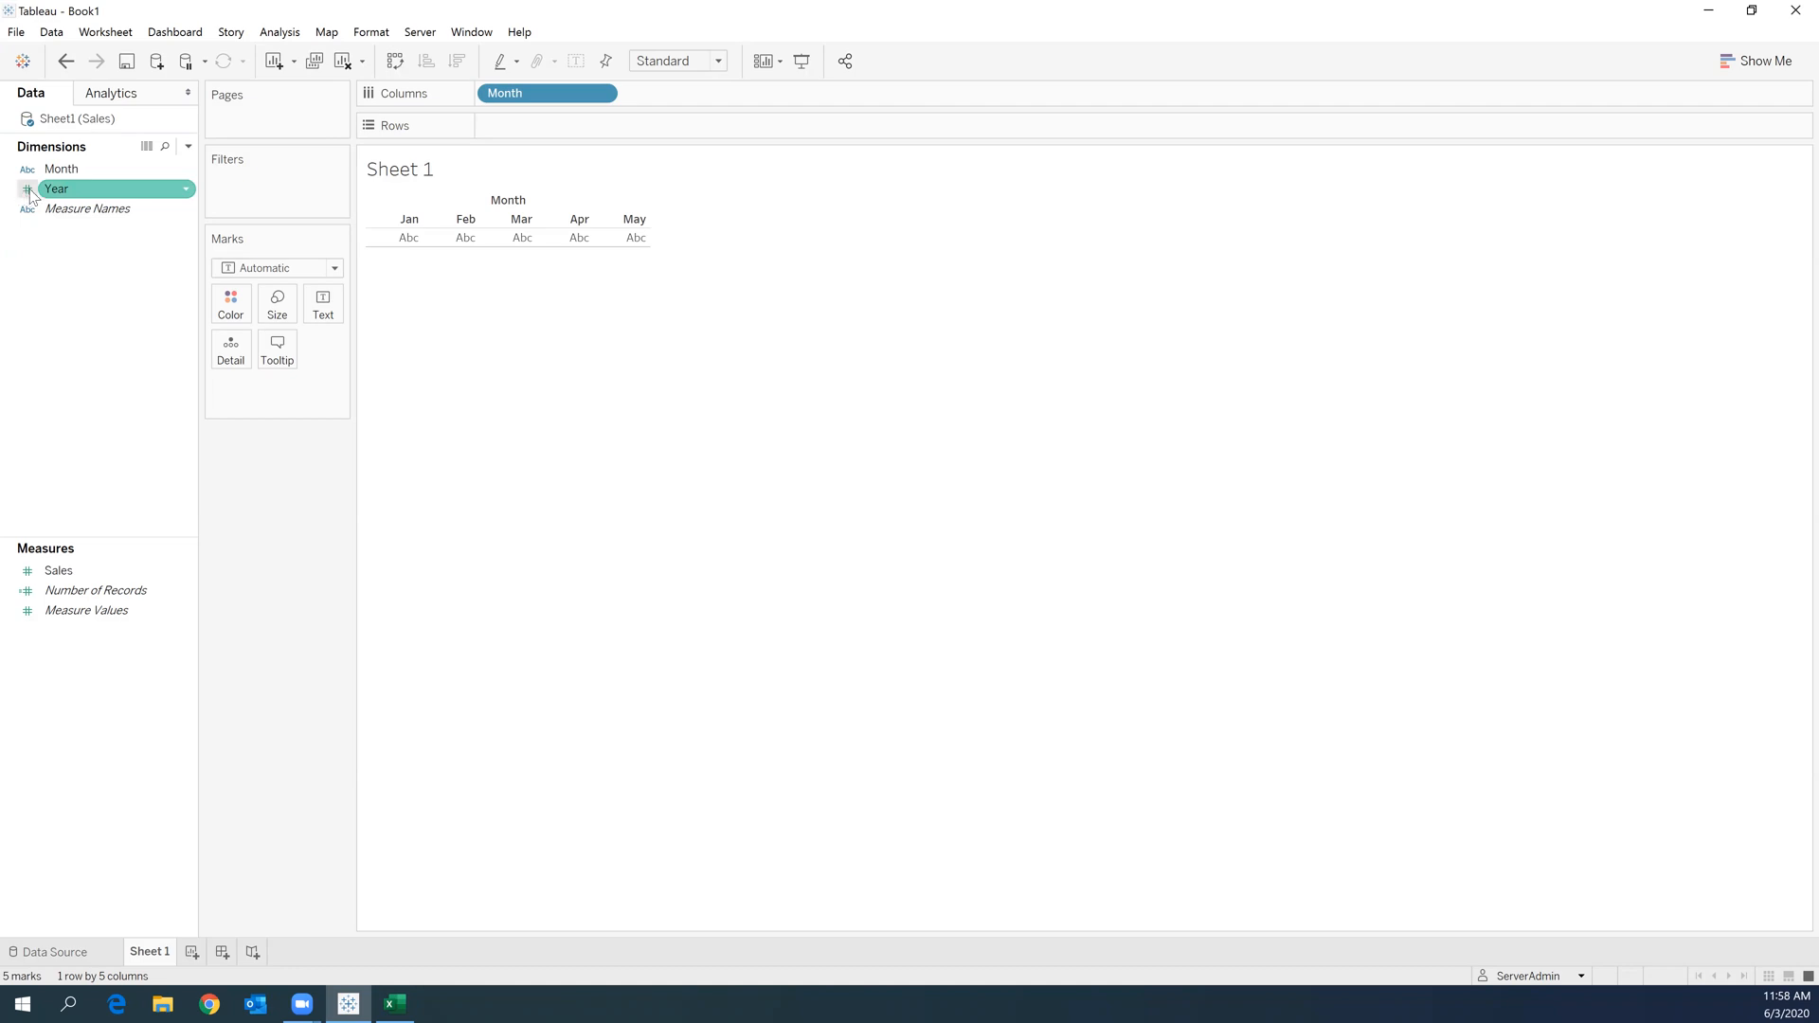
- Convert Year to discrete and add it to Columns after Month, giving 2019 and 2020 headers
{"action": "left_click", "coordinate": [62, 169]}
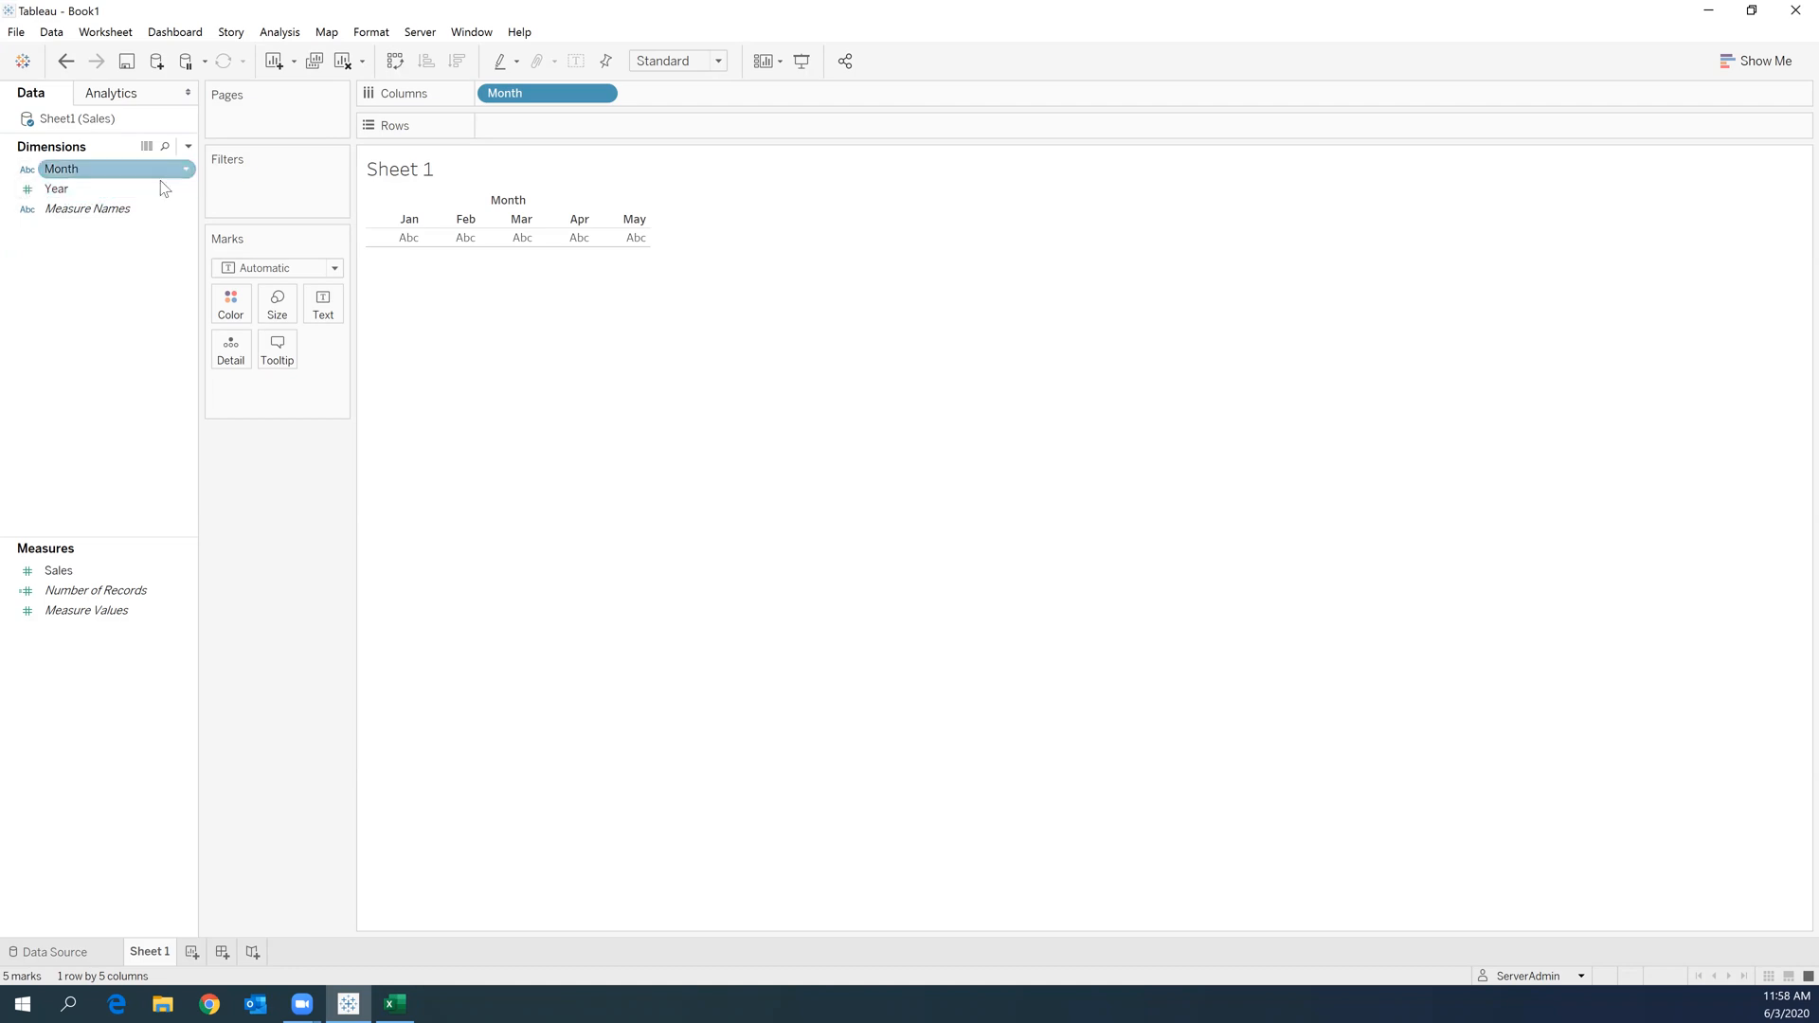
{"action": "right_click", "coordinate": [56, 188]}
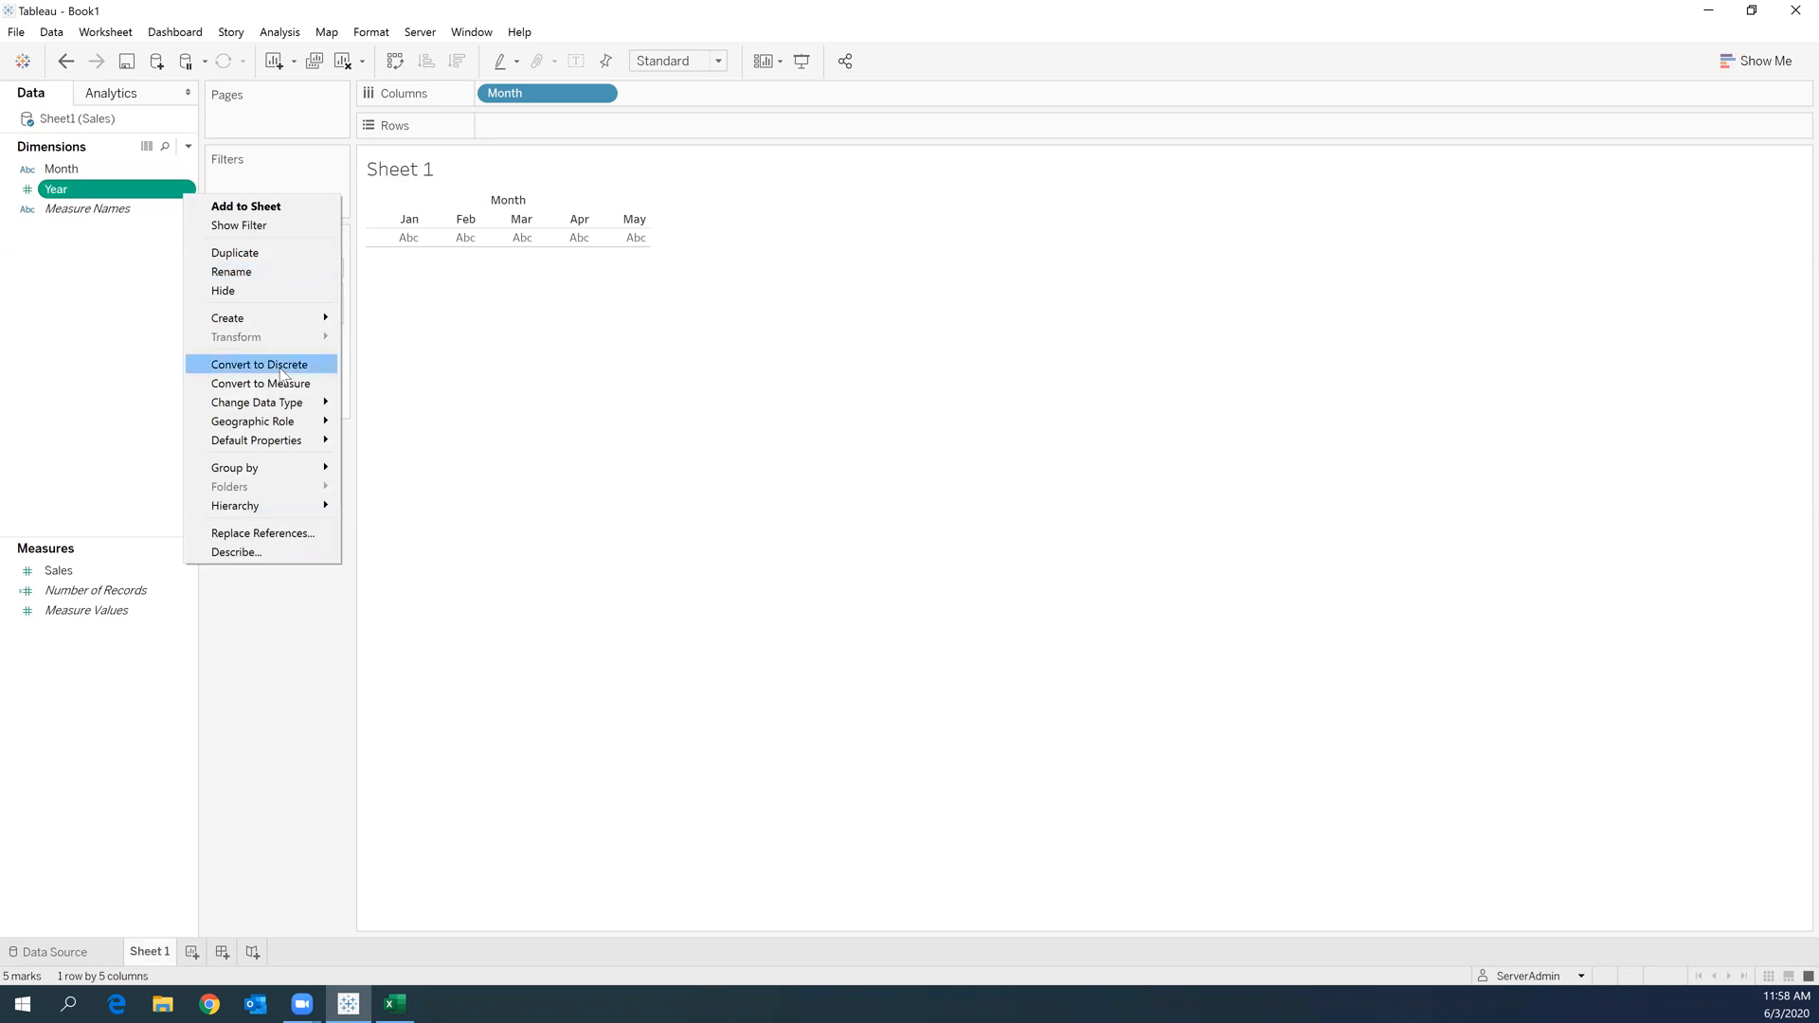
{"action": "left_click", "coordinate": [259, 363]}
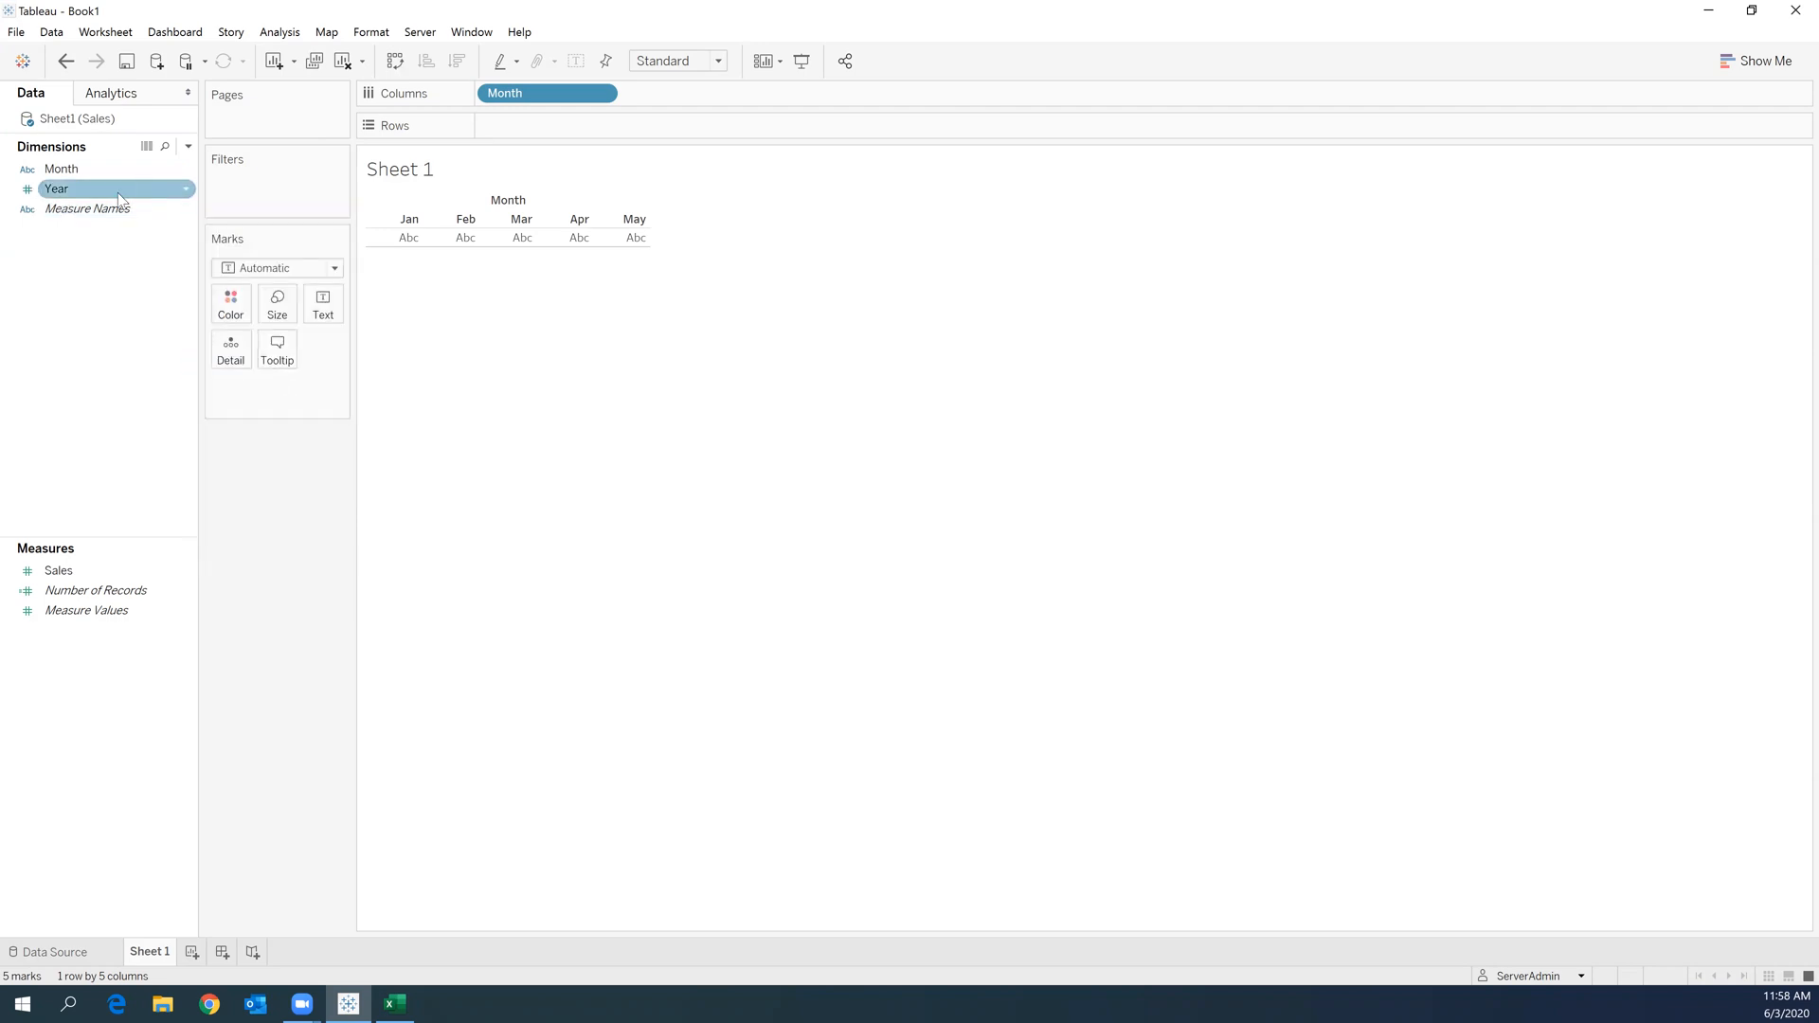
{"action": "left_click_drag", "start_coordinate": [56, 187], "coordinate": [524, 185]}
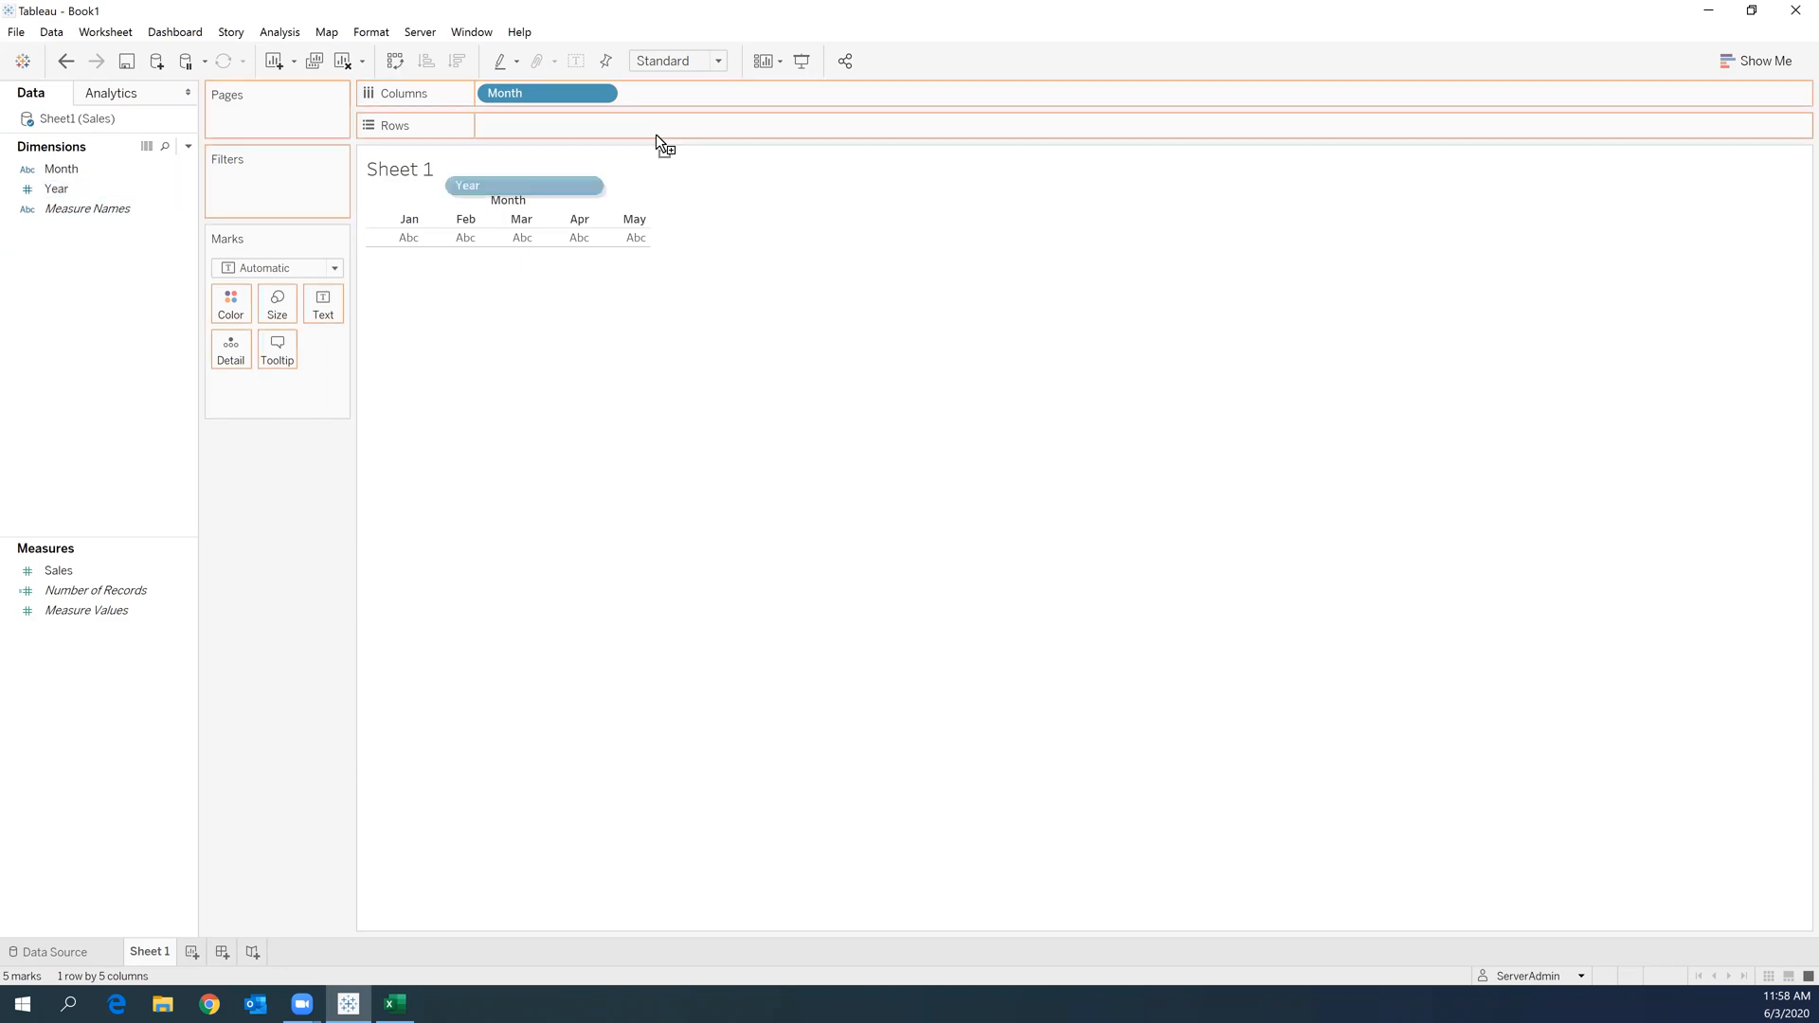
{"action": "left_click_drag", "start_coordinate": [466, 185], "coordinate": [684, 92]}
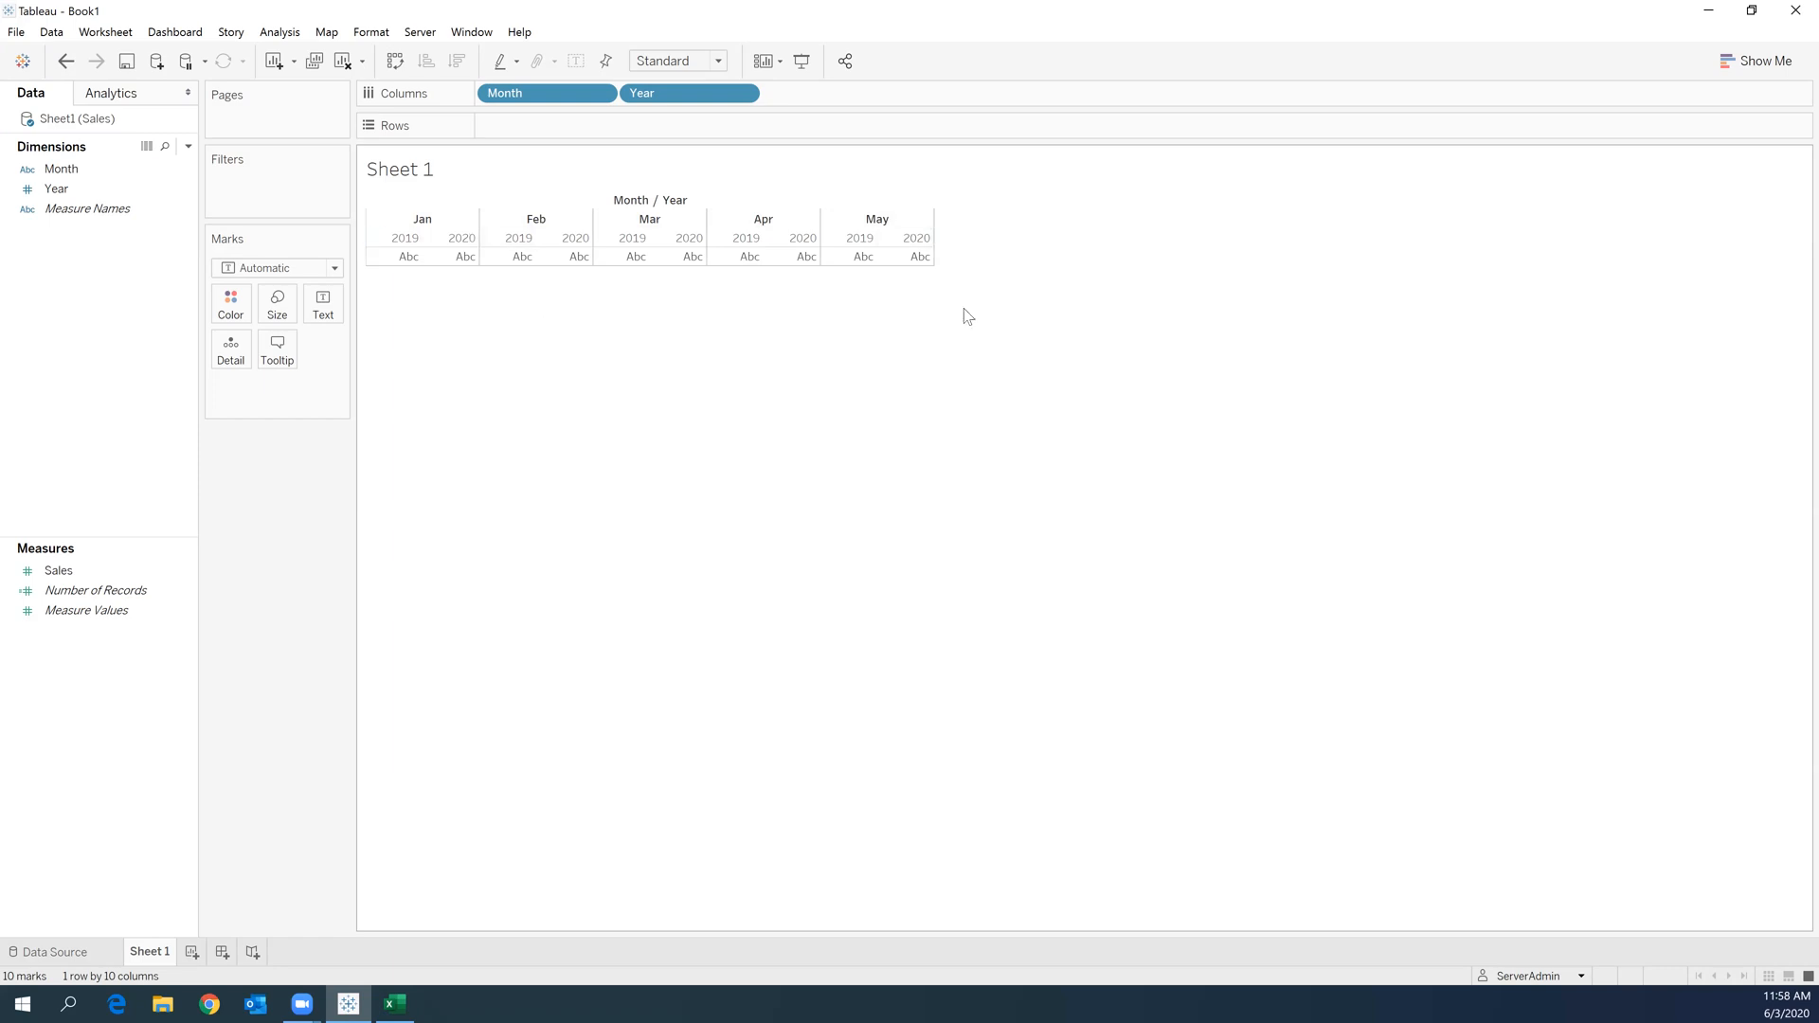
{"action": "left_click", "coordinate": [58, 570]}
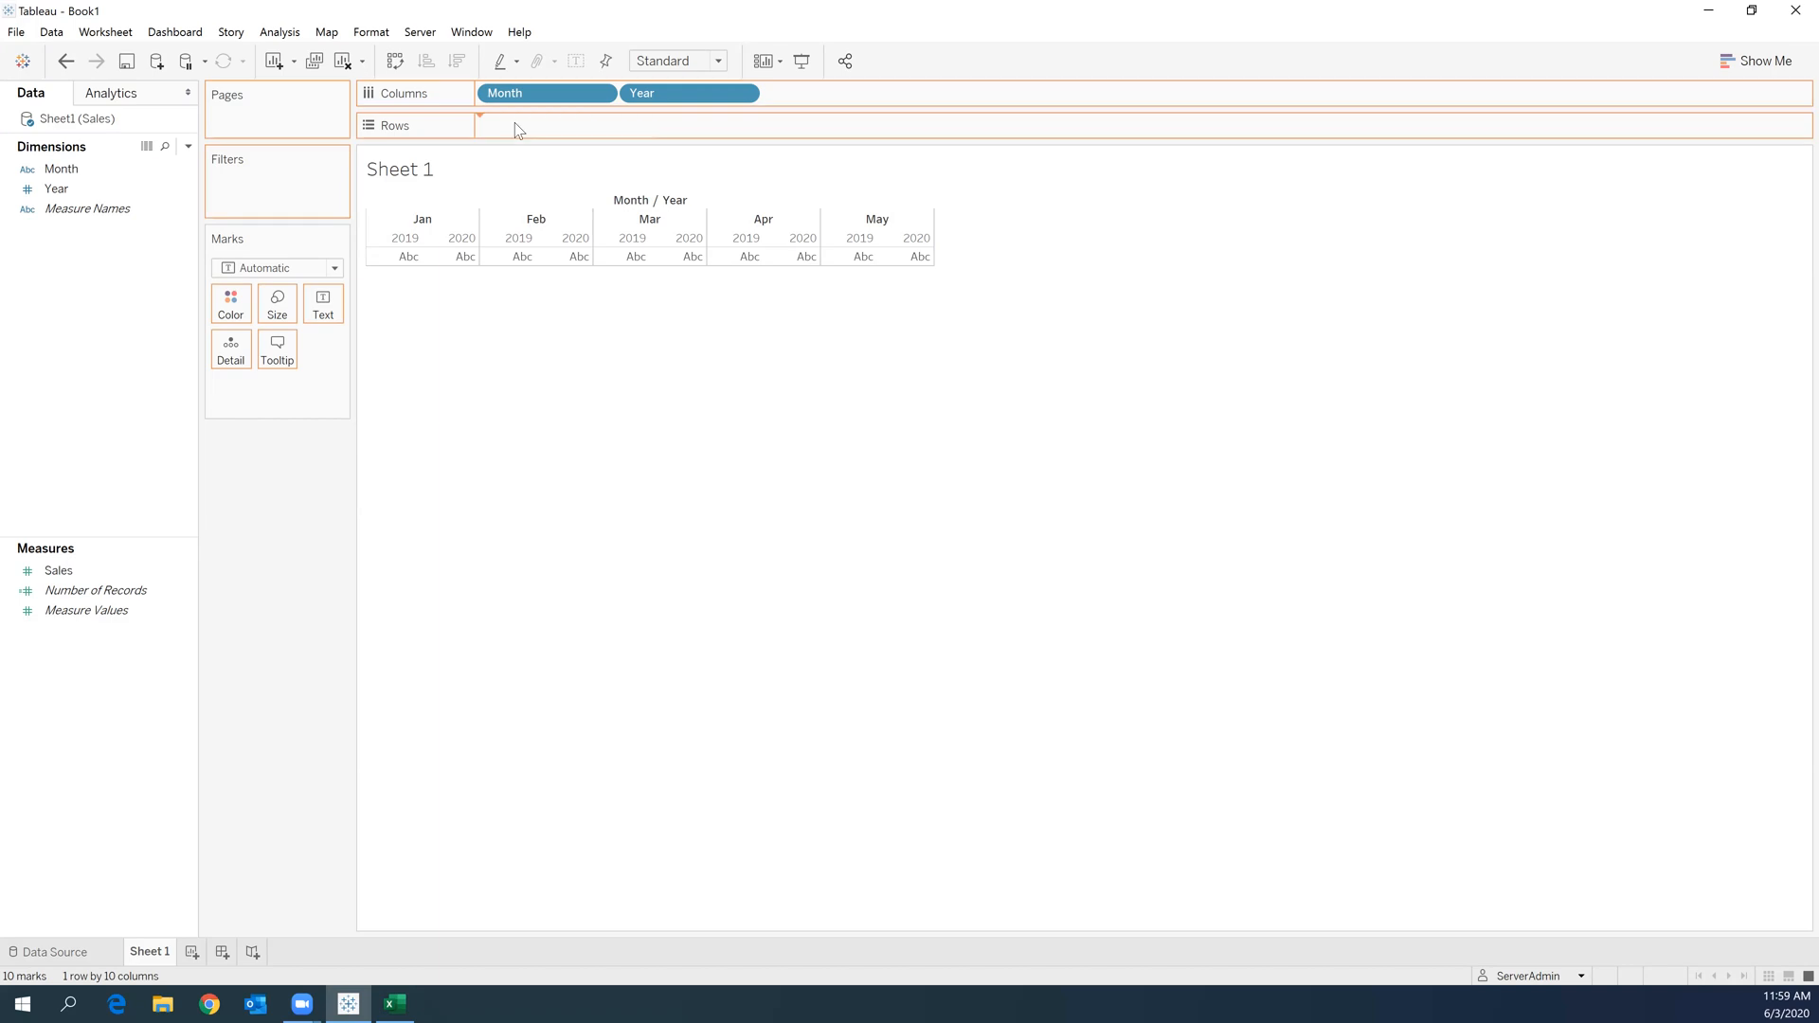
- Put Sales on the Rows shelf, drawing SUM(Sales) bars for each month and year
{"action": "left_click_drag", "start_coordinate": [58, 570], "coordinate": [522, 124]}
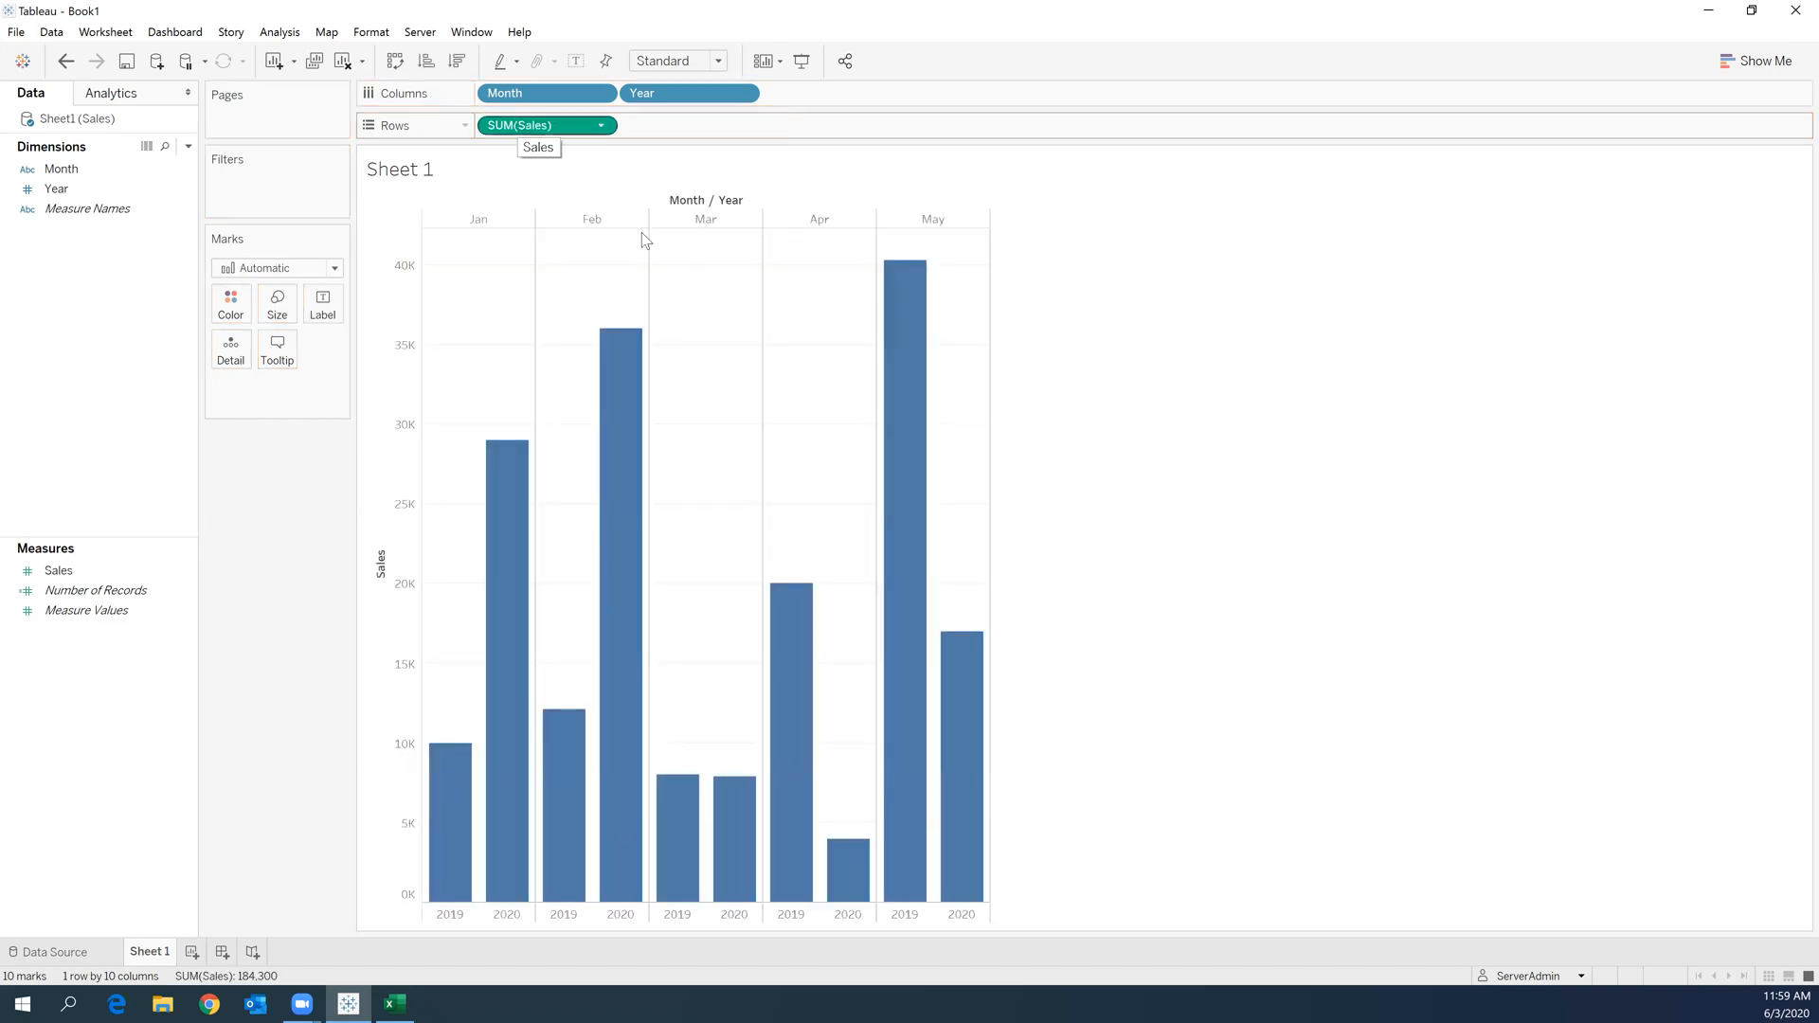
{"action": "mouse_move", "coordinate": [1067, 478]}
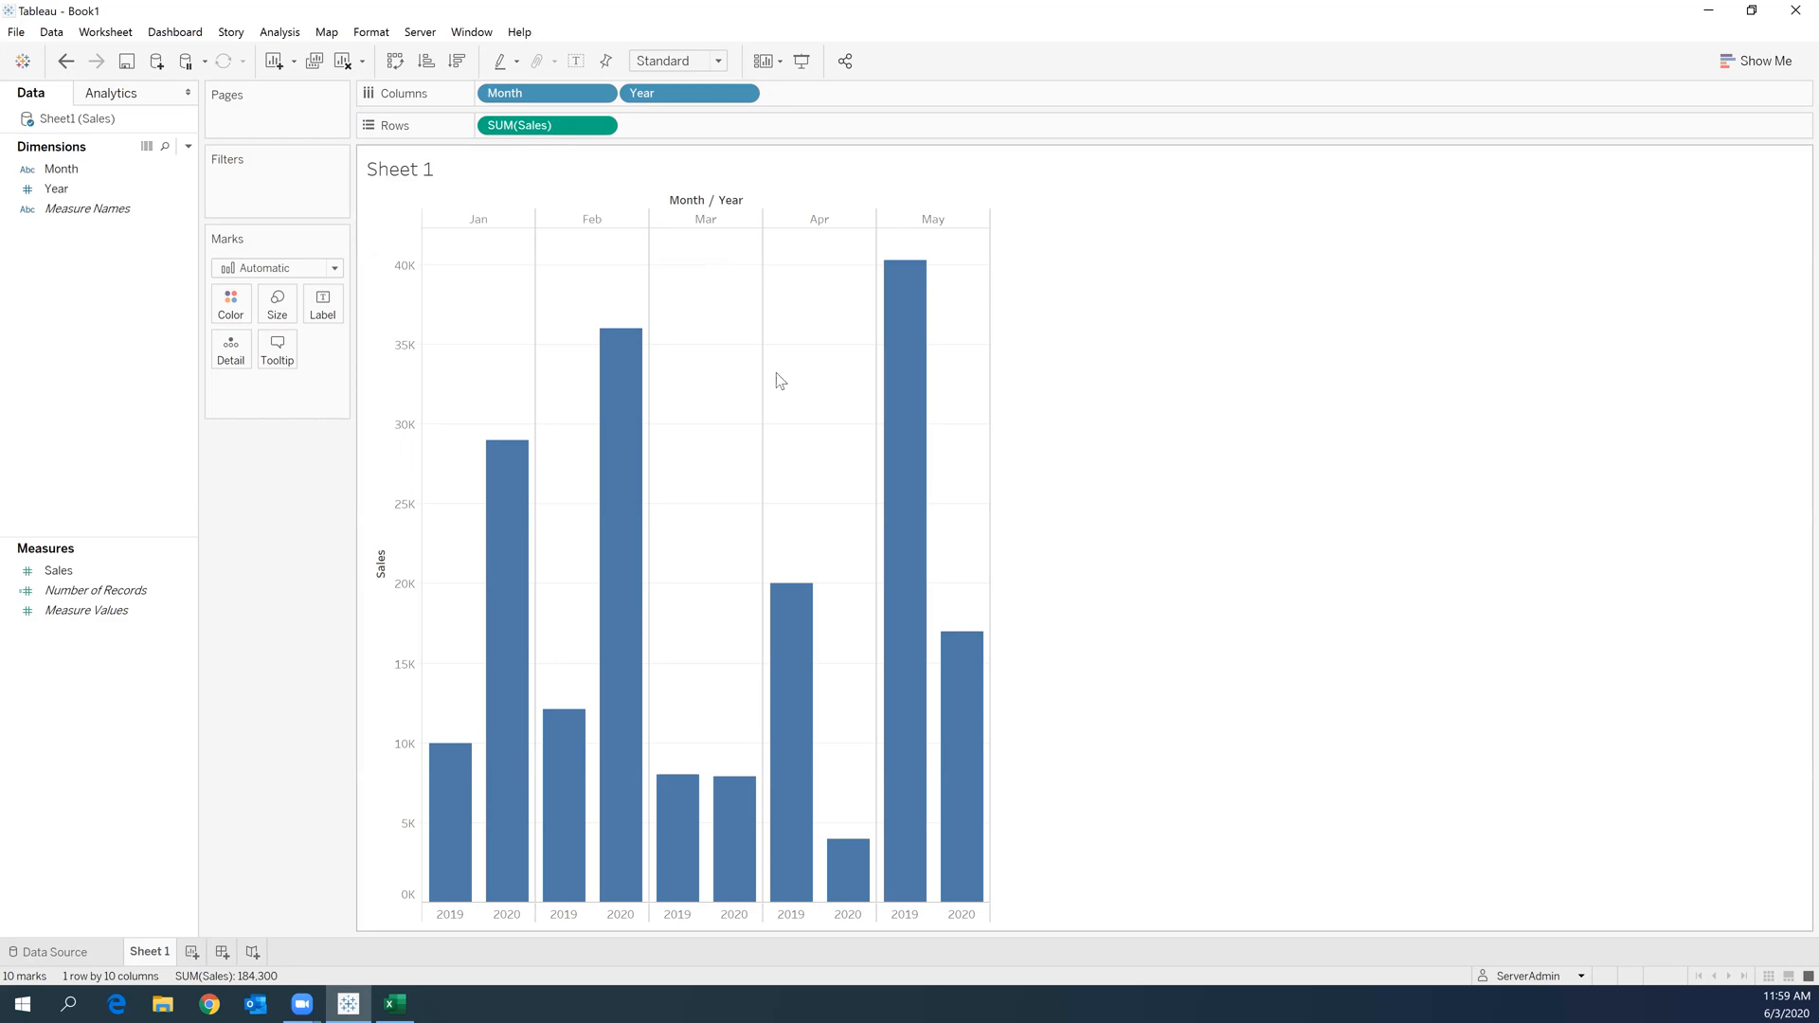
{"action": "mouse_move", "coordinate": [395, 676]}
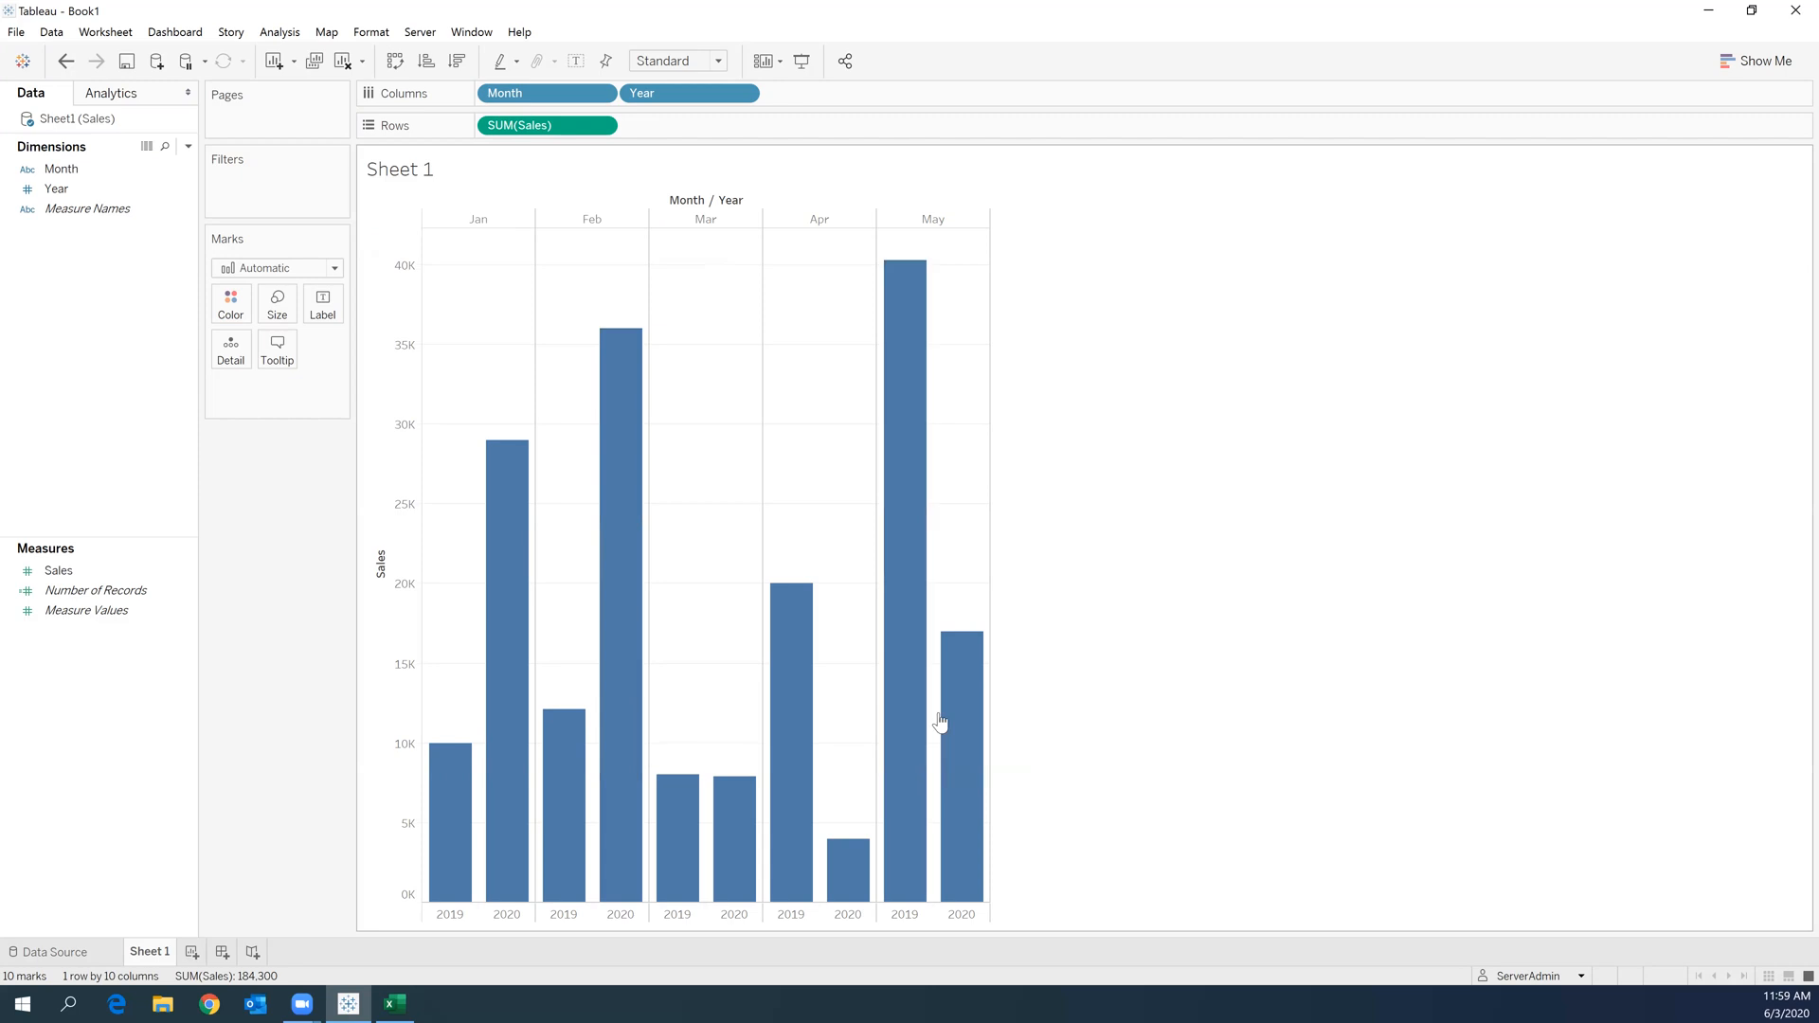
{"action": "mouse_move", "coordinate": [449, 771]}
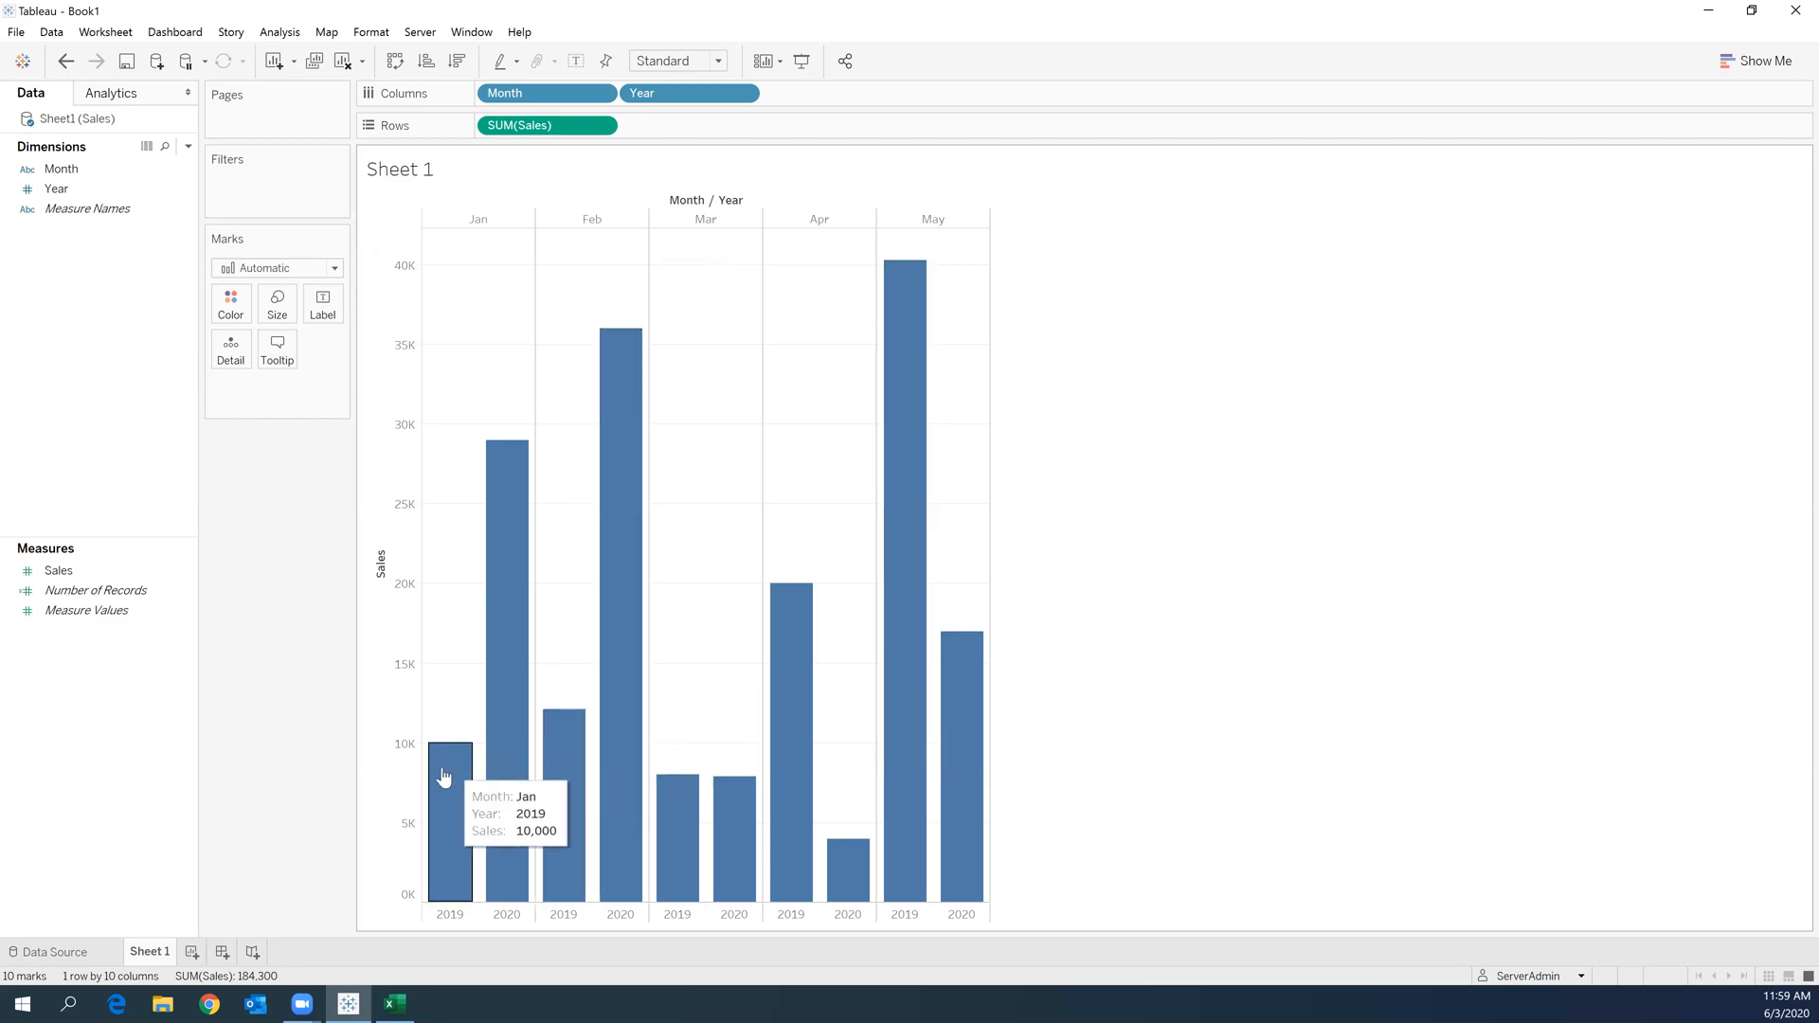
{"action": "mouse_move", "coordinate": [470, 925]}
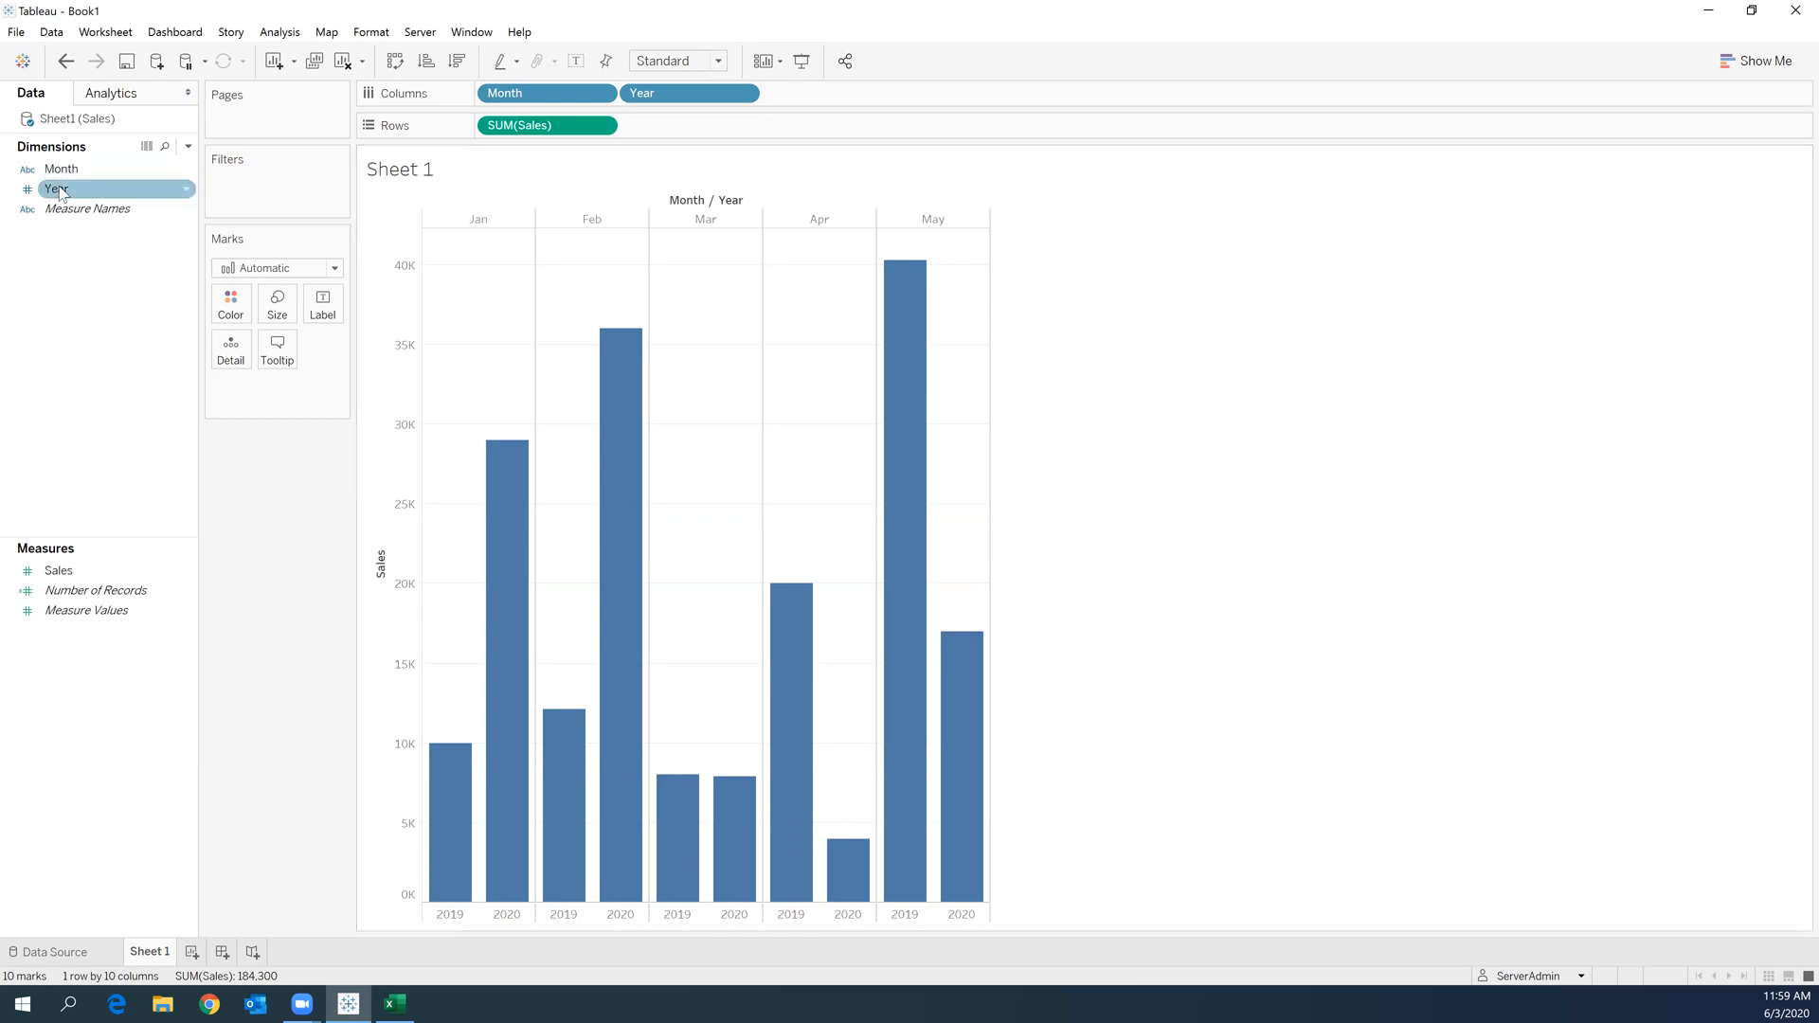
- Place Year on the Marks Color card, giving 2019 and 2020 bars distinct colors with a legend
{"action": "left_click_drag", "start_coordinate": [56, 189], "coordinate": [230, 305]}
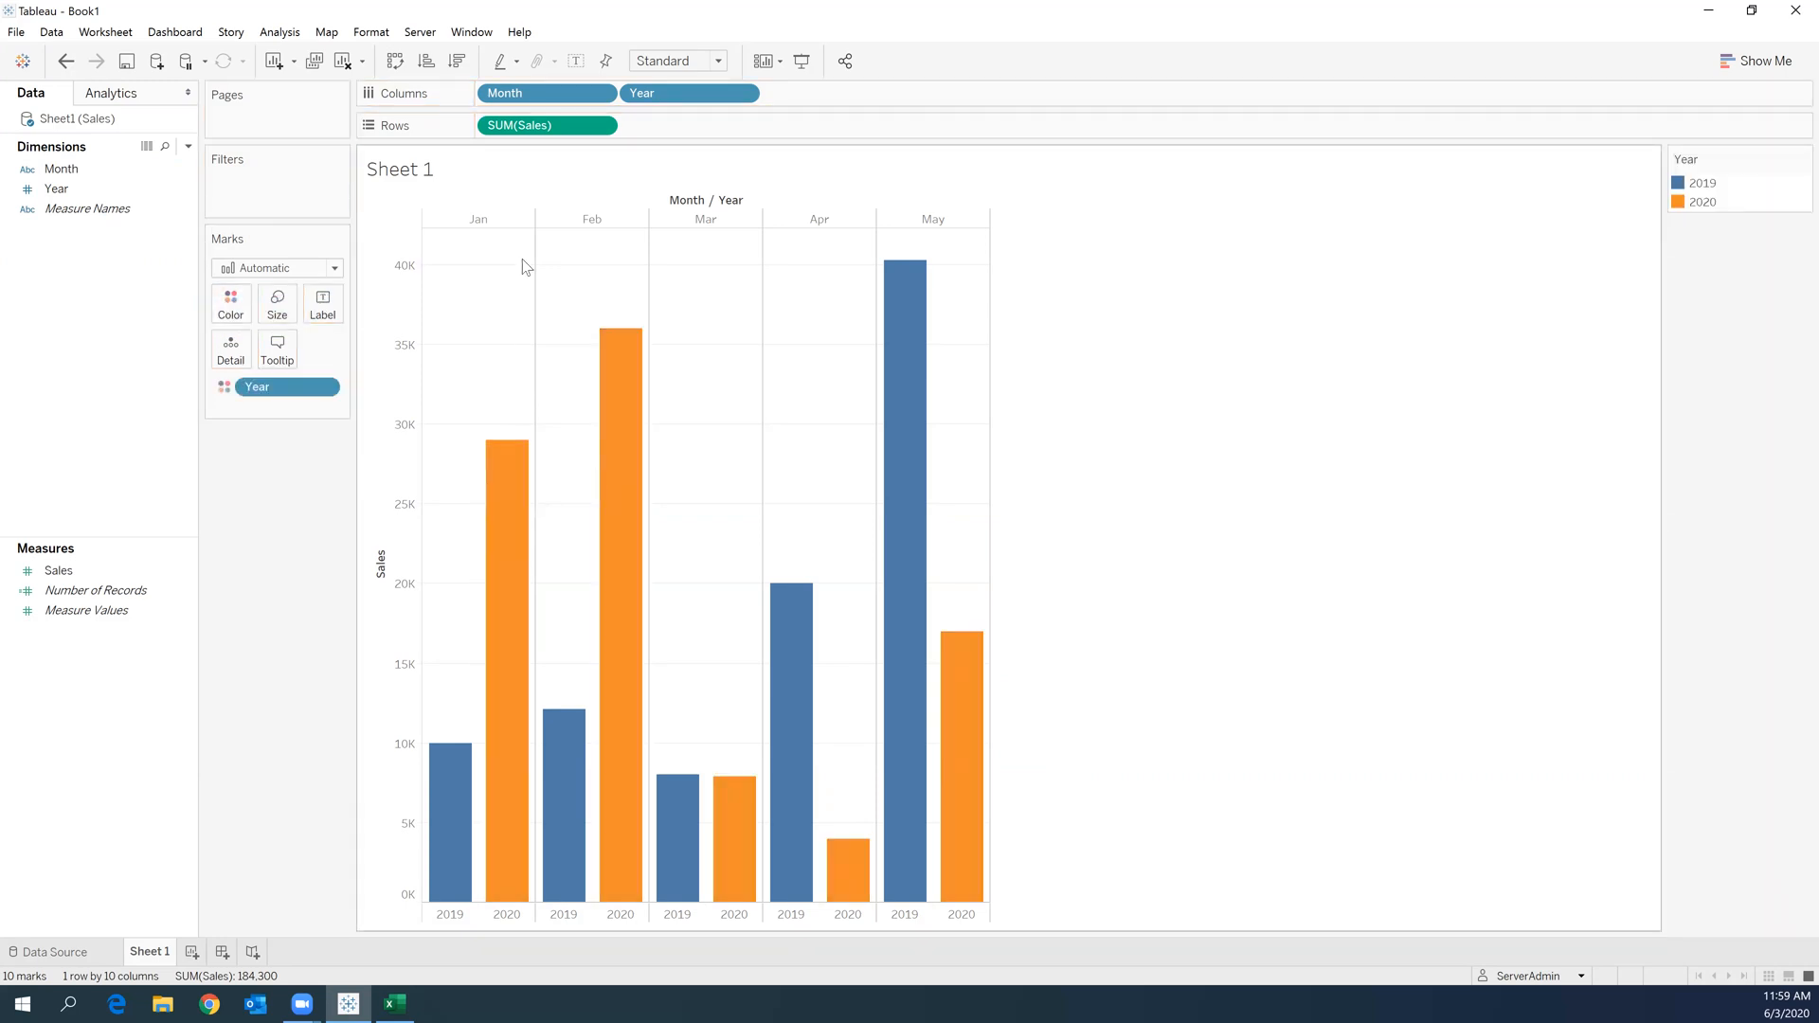
{"action": "mouse_move", "coordinate": [460, 502]}
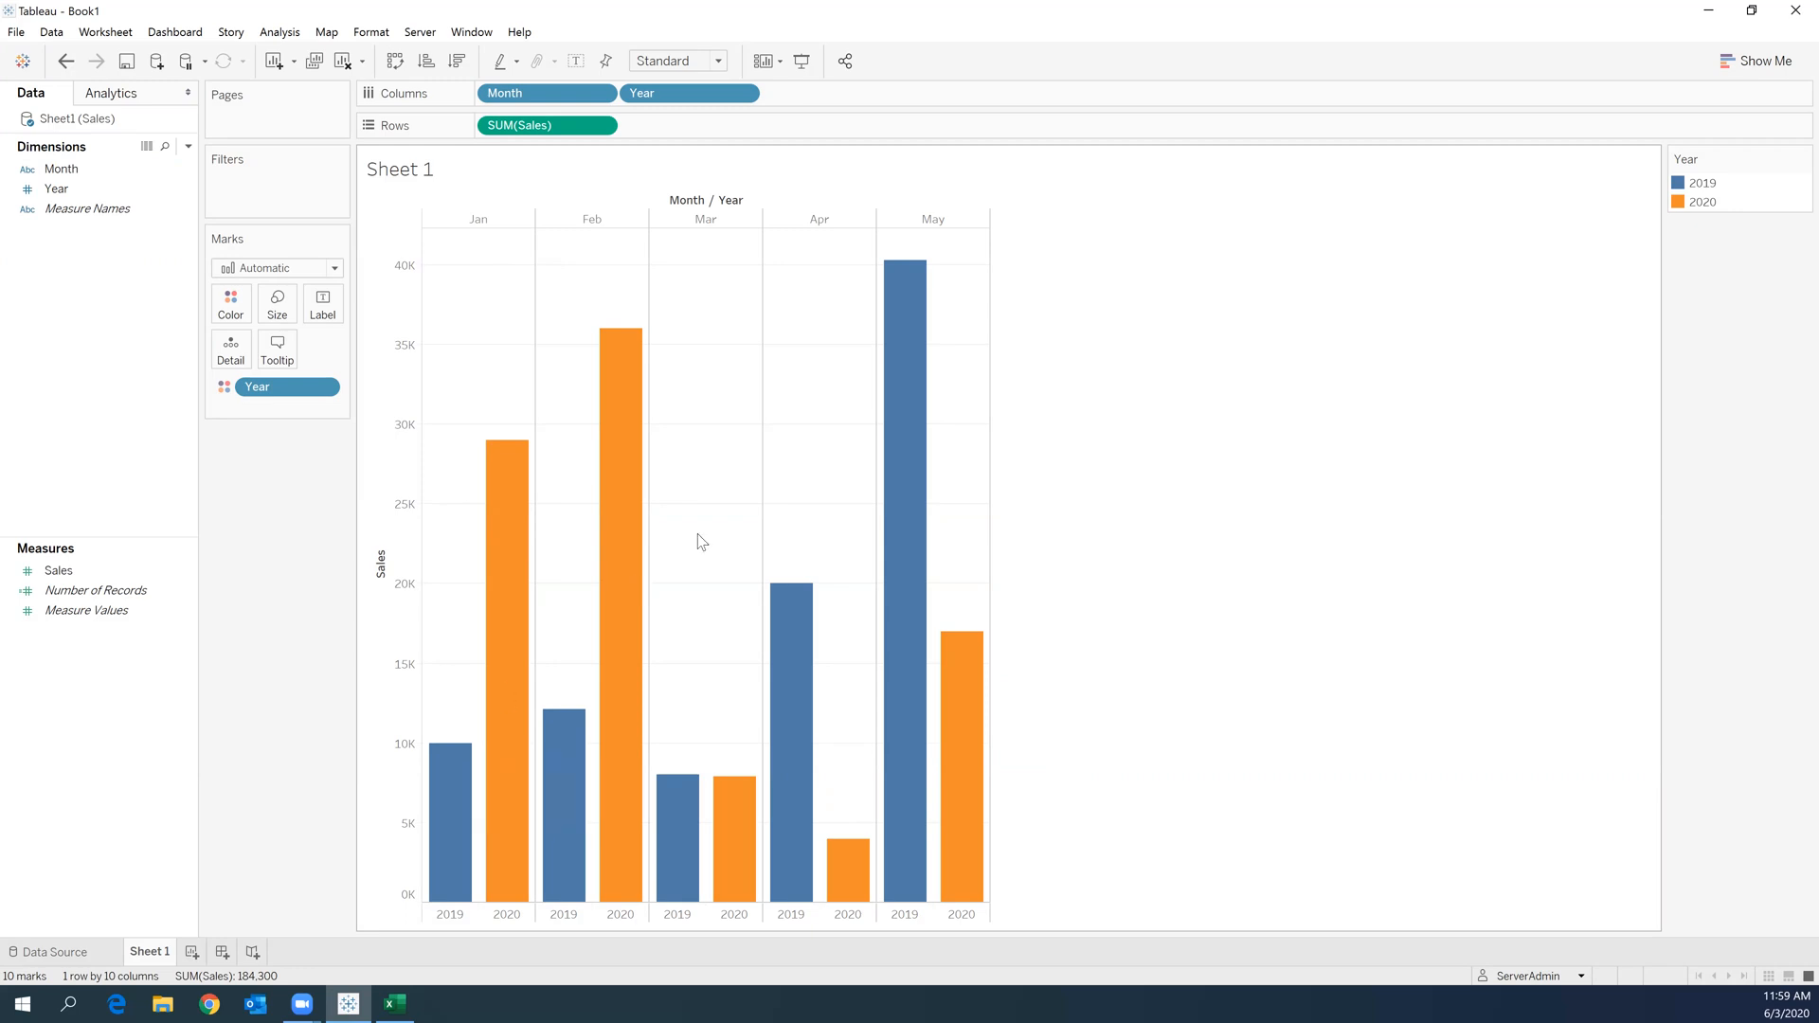
{"action": "mouse_move", "coordinate": [619, 782]}
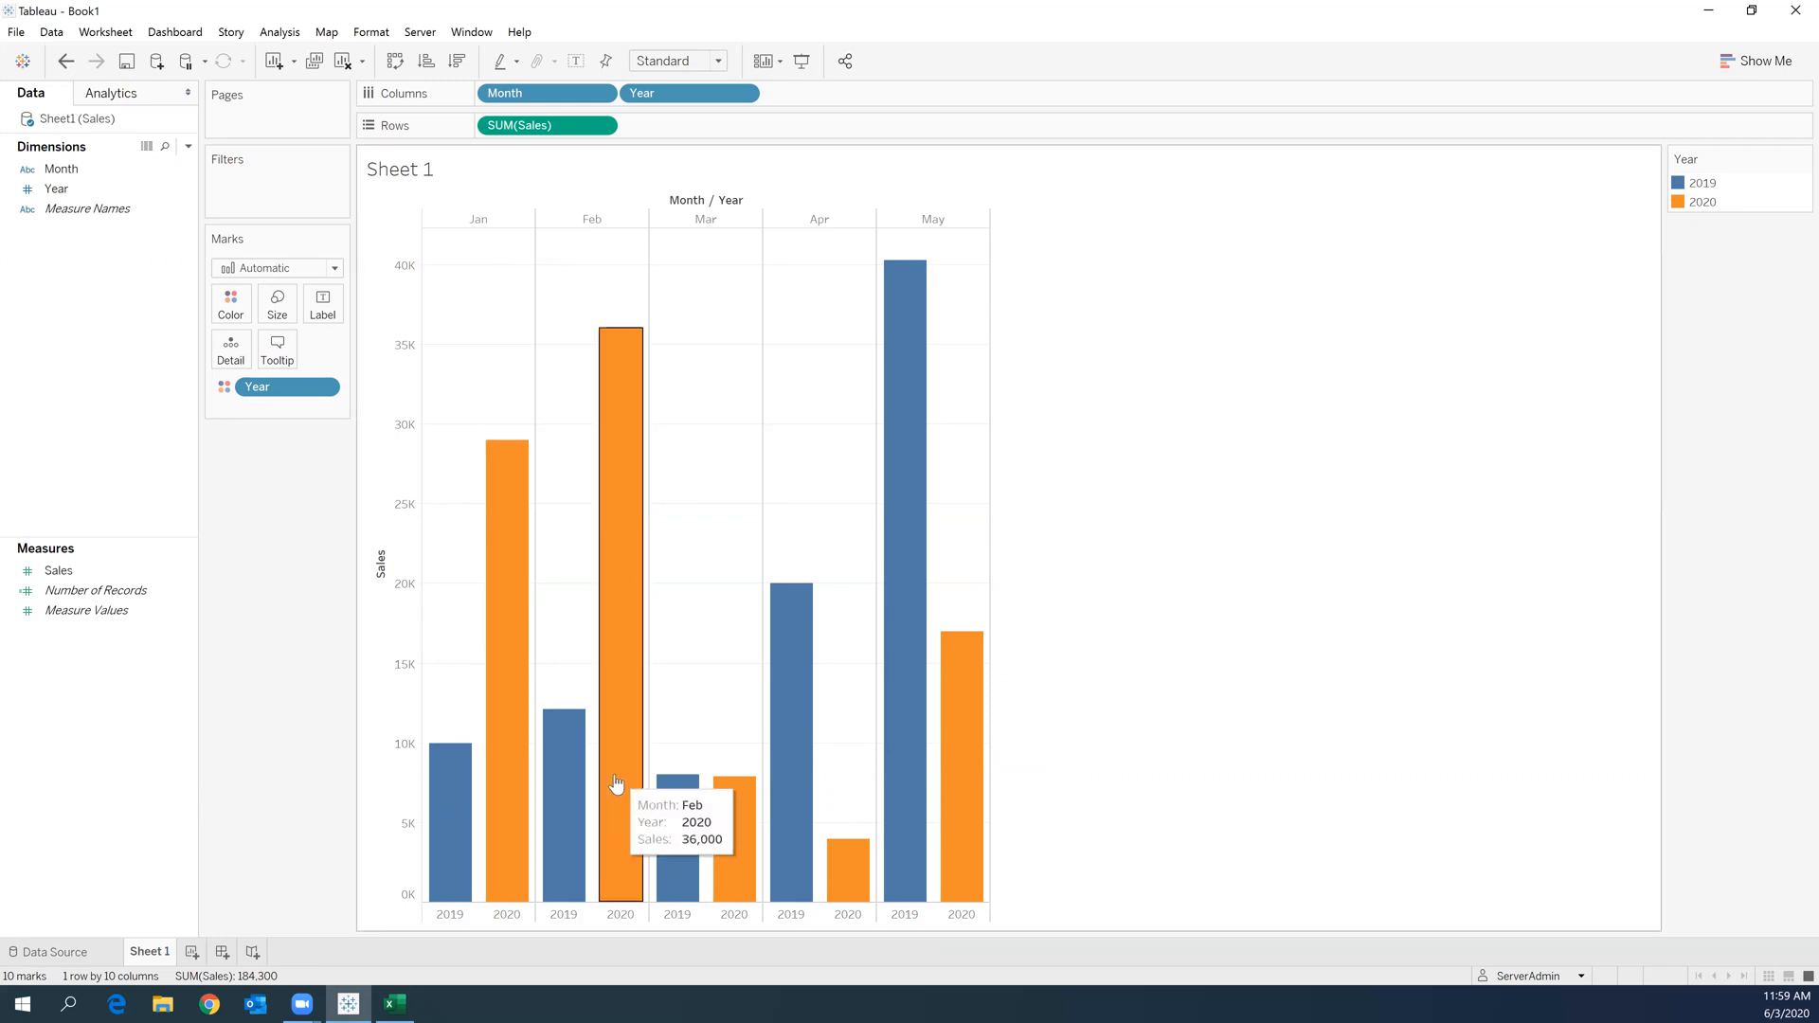
{"action": "mouse_move", "coordinate": [429, 474]}
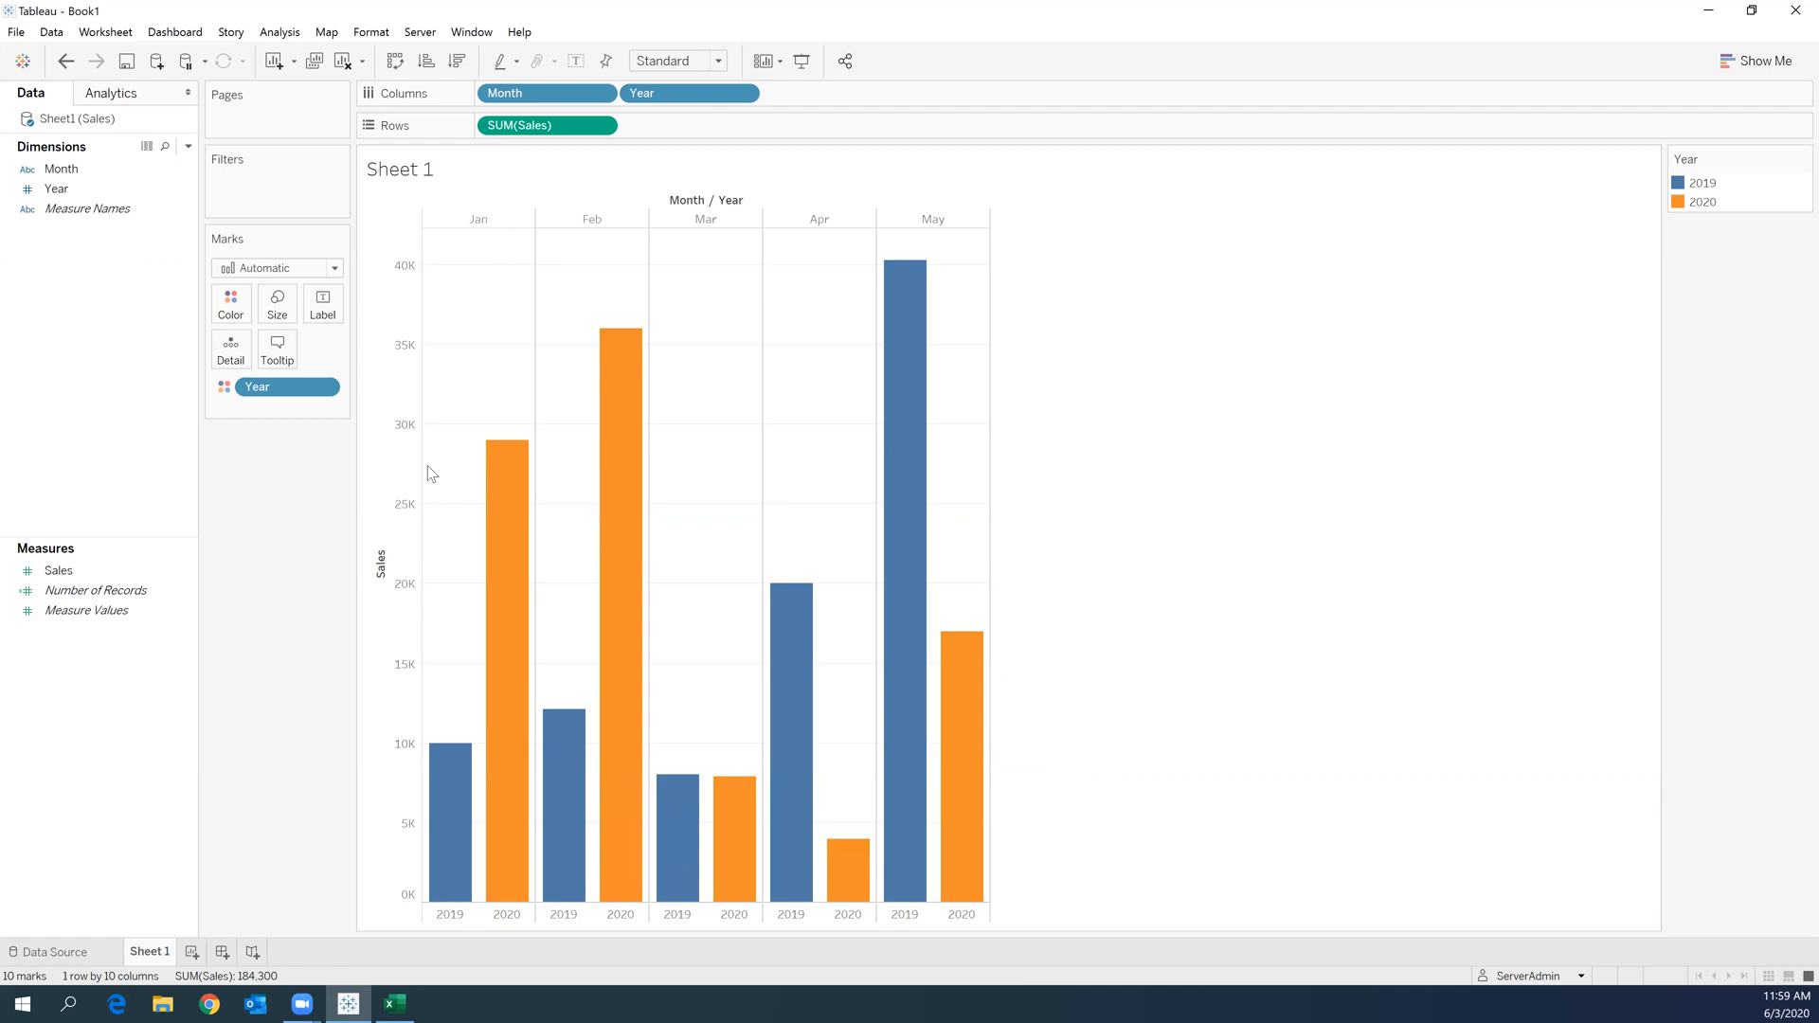
{"action": "mouse_move", "coordinate": [491, 470]}
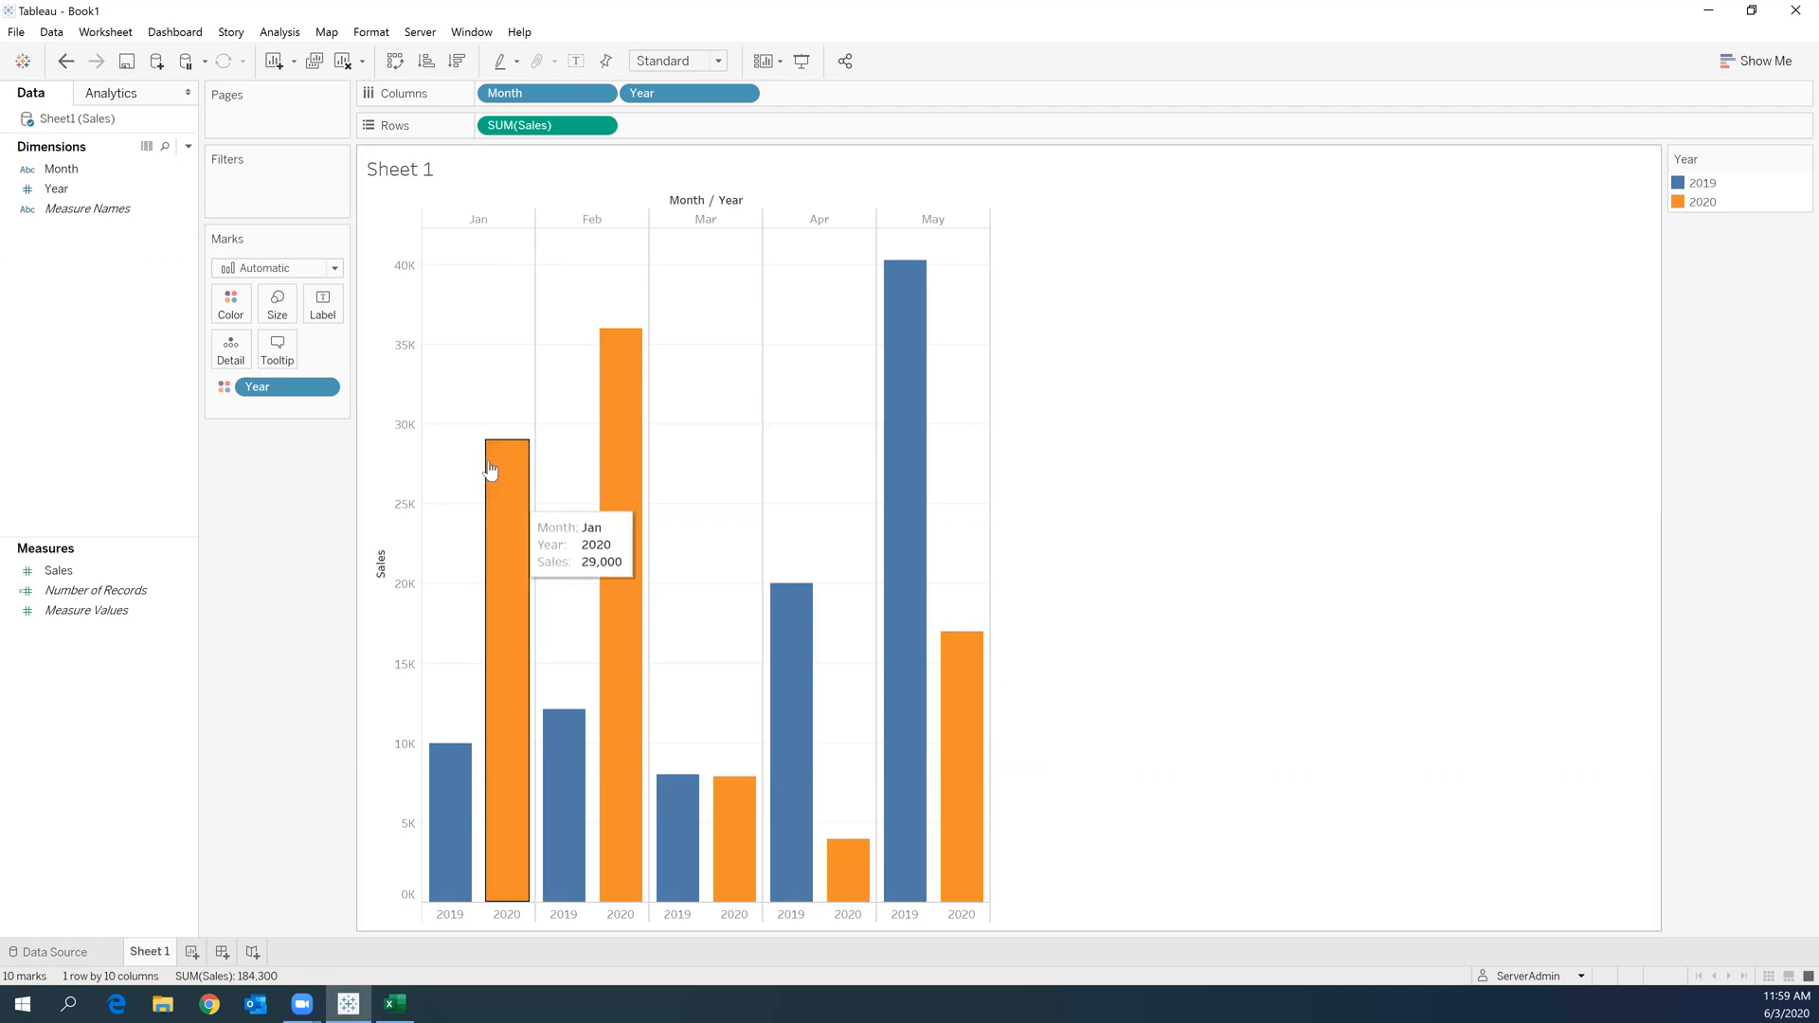
{"action": "mouse_move", "coordinate": [448, 807]}
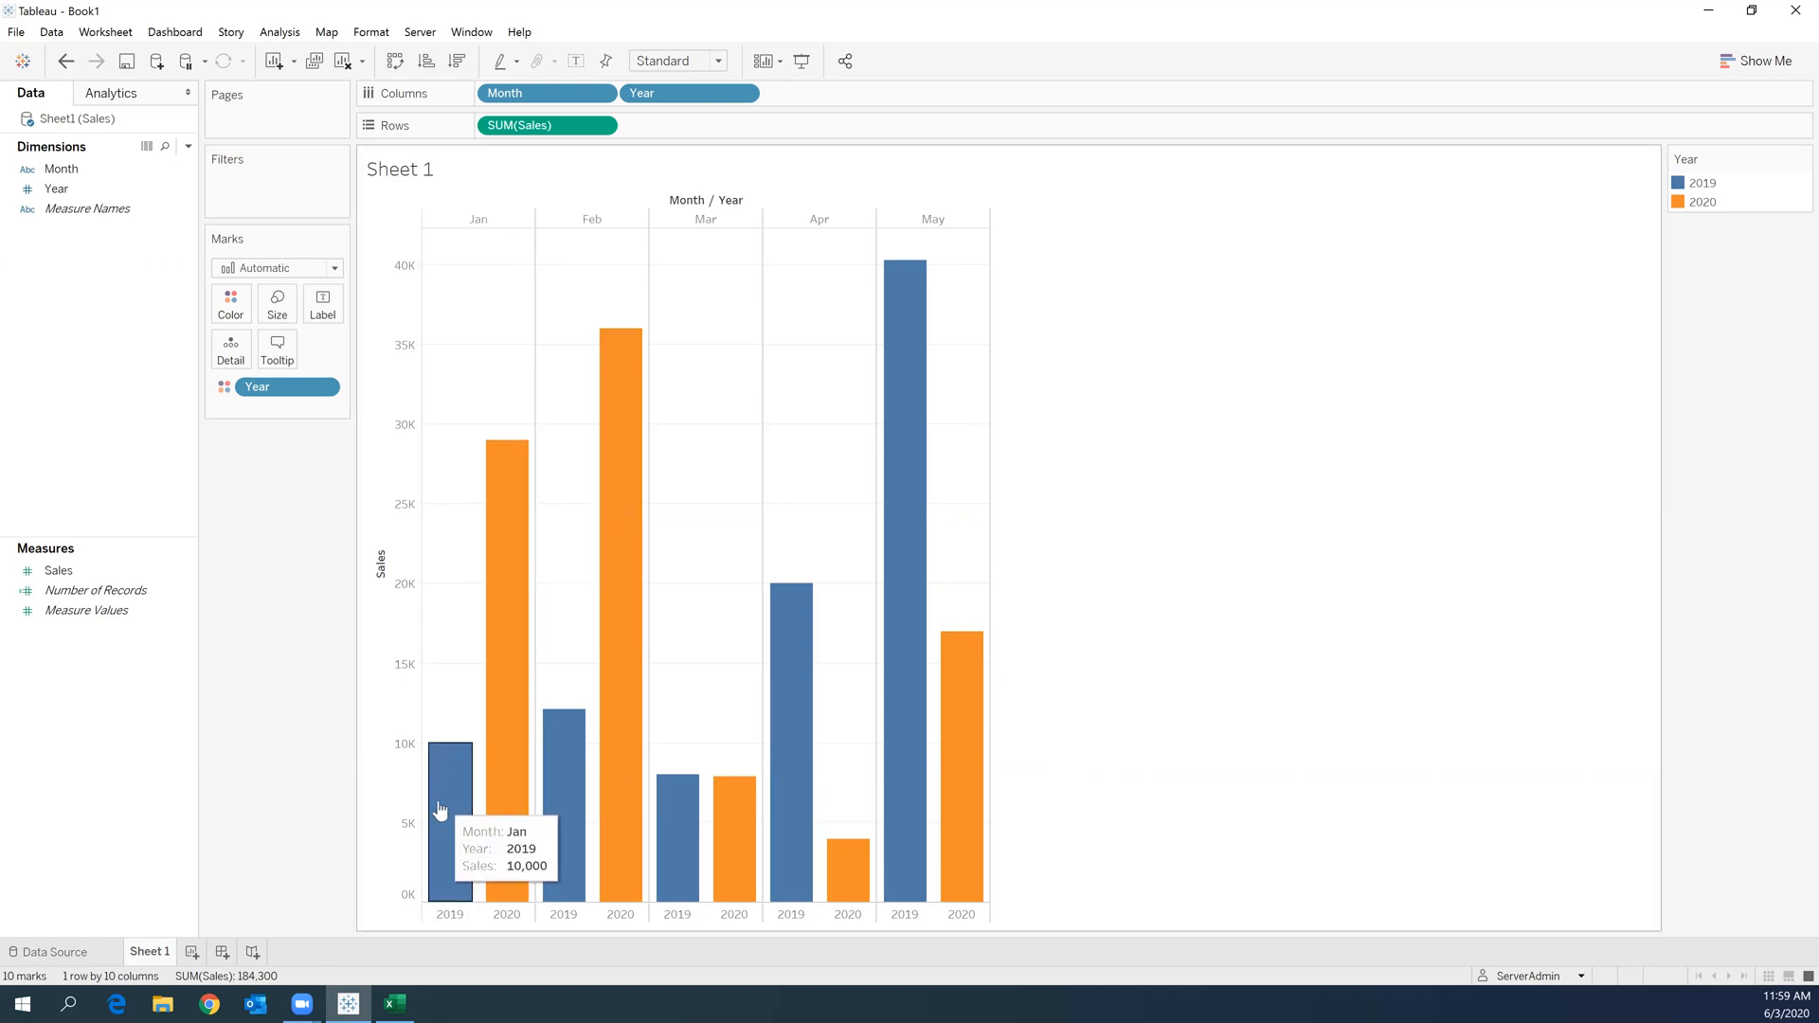